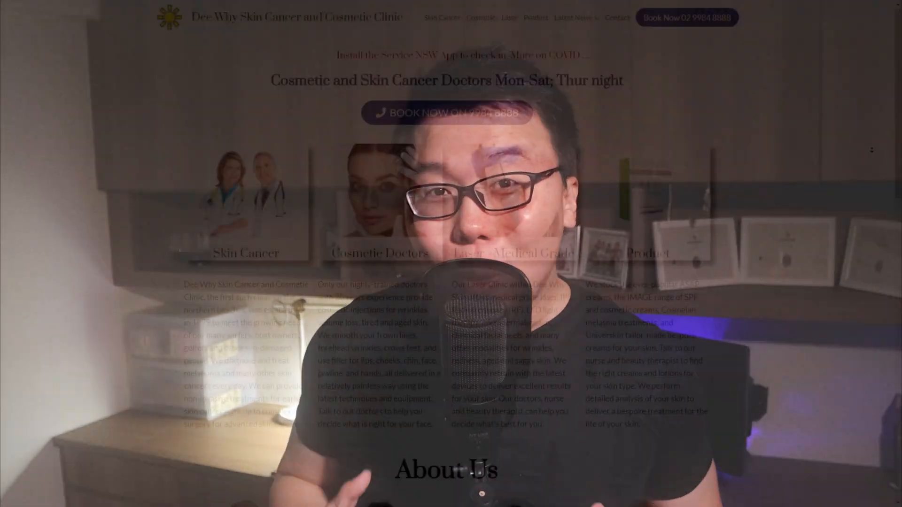
# Scroll through the clinic's live homepage on the site frontend tab
pyautogui.scroll(-3)
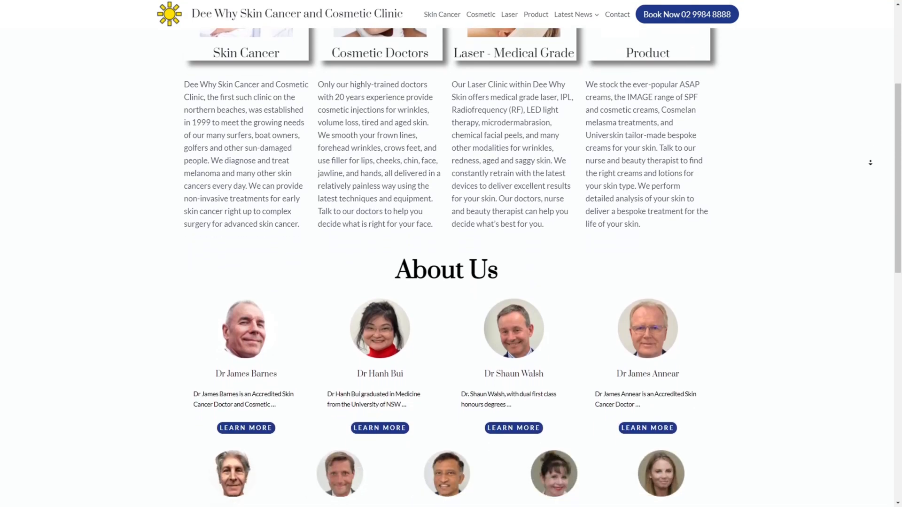
pyautogui.scroll(-3)
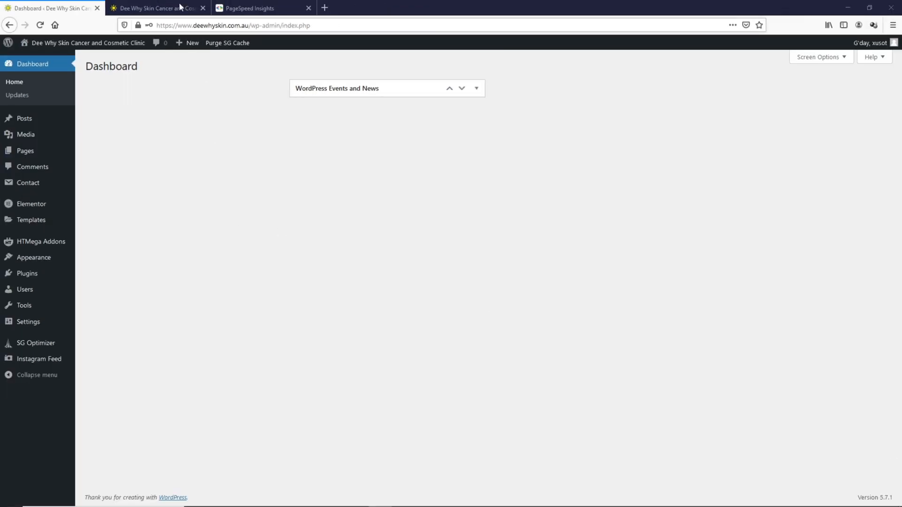
pyautogui.click(155, 8)
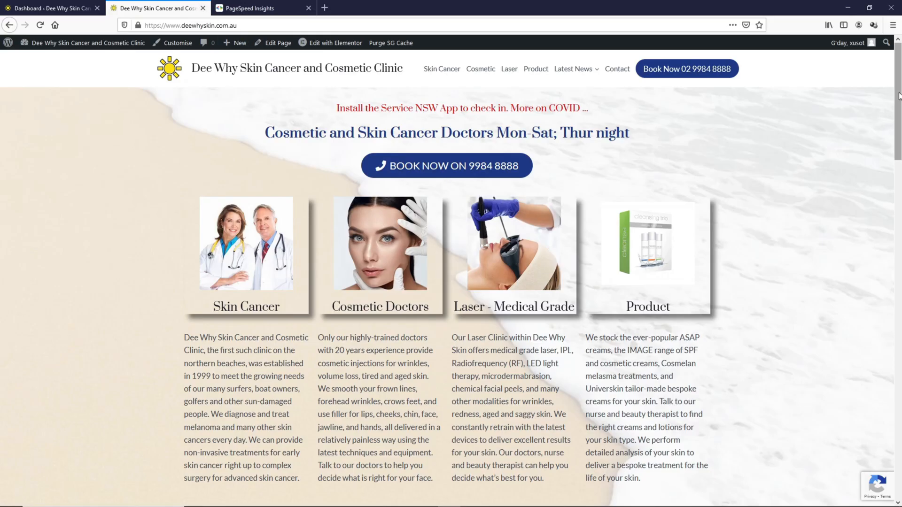
pyautogui.scroll(-3)
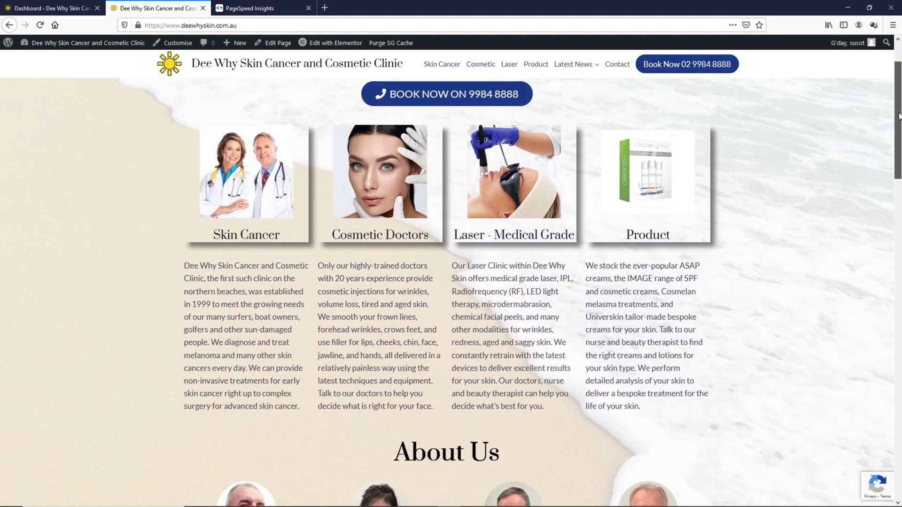
pyautogui.scroll(-3)
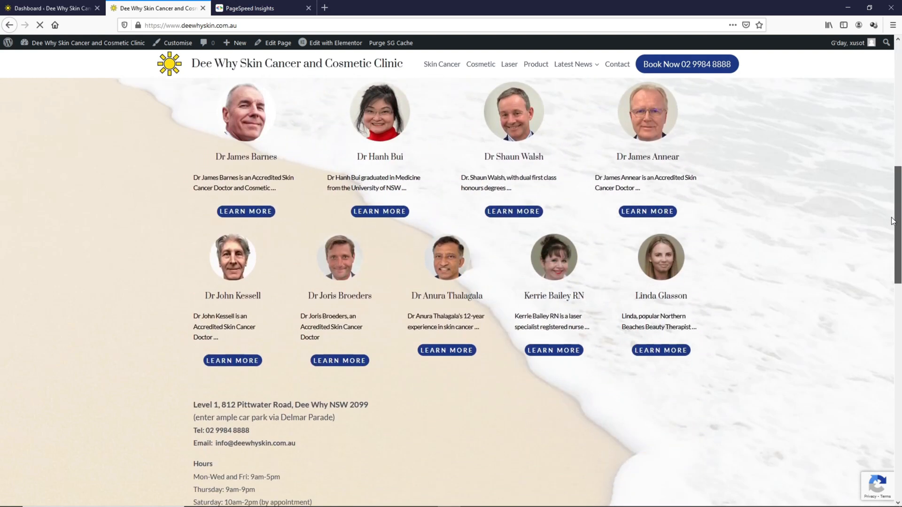
pyautogui.scroll(-3)
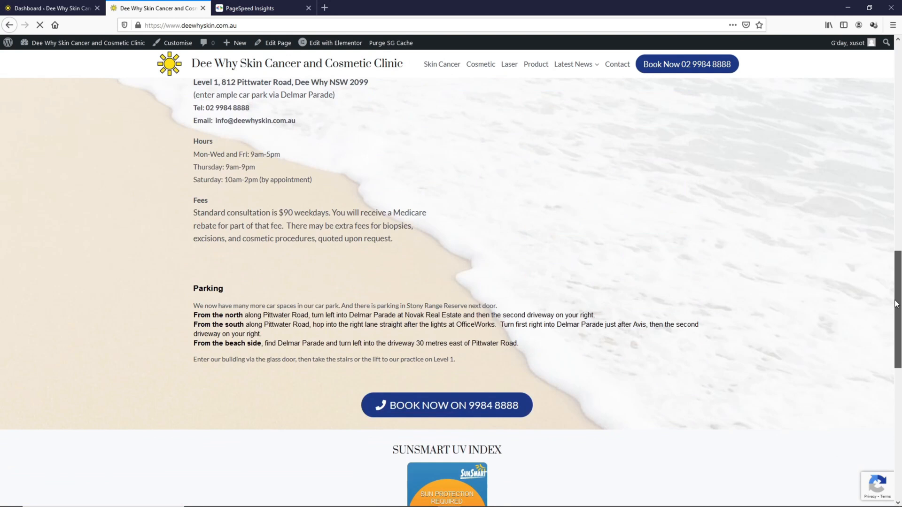
pyautogui.scroll(-3)
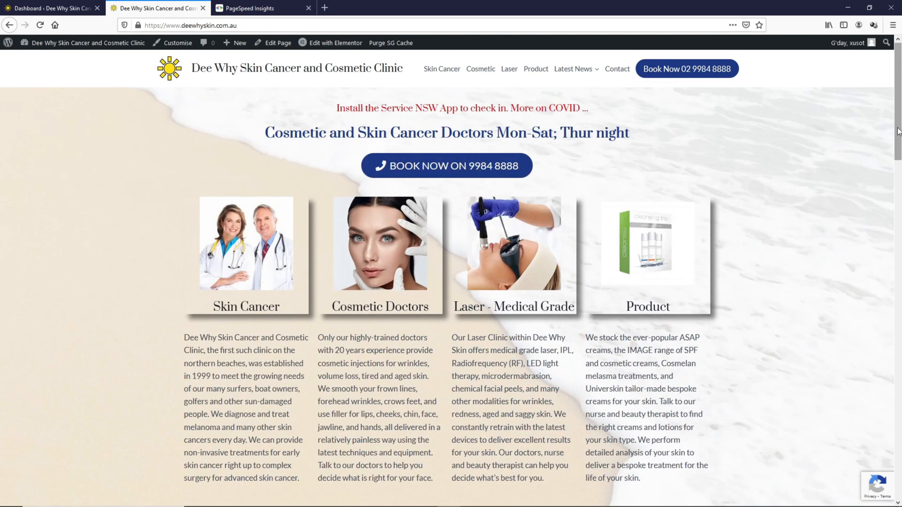
pyautogui.moveTo(588, 158)
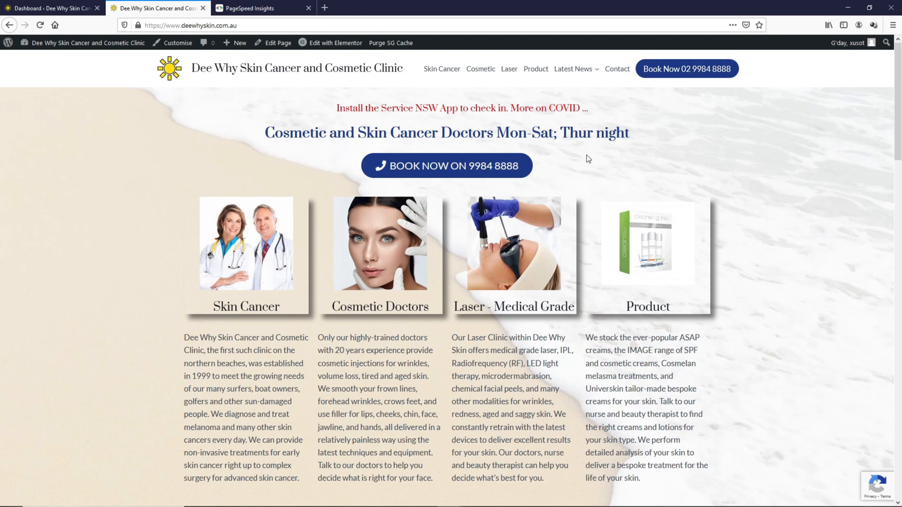
# Try the Book Now phone link, cancel the prompt, and view the PageSpeed mobile score of 23
pyautogui.click(447, 165)
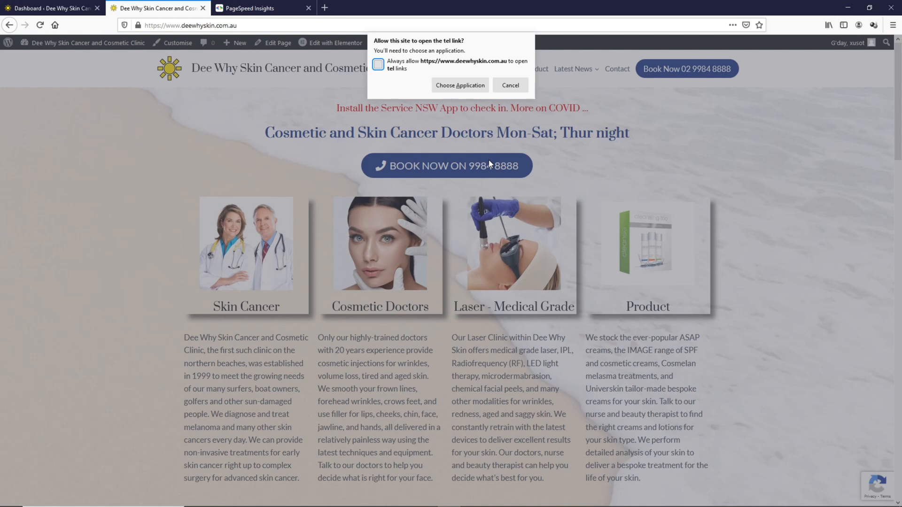
pyautogui.click(511, 86)
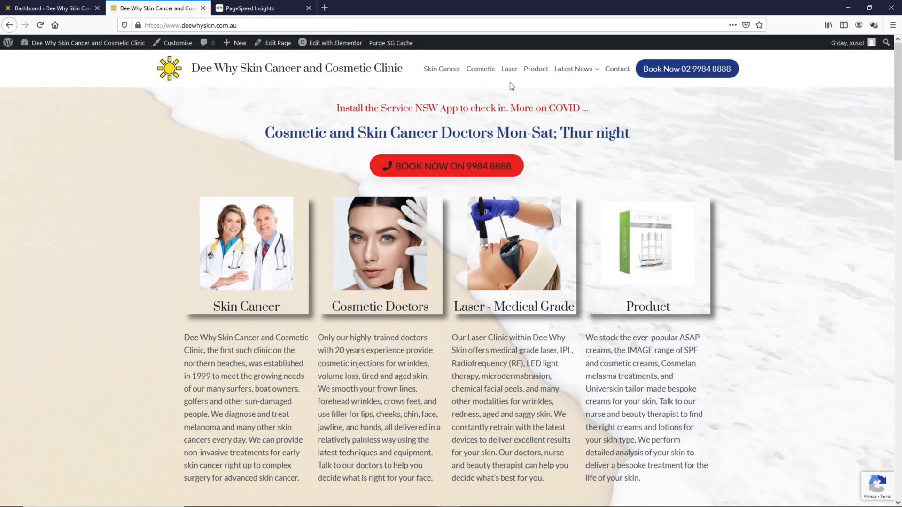
pyautogui.click(256, 8)
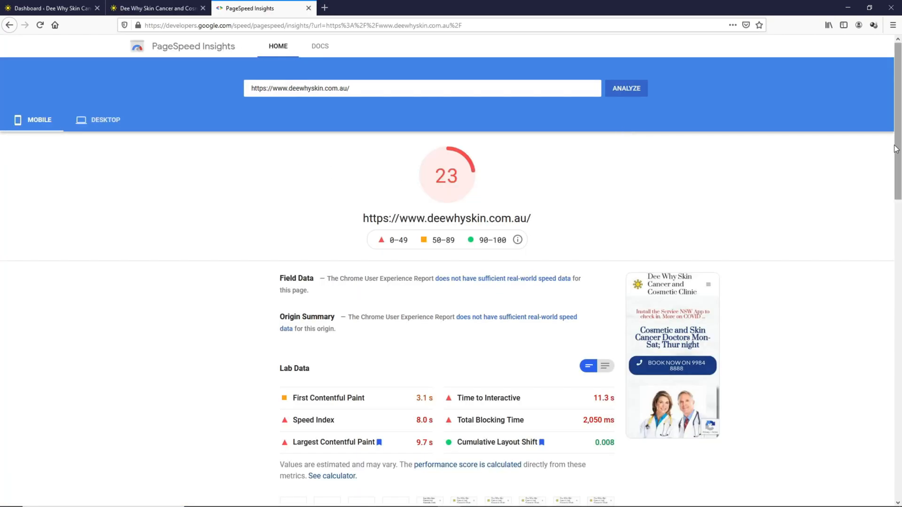
pyautogui.moveTo(431, 183)
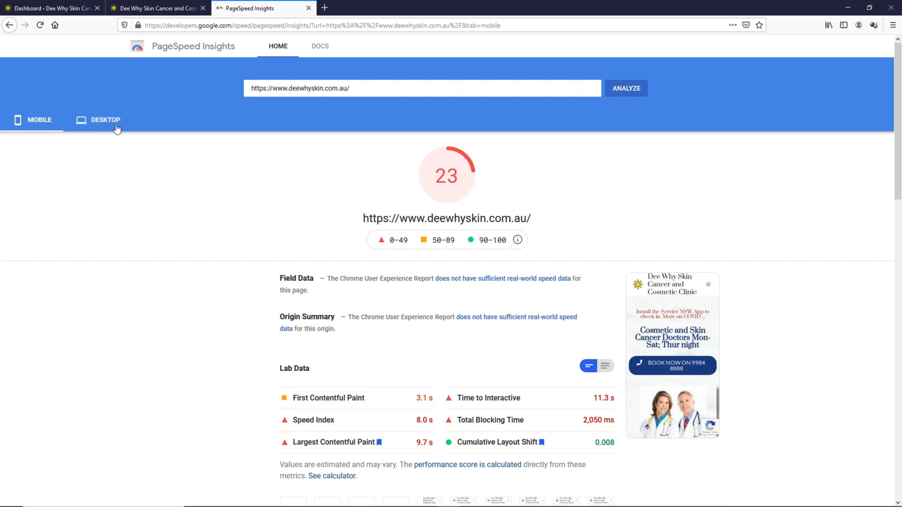
pyautogui.click(105, 120)
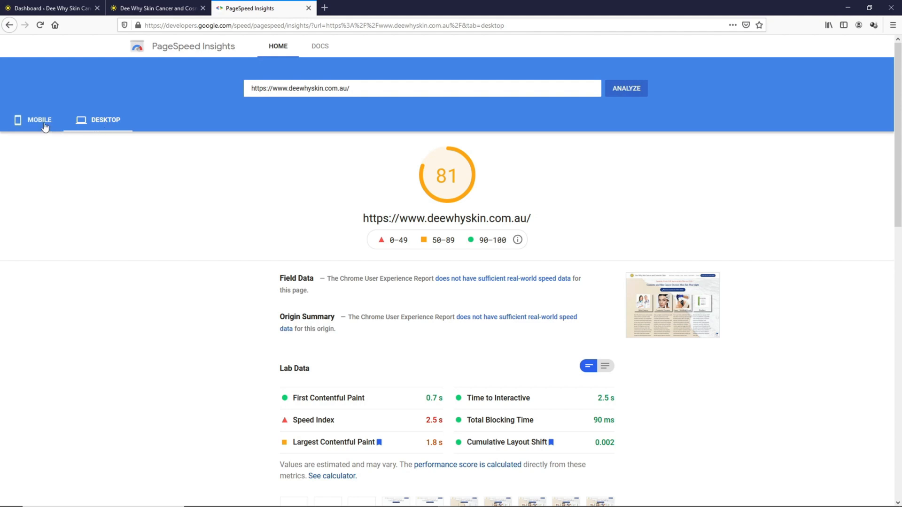
pyautogui.click(40, 120)
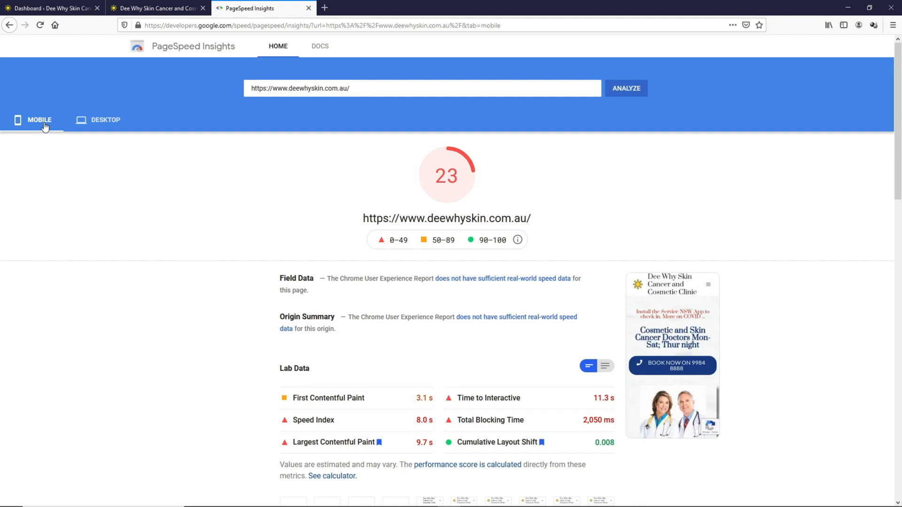
pyautogui.scroll(-3)
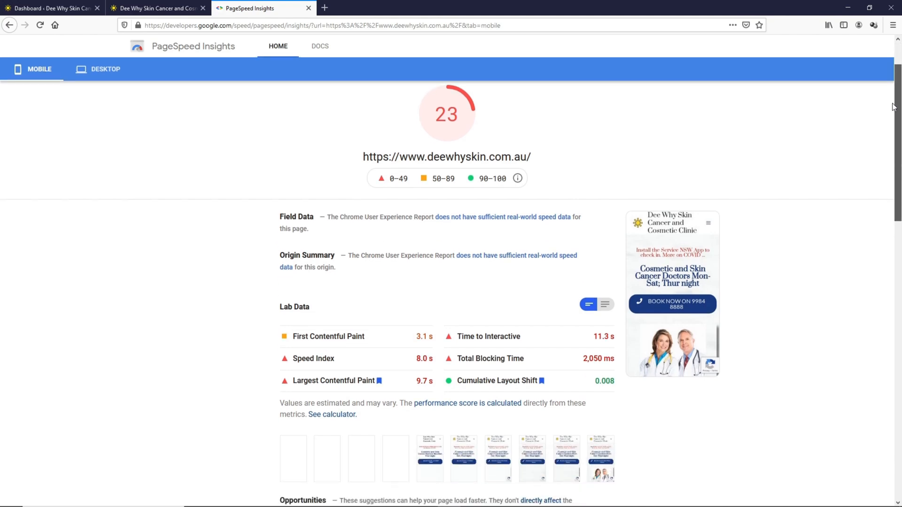
pyautogui.scroll(-3)
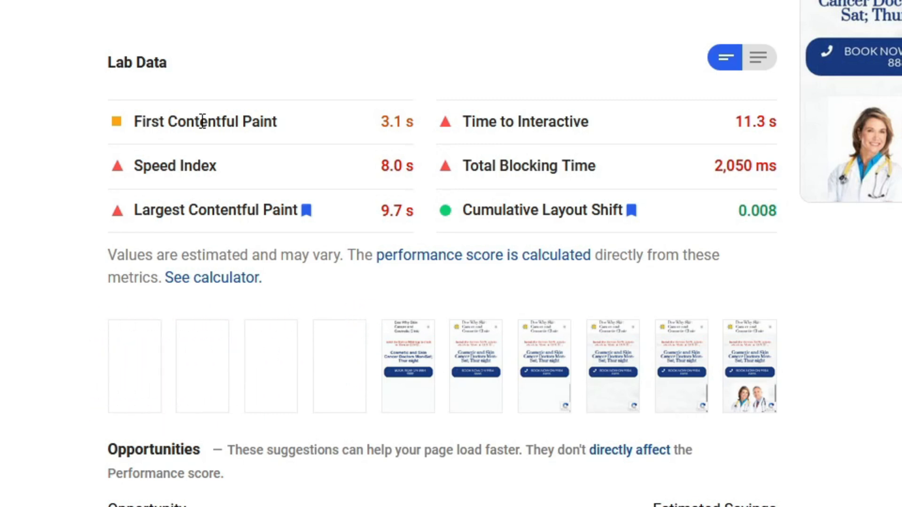
pyautogui.moveTo(207, 63)
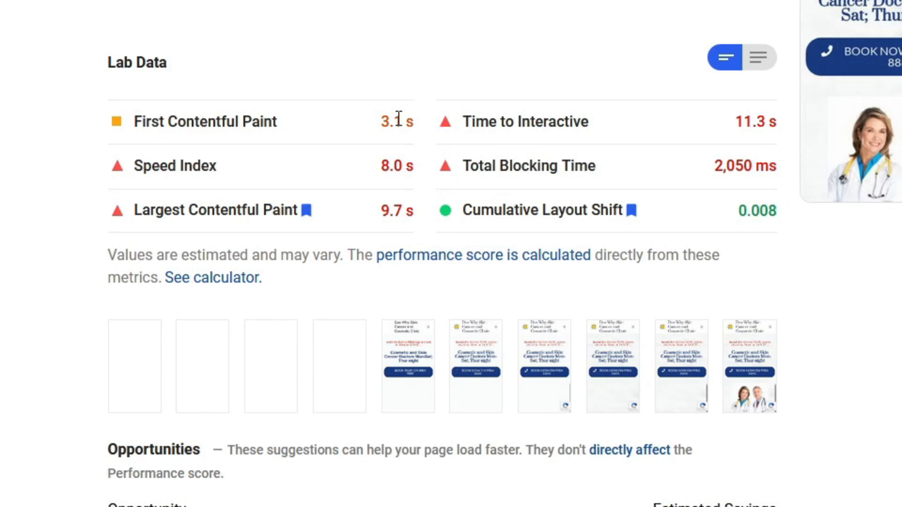
pyautogui.moveTo(394, 123)
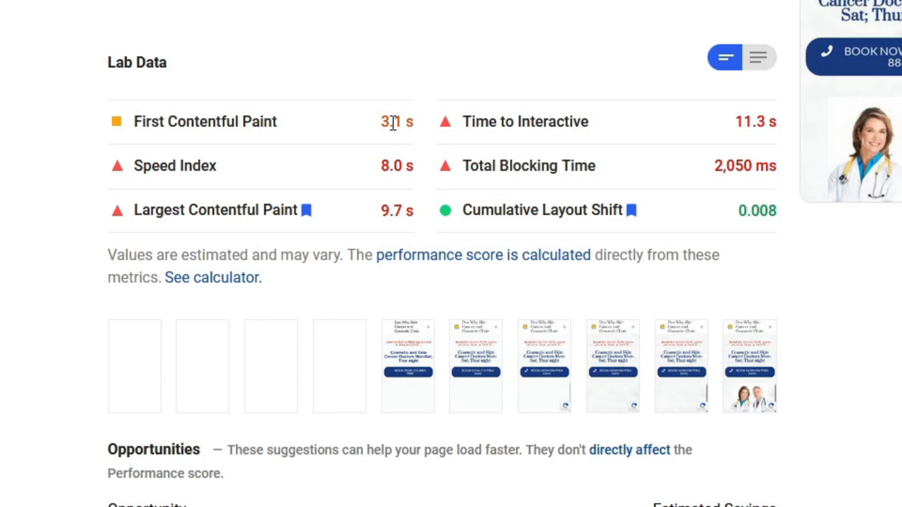
pyautogui.moveTo(408, 131)
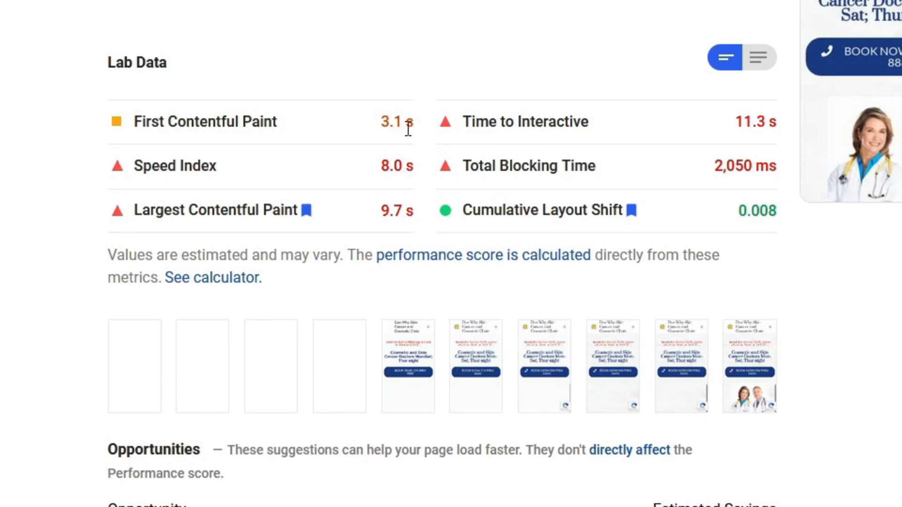
pyautogui.moveTo(760, 124)
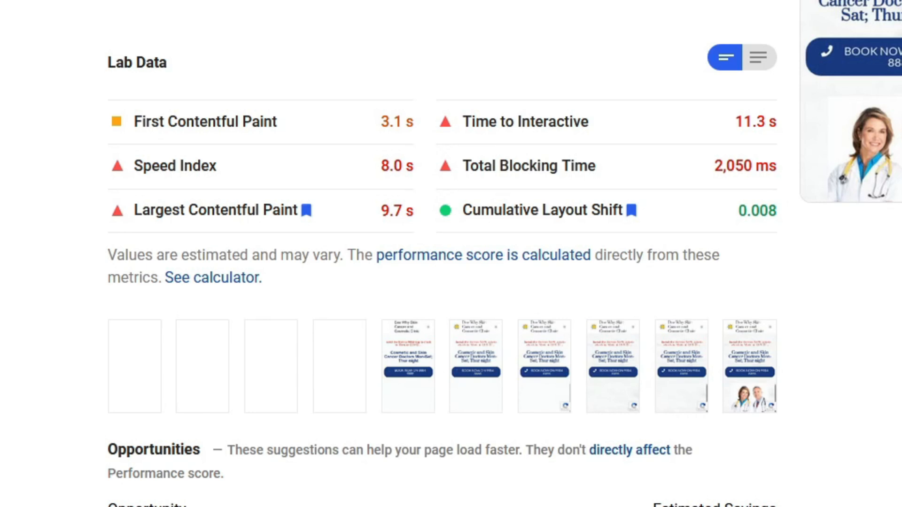
pyautogui.moveTo(757, 123)
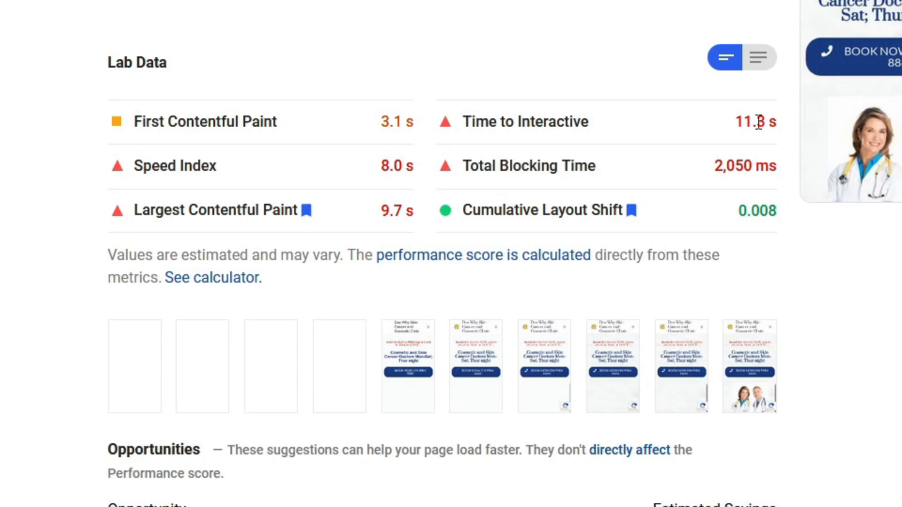
pyautogui.moveTo(749, 165)
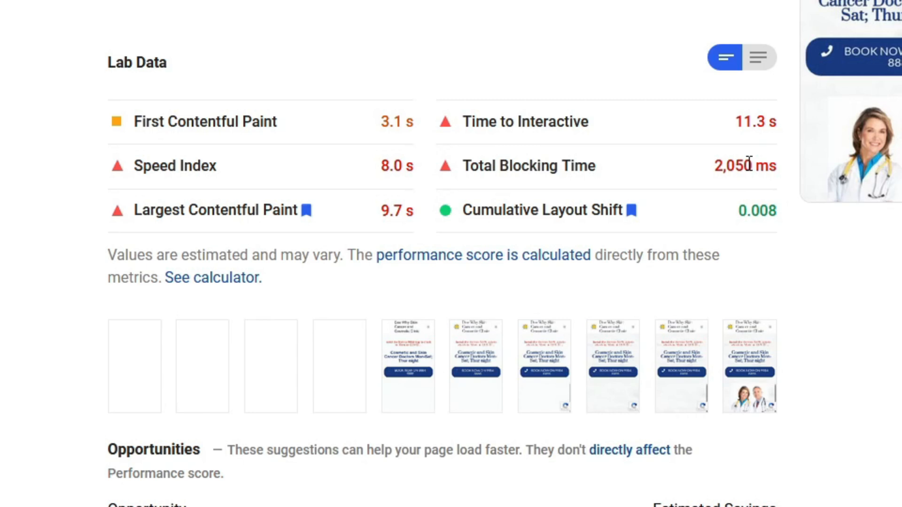
pyautogui.moveTo(201, 212)
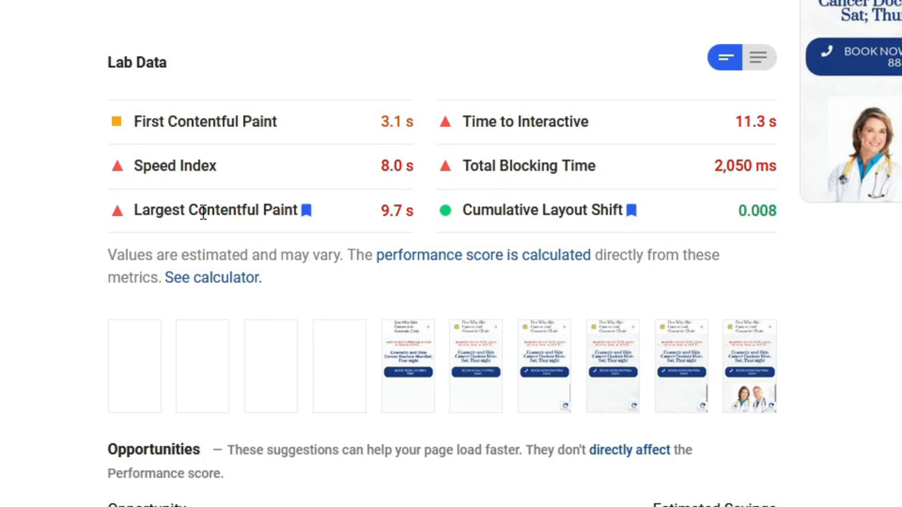
pyautogui.moveTo(552, 231)
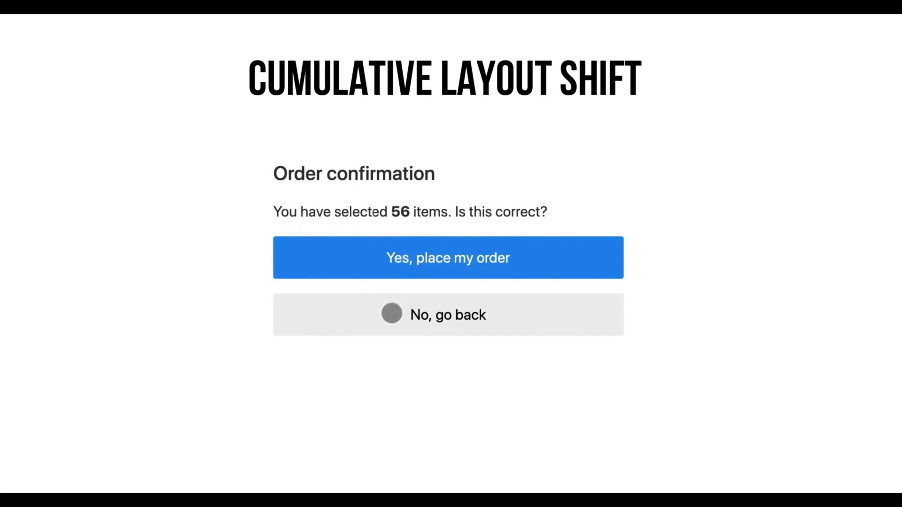
pyautogui.click(447, 258)
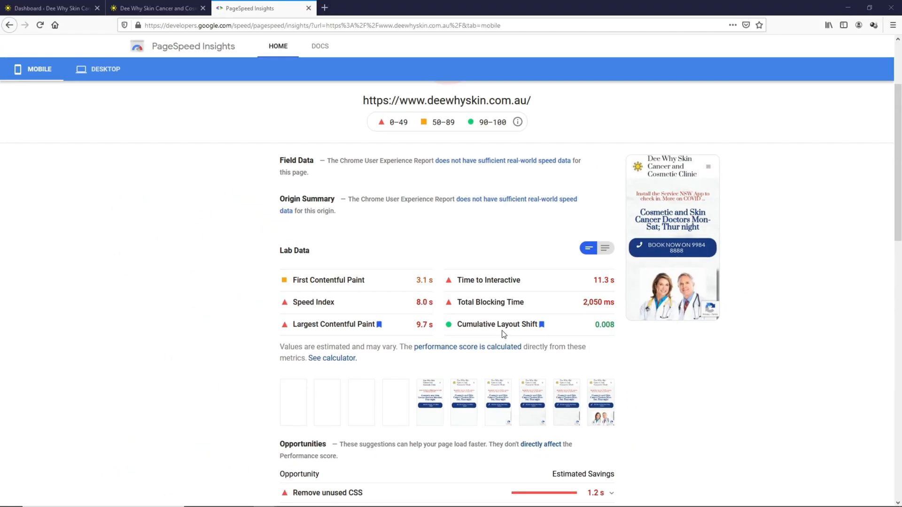
# Expand Remove unused JavaScript to see the combined SG Optimizer files, then return to the WordPress Dashboard
pyautogui.scroll(-3)
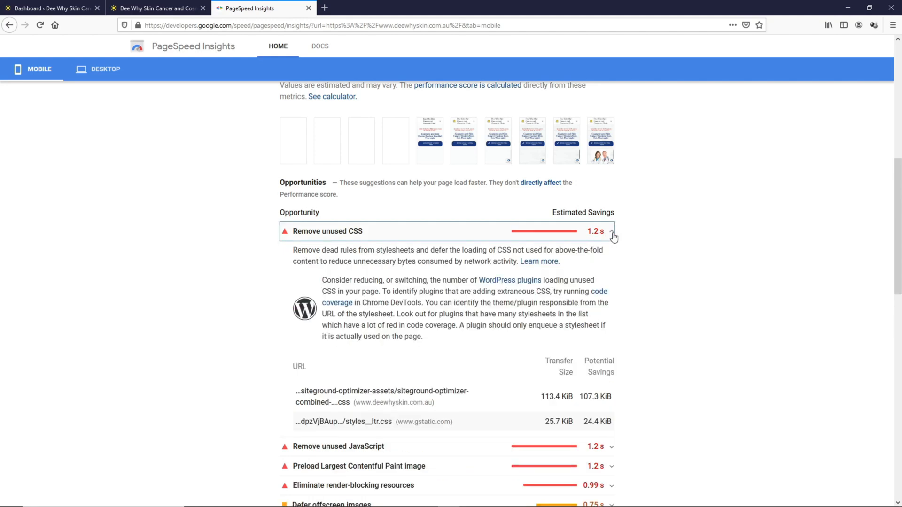
pyautogui.scroll(-3)
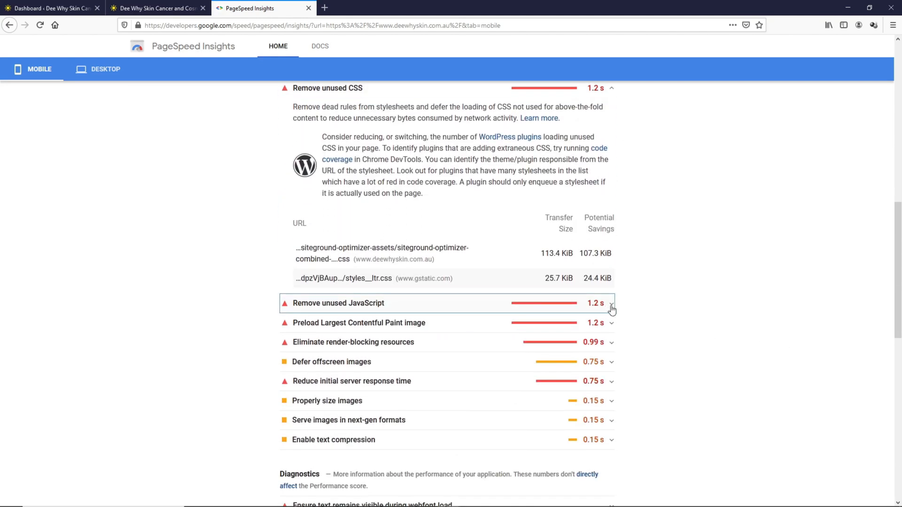
pyautogui.click(612, 304)
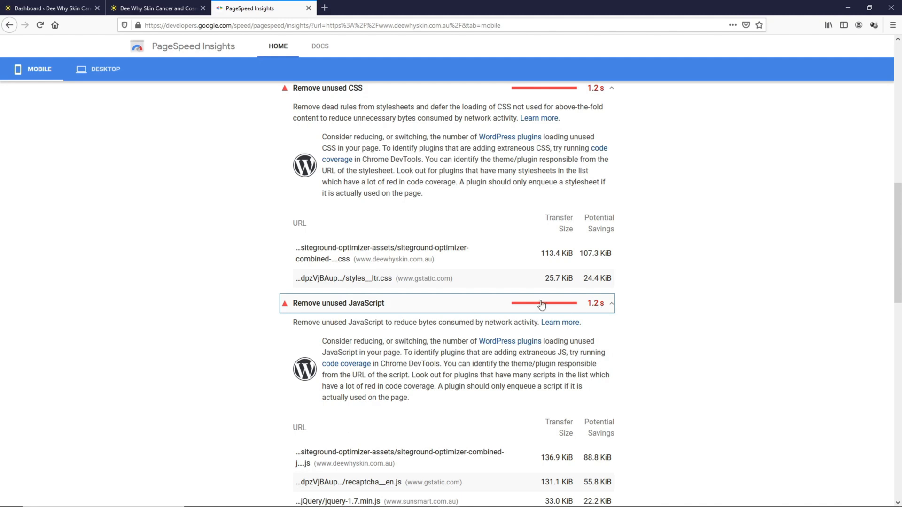
pyautogui.moveTo(356, 256)
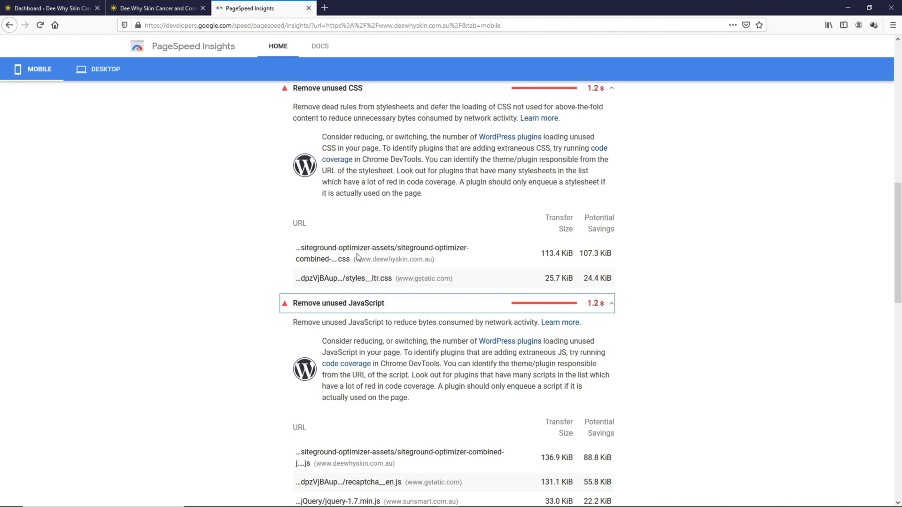
pyautogui.moveTo(381, 470)
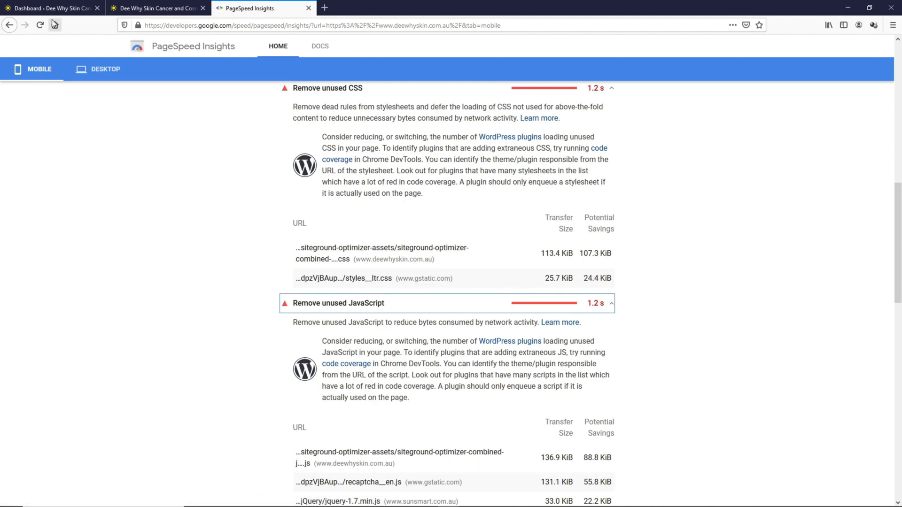
pyautogui.click(52, 8)
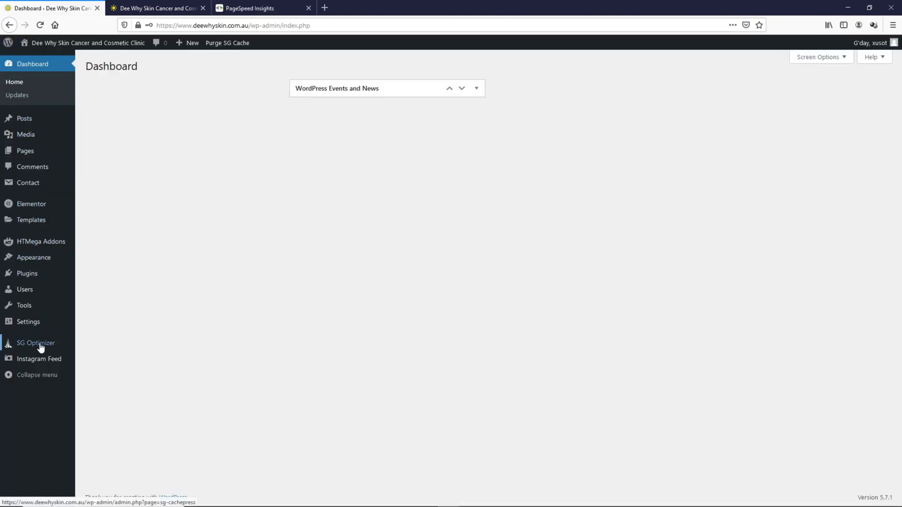
# Switch off Combine JavaScript Files and Combine CSS Files in SG Optimizer's Front End Optimisation
pyautogui.click(36, 343)
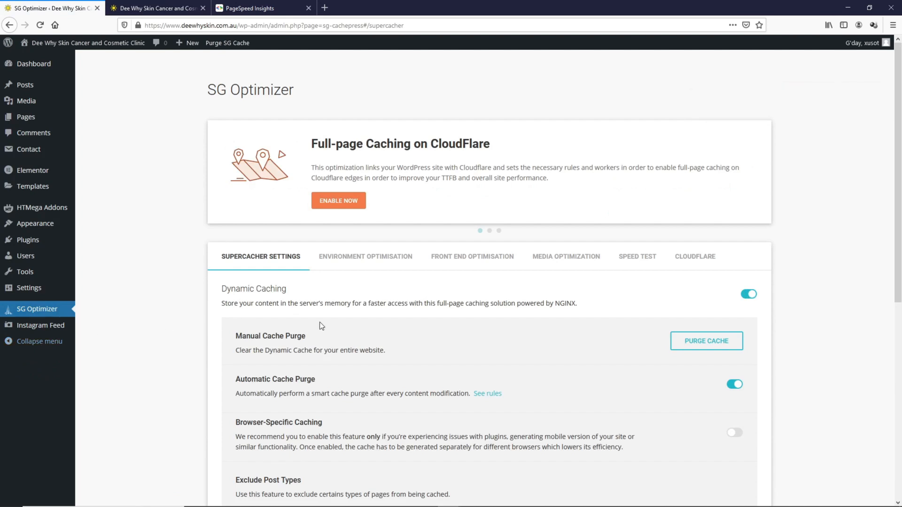
pyautogui.click(472, 256)
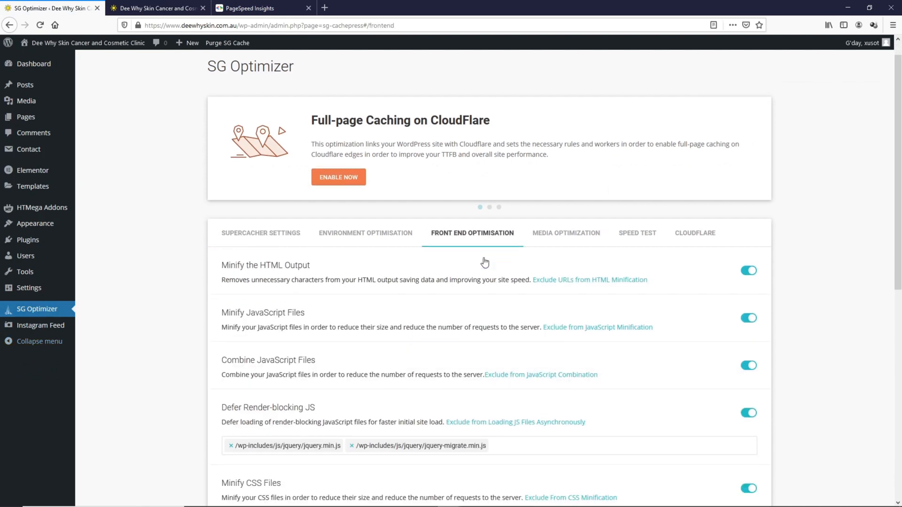
pyautogui.scroll(-3)
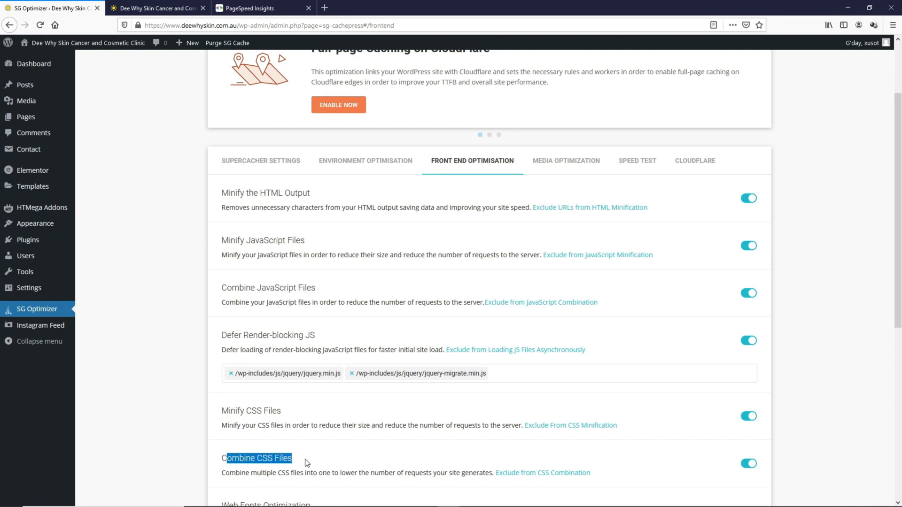
pyautogui.moveTo(761, 293)
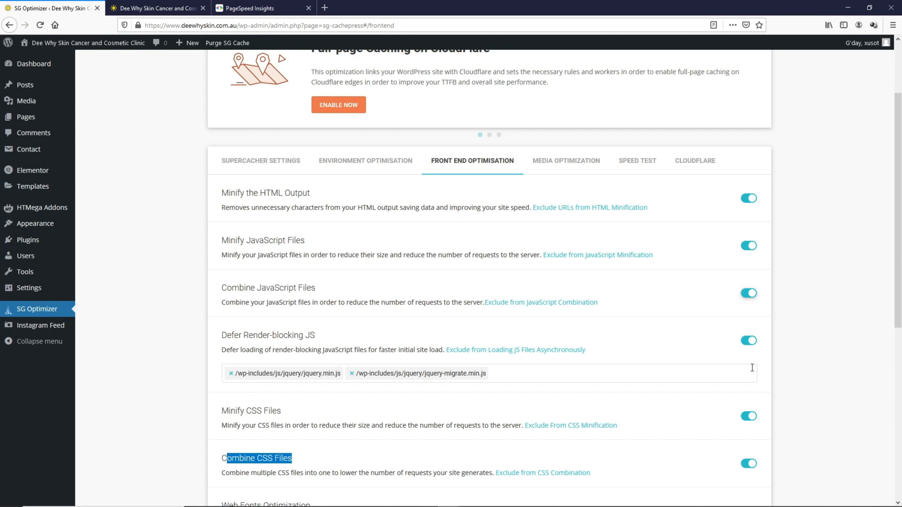
pyautogui.click(750, 476)
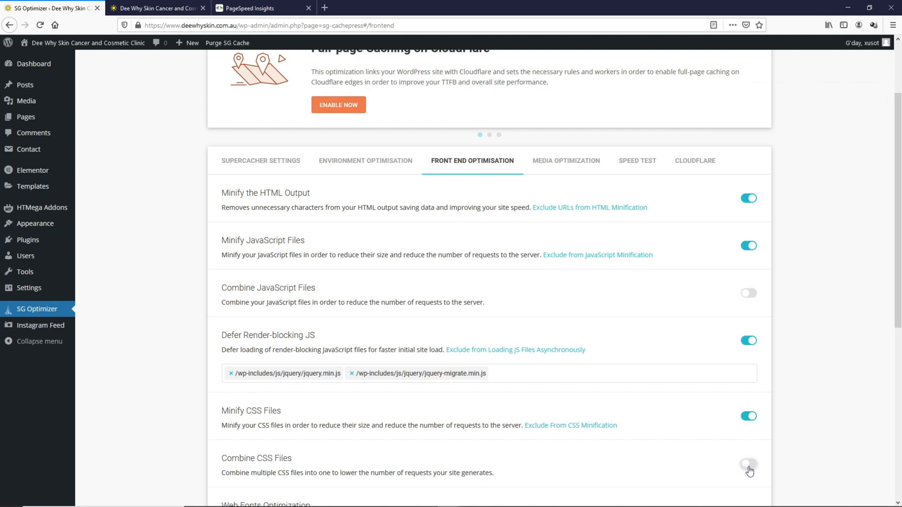
pyautogui.click(256, 8)
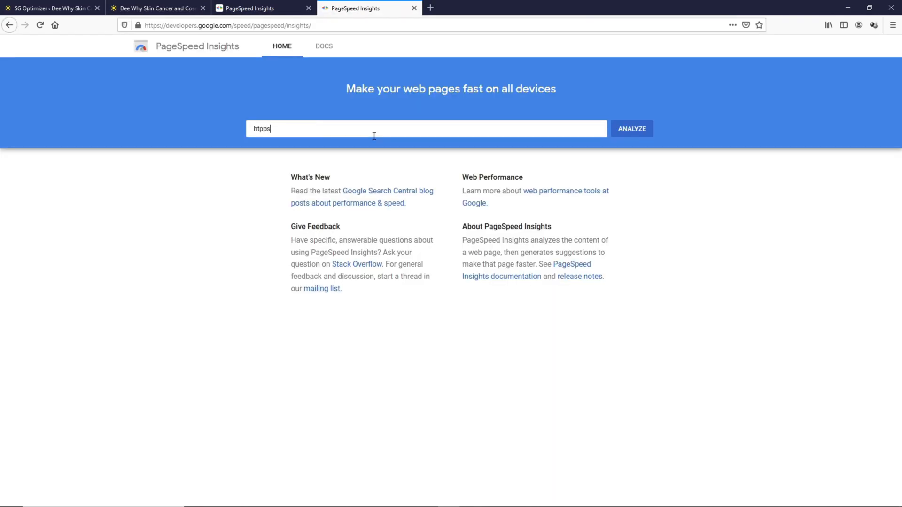
pyautogui.write('https://deewhyskin.com.au')
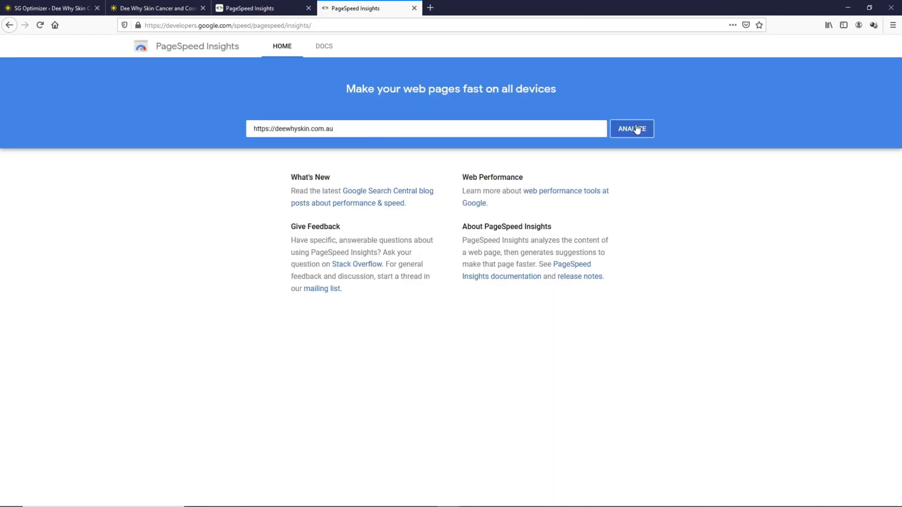
pyautogui.click(632, 129)
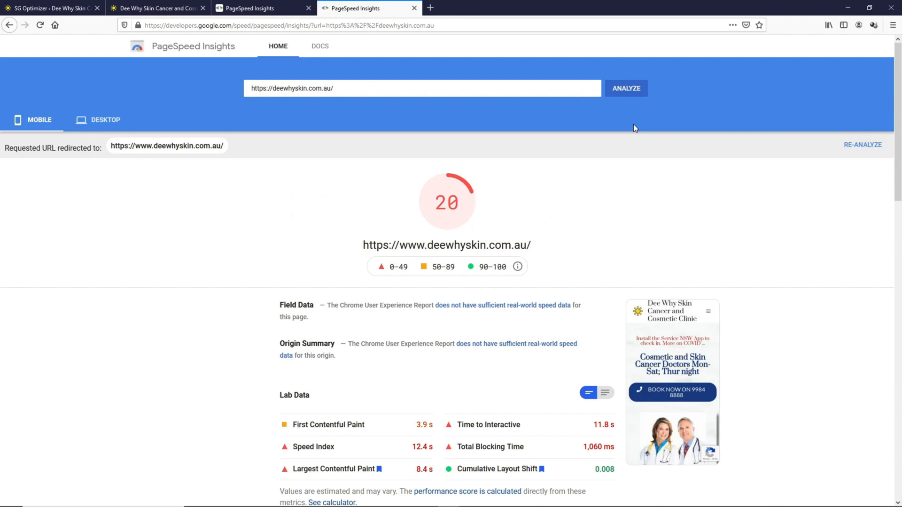
pyautogui.scroll(-3)
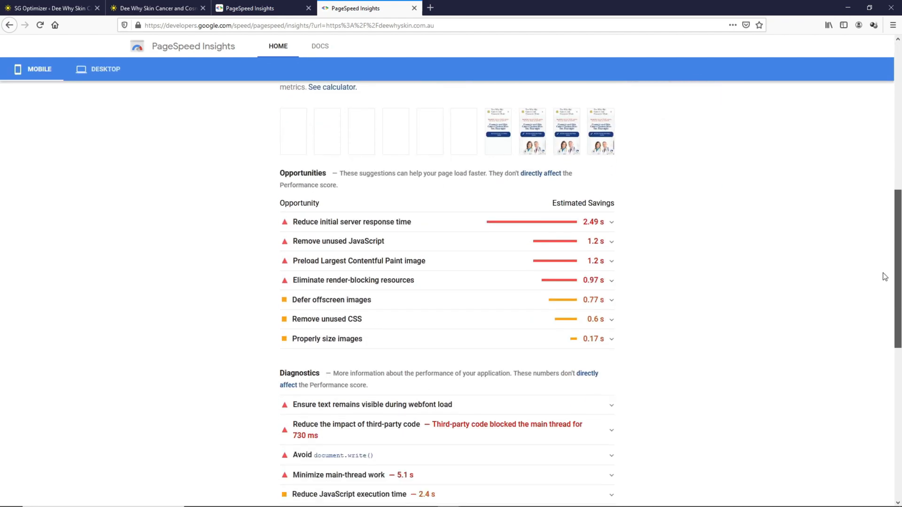
pyautogui.click(326, 319)
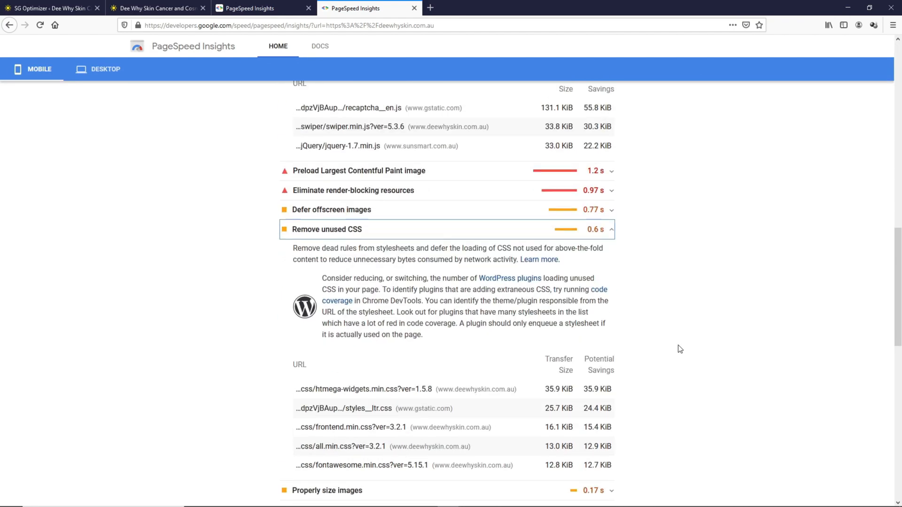
# Scroll the reports to compare combined files against the separate plugin CSS and JavaScript files
pyautogui.scroll(3)
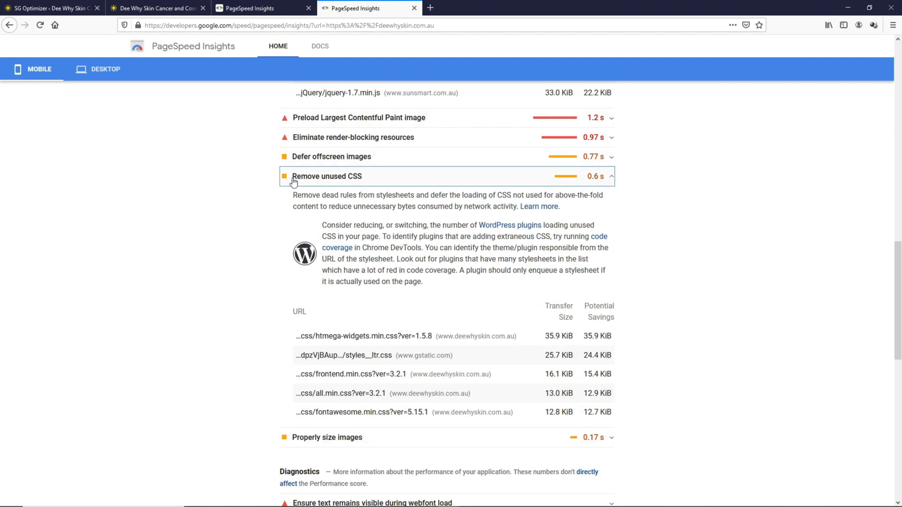
pyautogui.moveTo(594, 182)
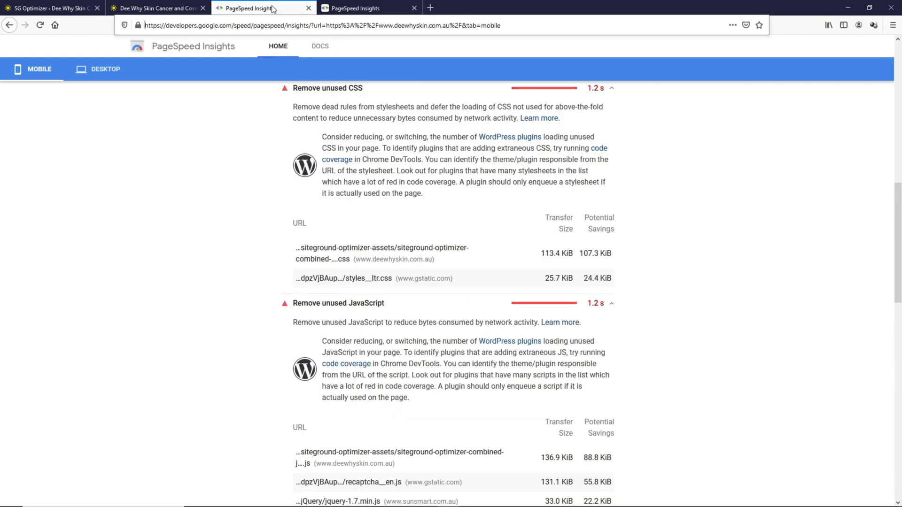
pyautogui.moveTo(600, 98)
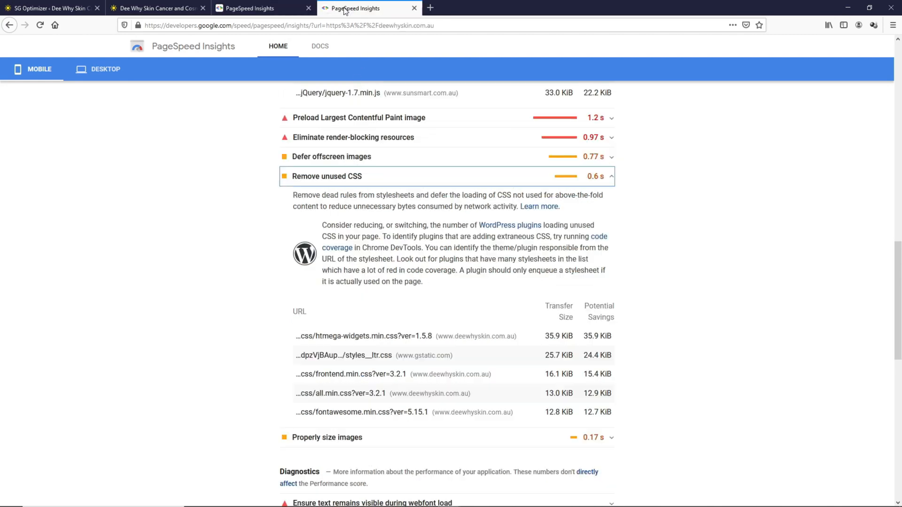
pyautogui.moveTo(551, 383)
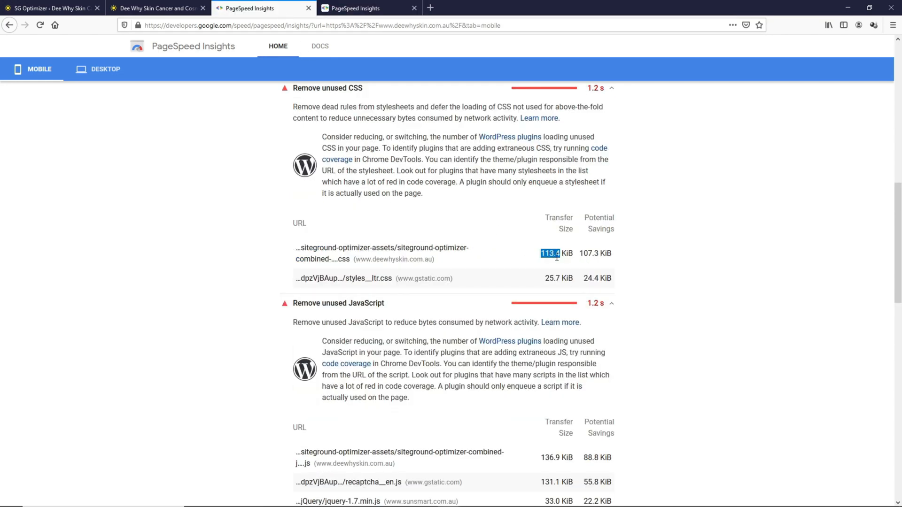
pyautogui.moveTo(533, 253)
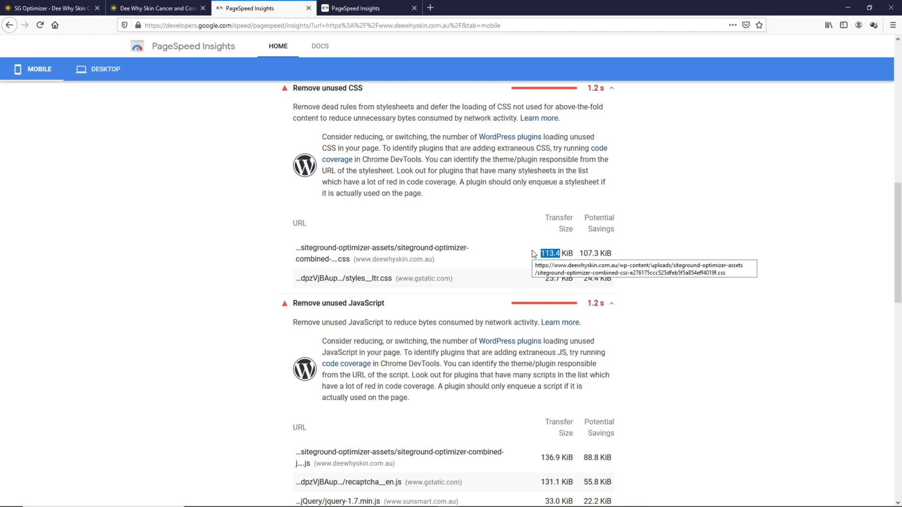
pyautogui.scroll(-3)
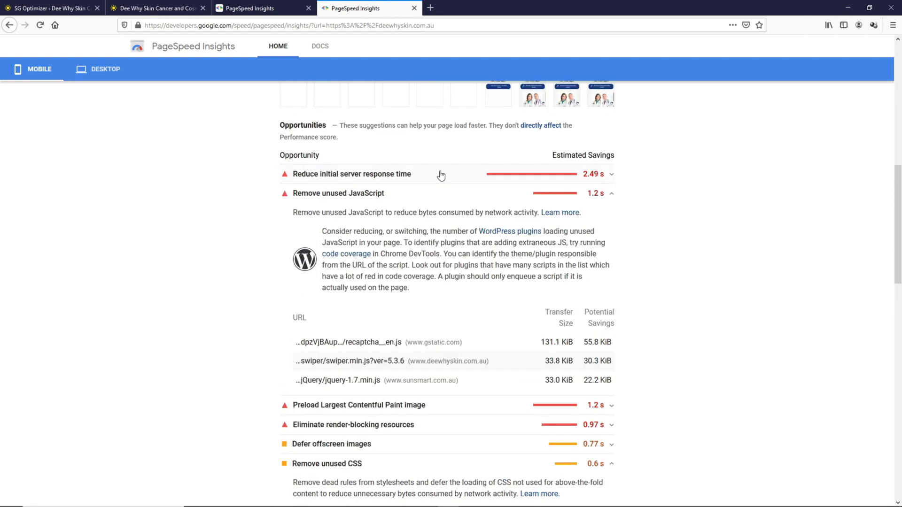
pyautogui.moveTo(585, 204)
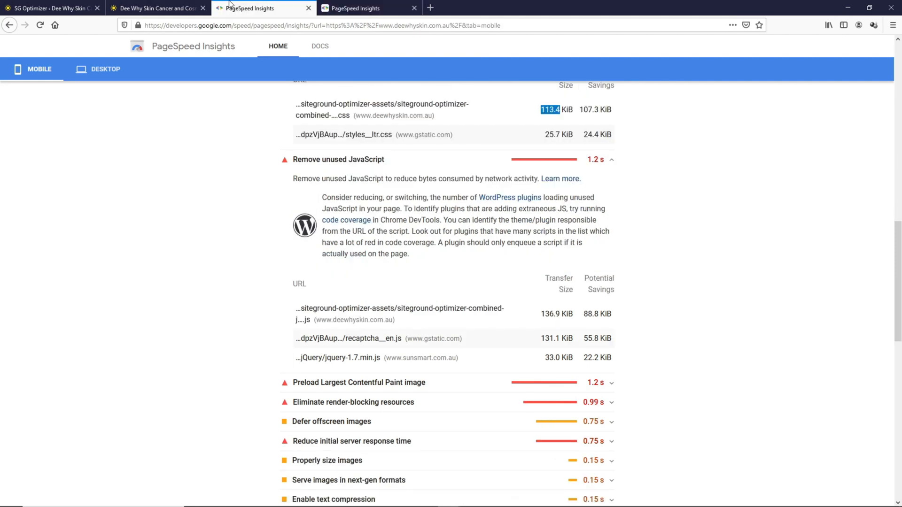
pyautogui.moveTo(594, 167)
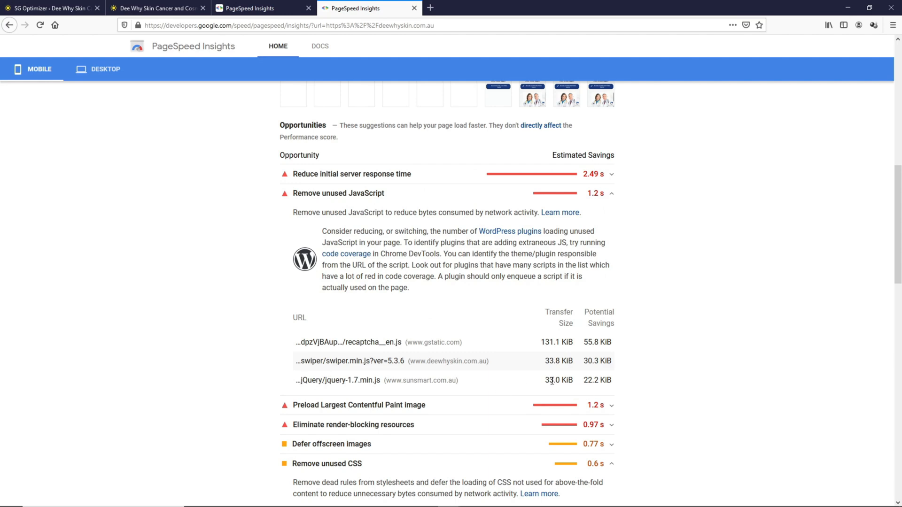
pyautogui.moveTo(557, 361)
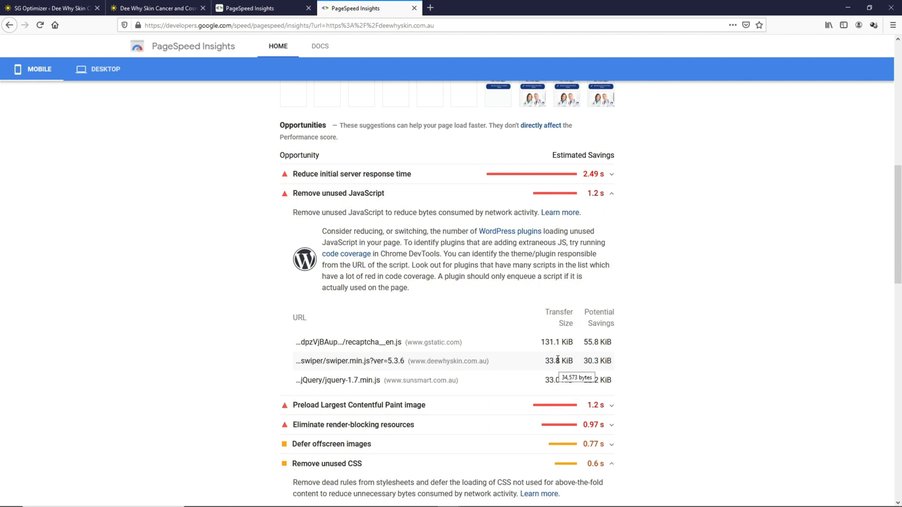
pyautogui.moveTo(358, 365)
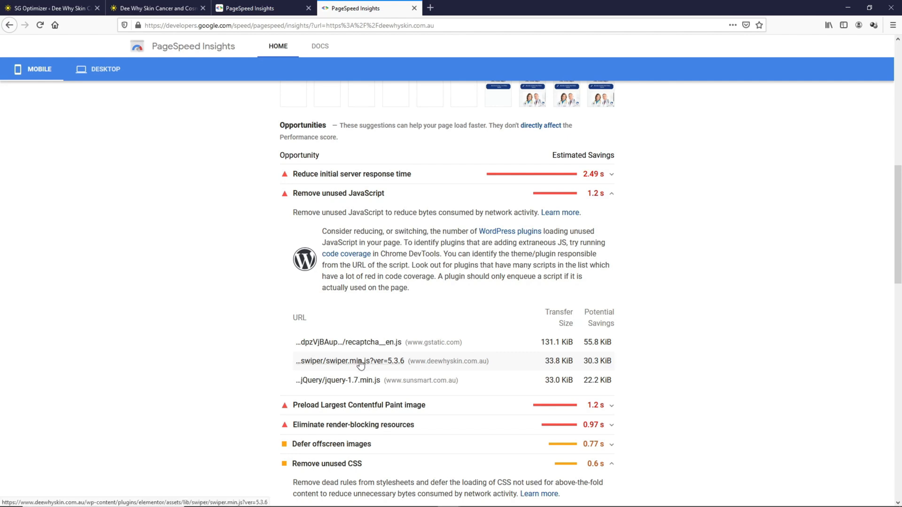
pyautogui.moveTo(257, 7)
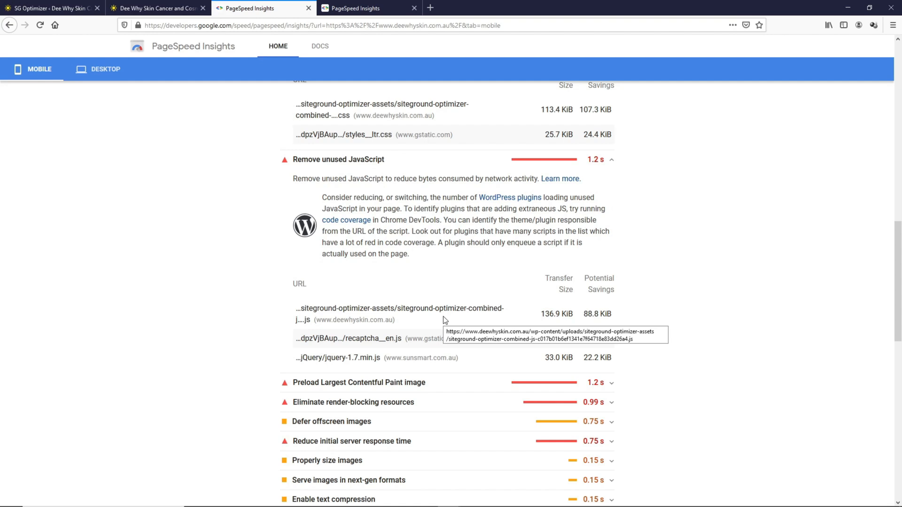
pyautogui.moveTo(442, 311)
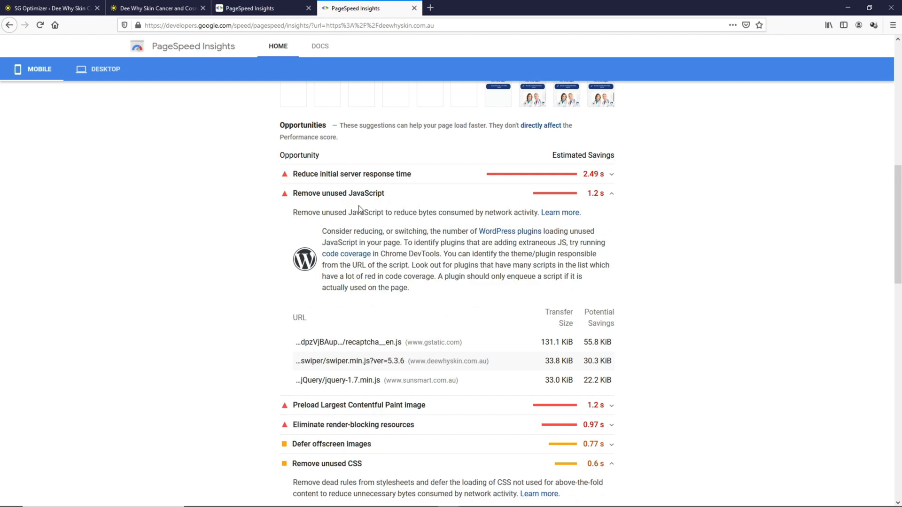
pyautogui.moveTo(342, 483)
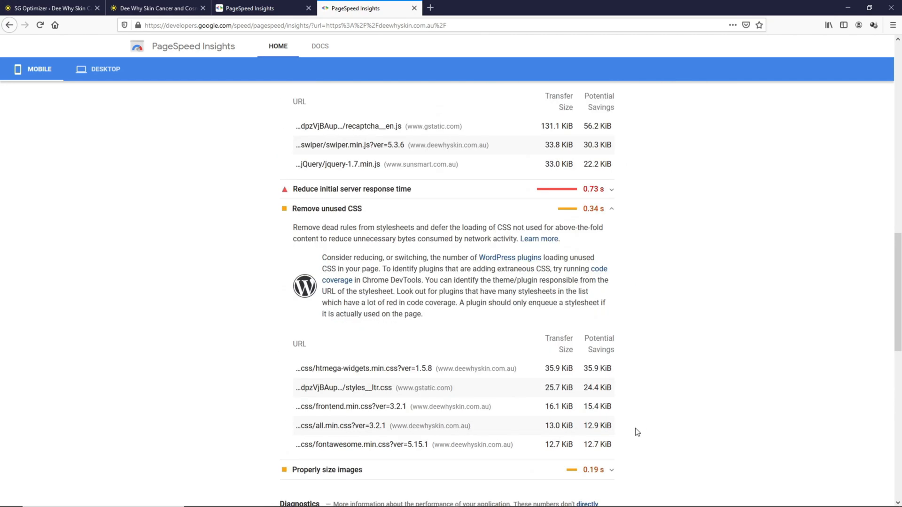
# Trace the render-blocking htmega-widgets.min.css stylesheet, then switch to WordPress's installed plugins list
pyautogui.scroll(3)
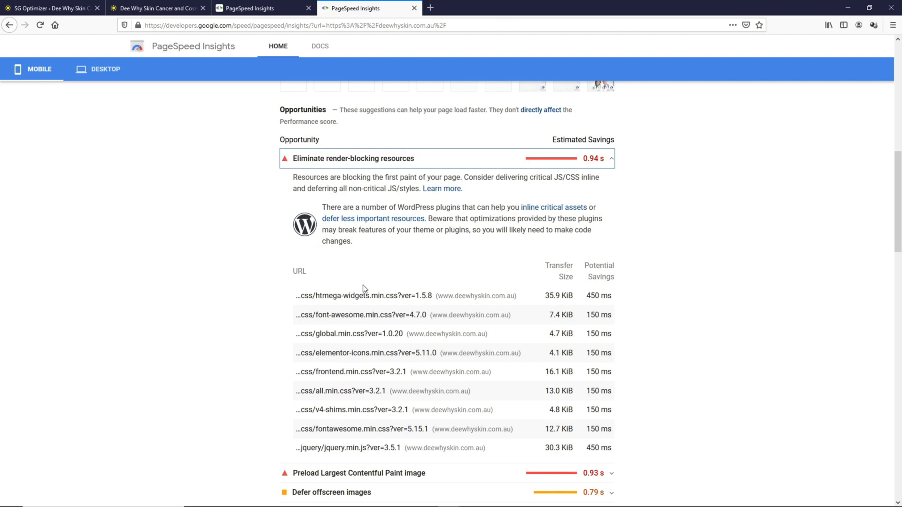
pyautogui.moveTo(340, 297)
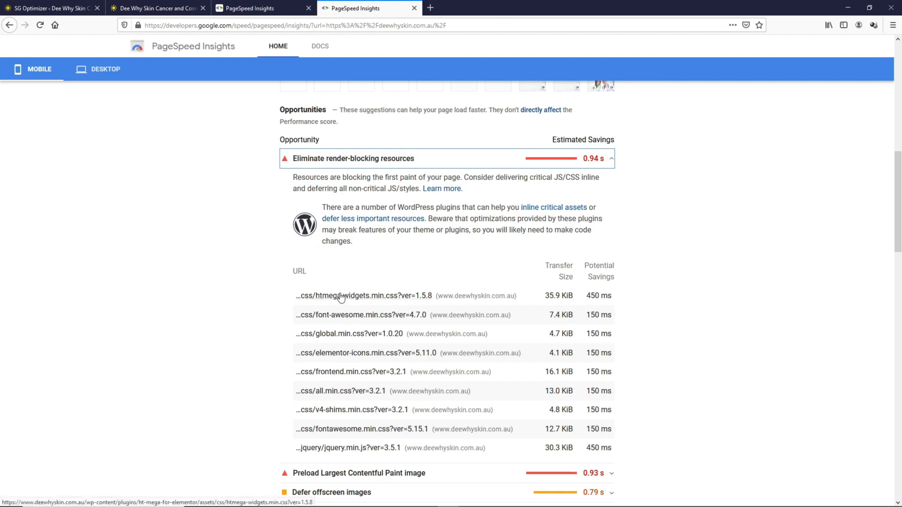
pyautogui.moveTo(365, 299)
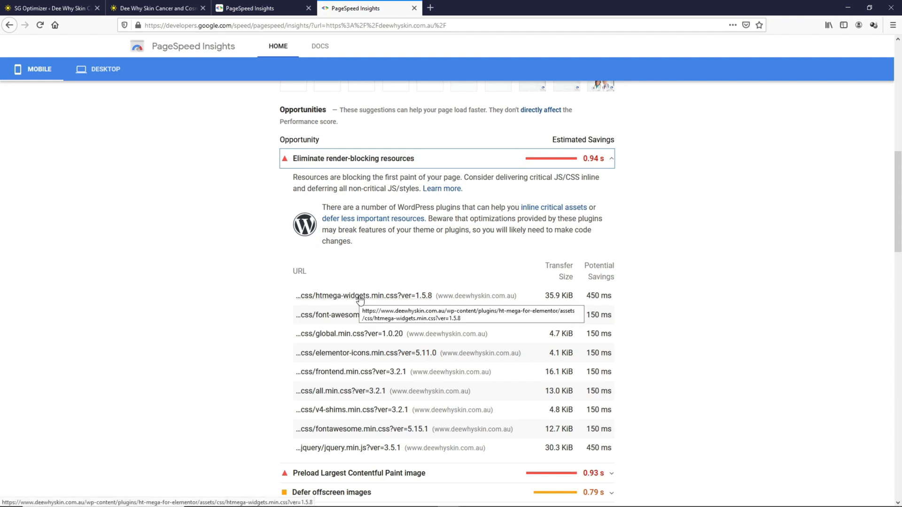
pyautogui.click(51, 8)
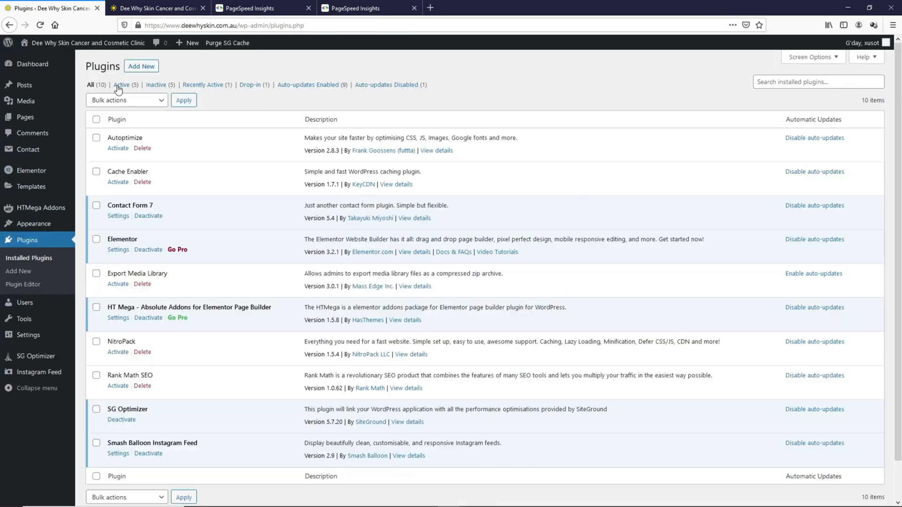
# Filter to active plugins, open HT Mega Settings, and scroll its Elements tab toggles
pyautogui.click(122, 85)
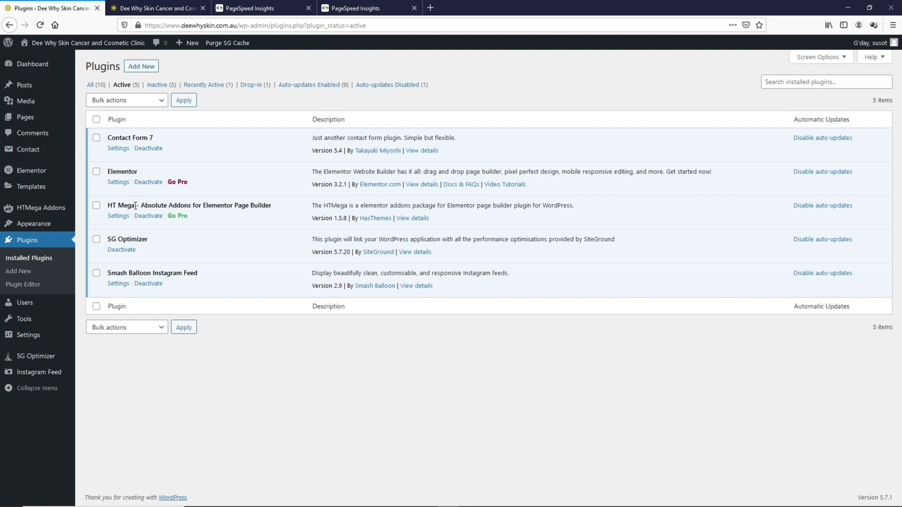
pyautogui.moveTo(122, 219)
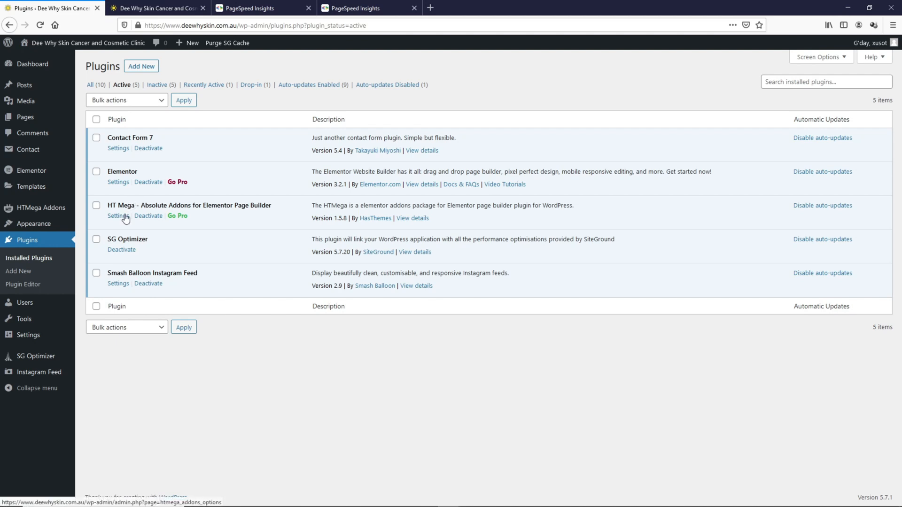
pyautogui.click(118, 216)
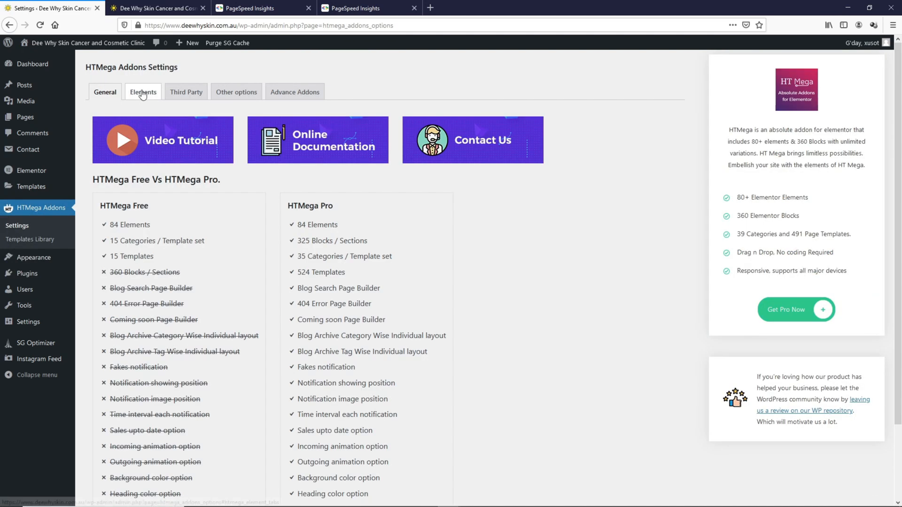
pyautogui.click(142, 91)
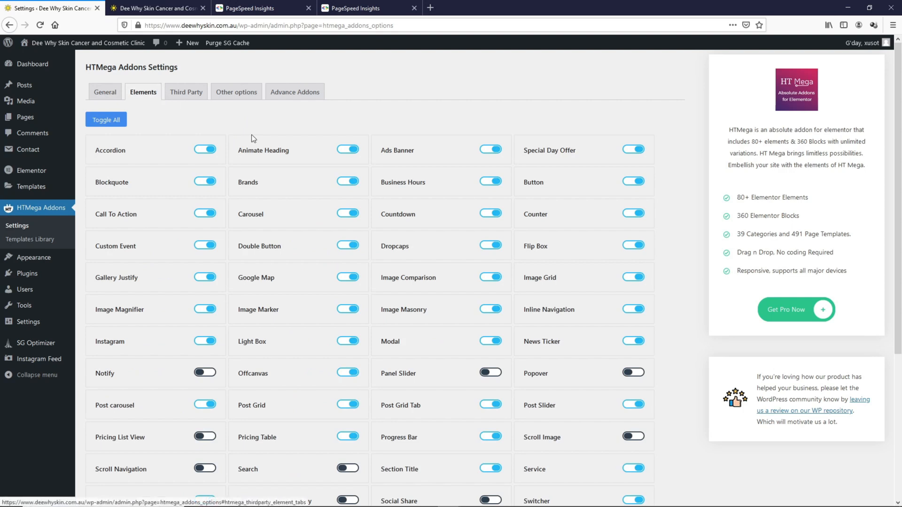
pyautogui.scroll(-3)
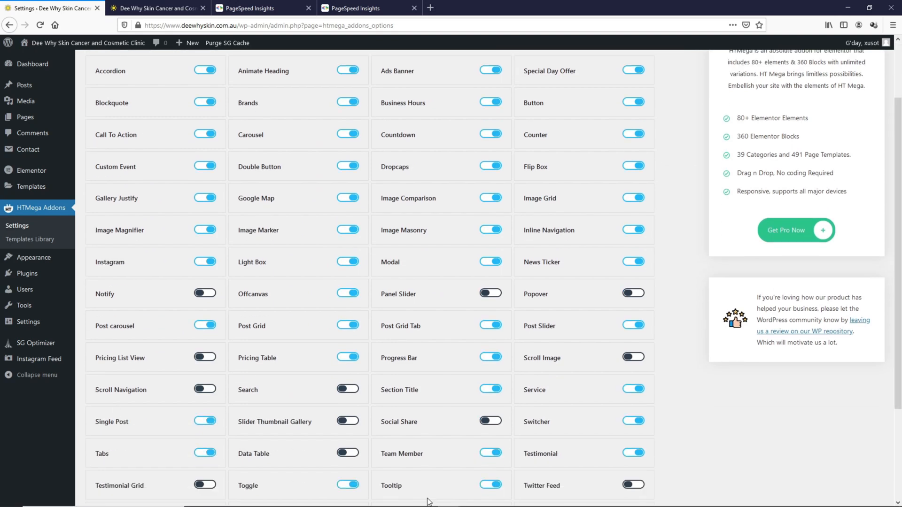
pyautogui.moveTo(249, 148)
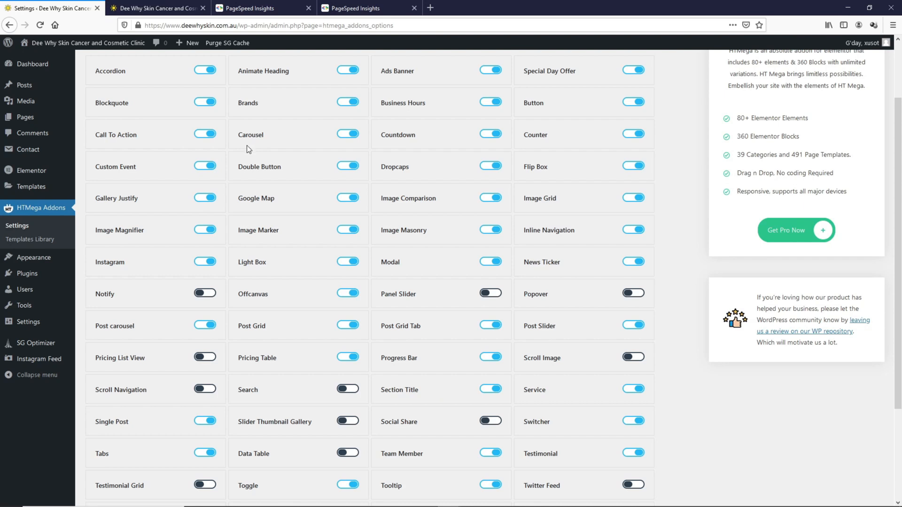
pyautogui.moveTo(332, 157)
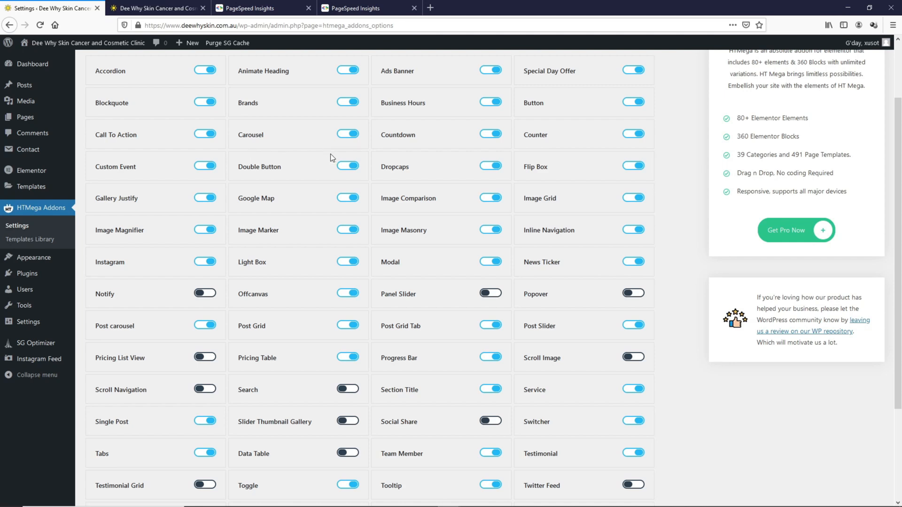
pyautogui.moveTo(522, 377)
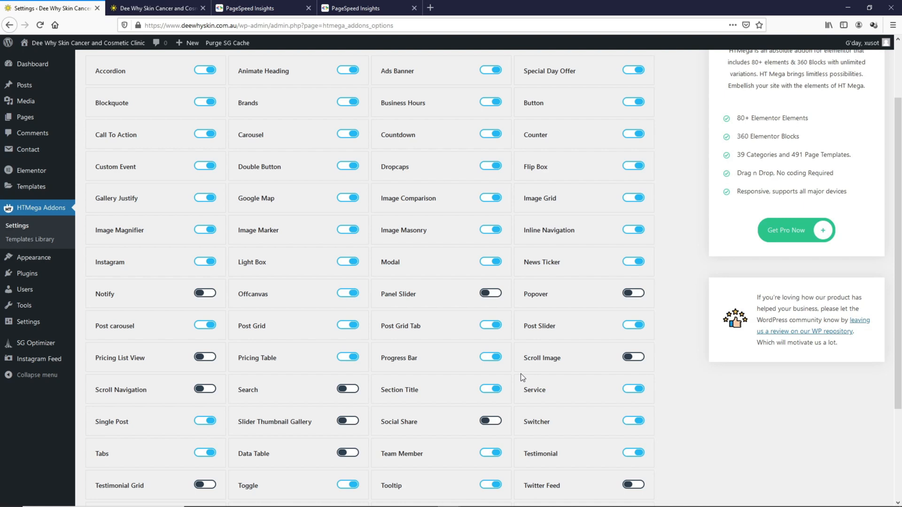
pyautogui.moveTo(518, 379)
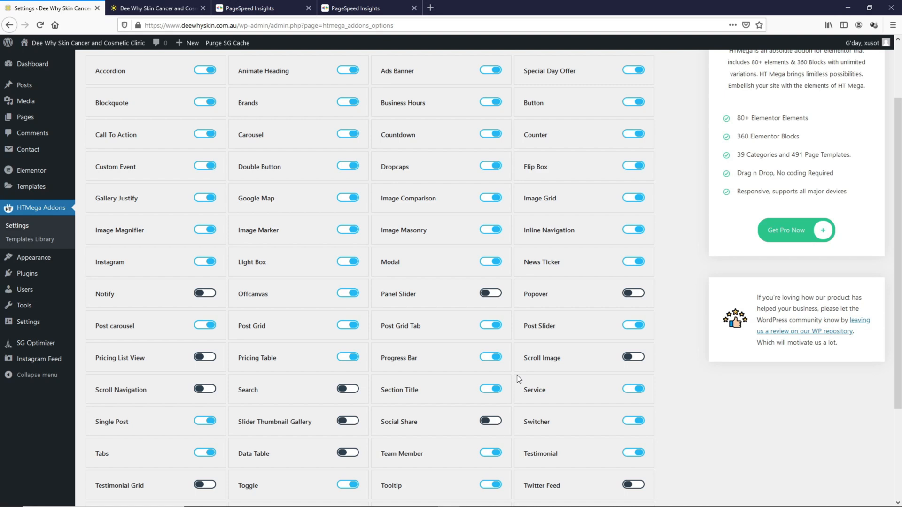
pyautogui.moveTo(511, 246)
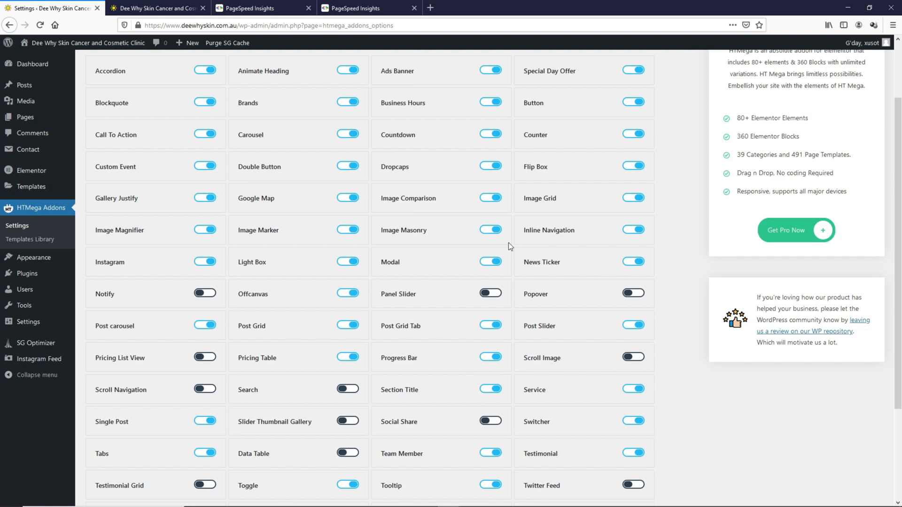
pyautogui.moveTo(274, 286)
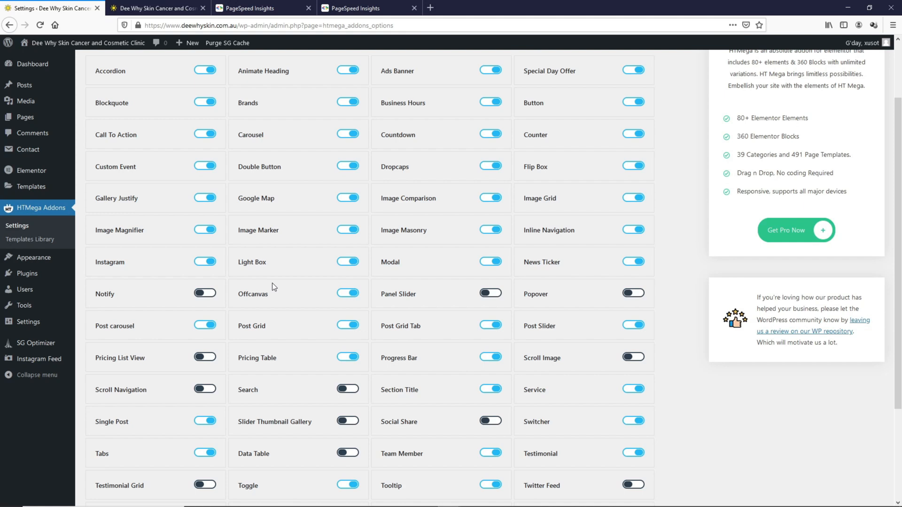
pyautogui.moveTo(279, 283)
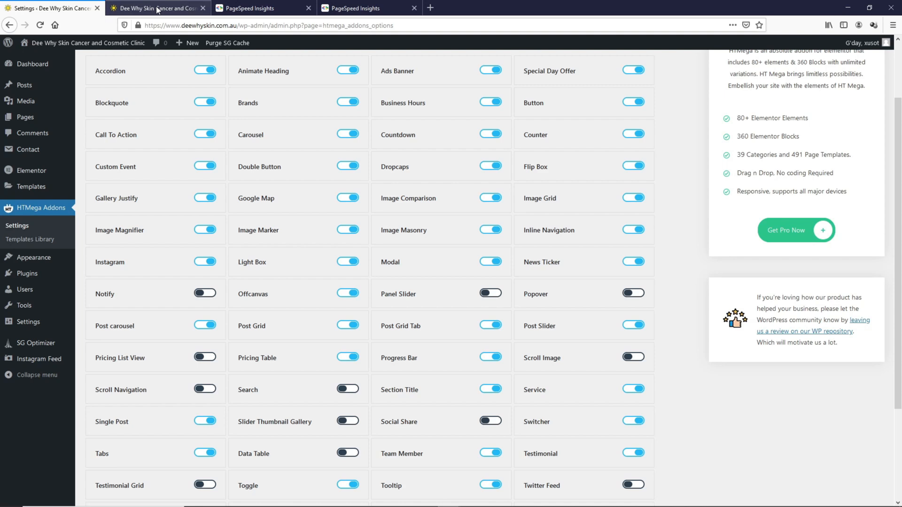
# Scroll through the live homepage's sections, then launch Edit with Elementor from the admin bar
pyautogui.click(157, 9)
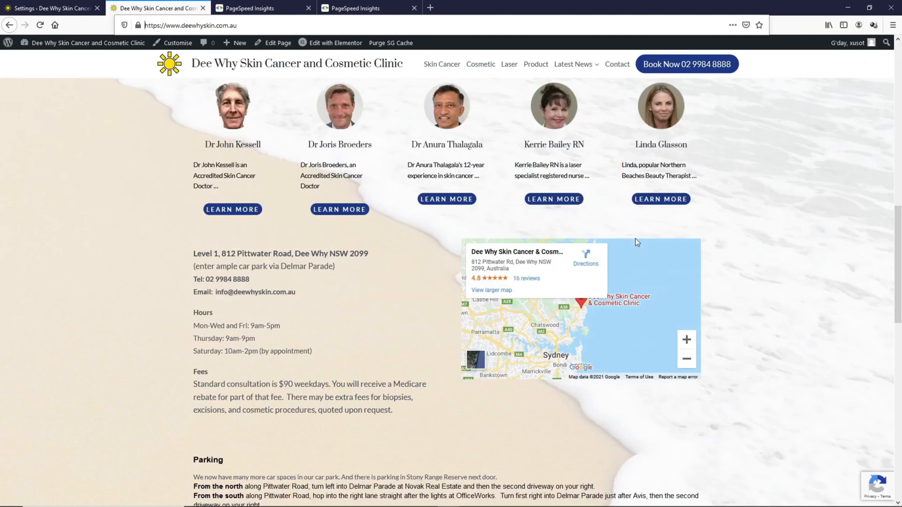
pyautogui.scroll(-3)
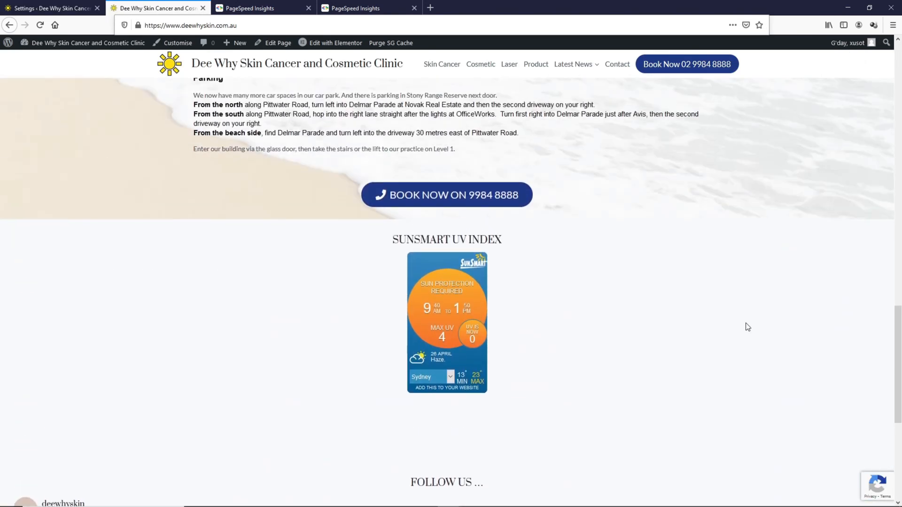
pyautogui.scroll(3)
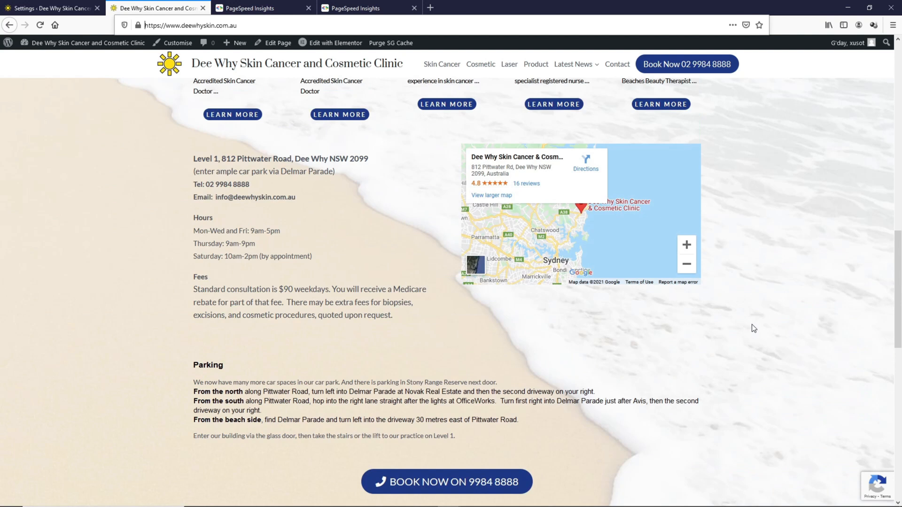
pyautogui.moveTo(740, 331)
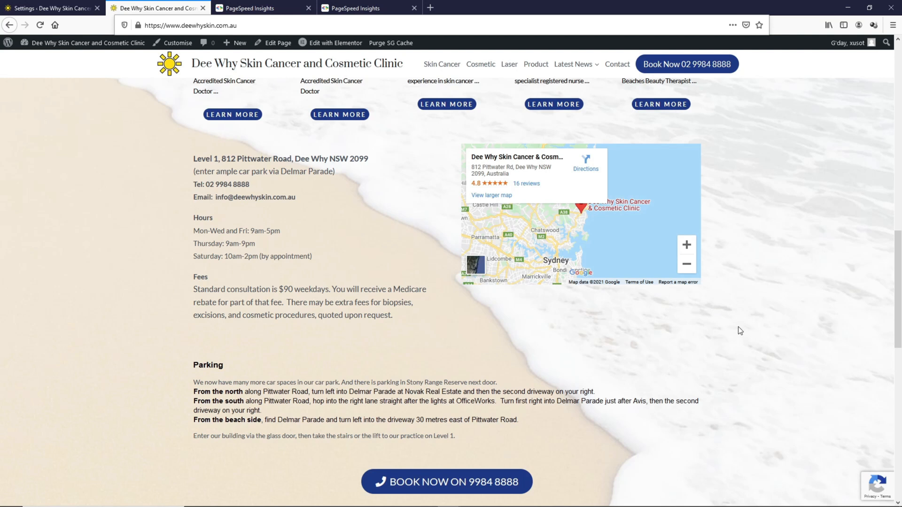
pyautogui.moveTo(745, 317)
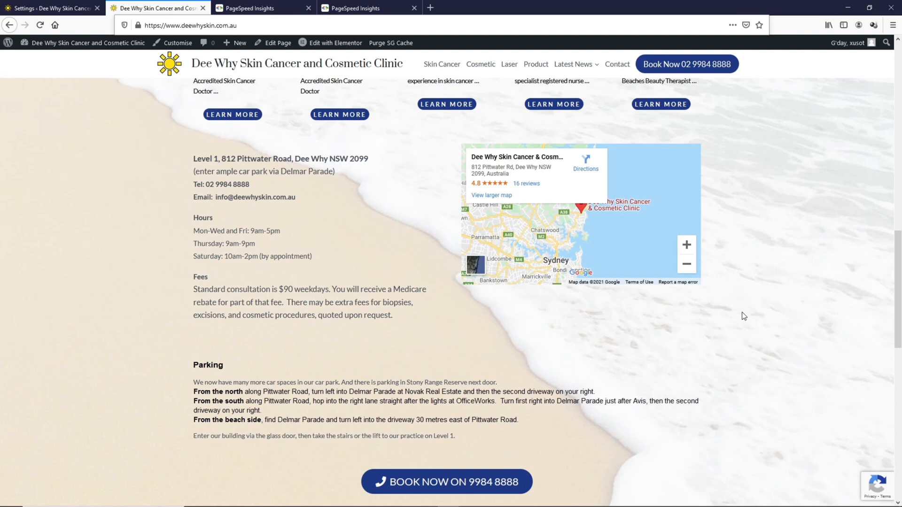
pyautogui.moveTo(640, 229)
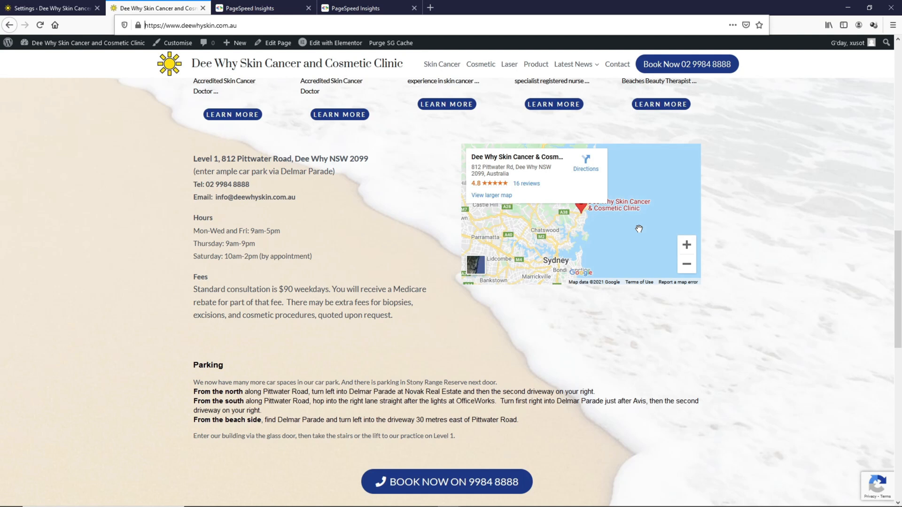
pyautogui.moveTo(647, 220)
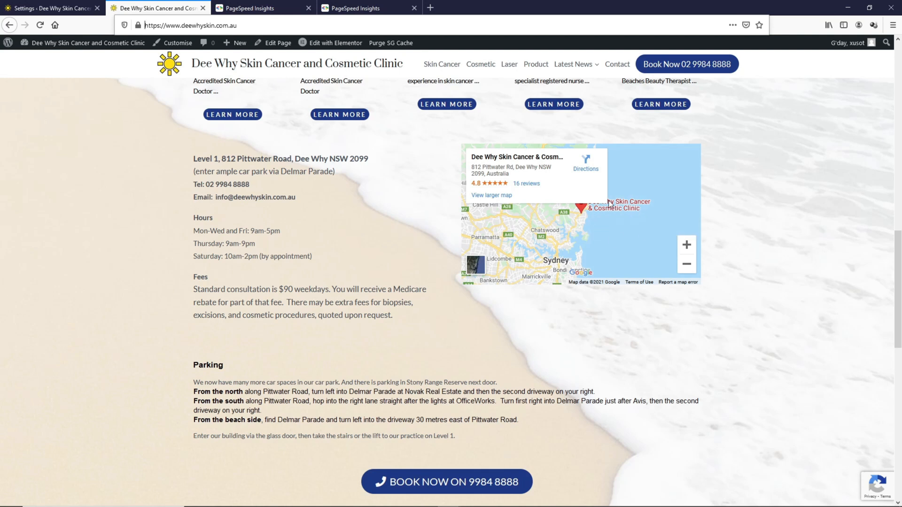
pyautogui.moveTo(634, 222)
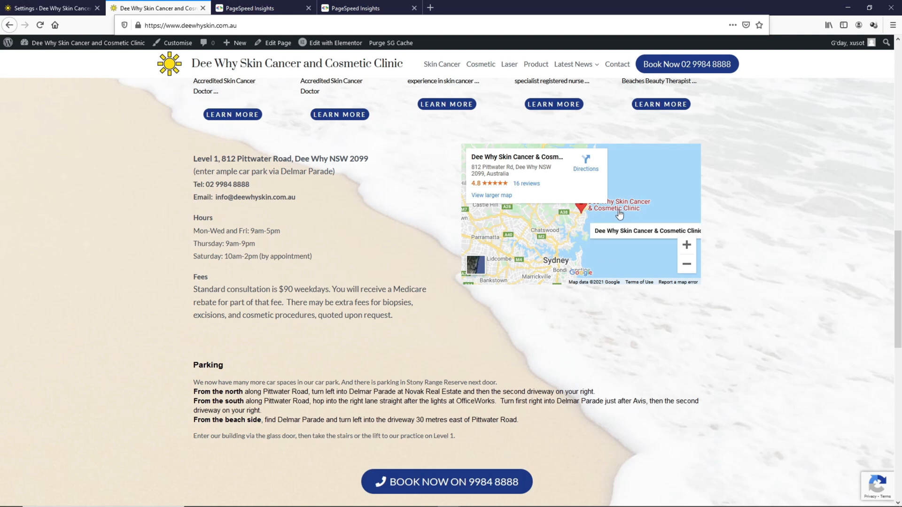
pyautogui.scroll(-3)
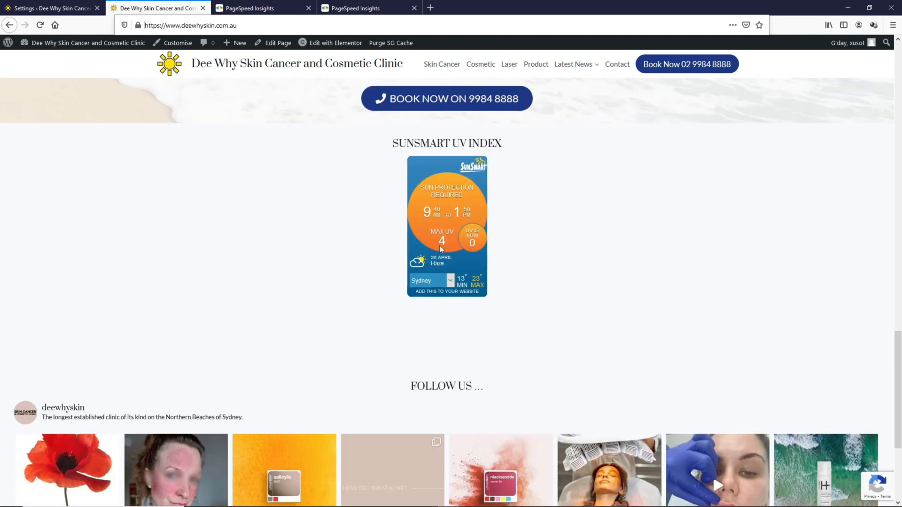
pyautogui.moveTo(406, 147)
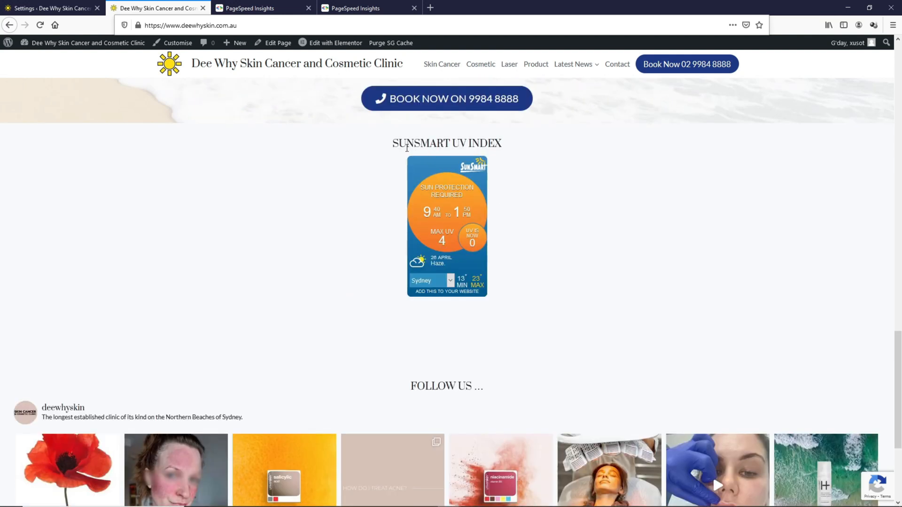
pyautogui.moveTo(460, 145)
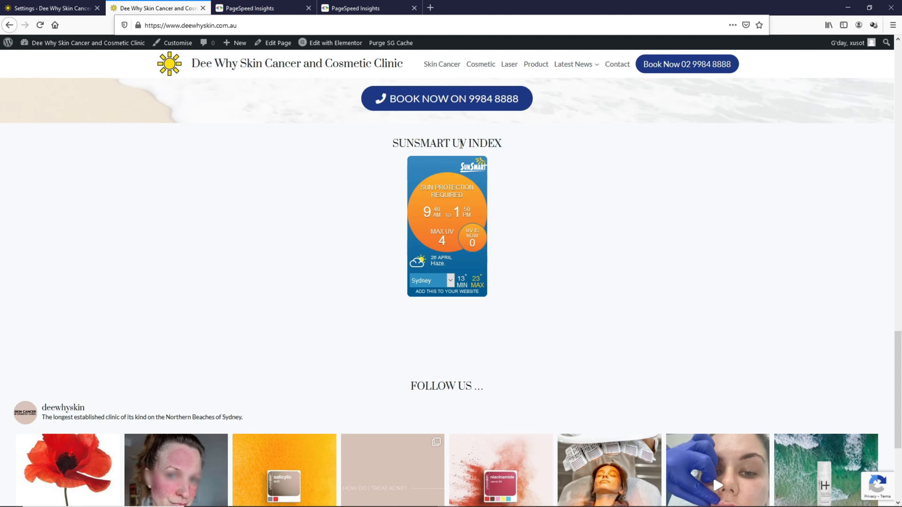
pyautogui.moveTo(540, 201)
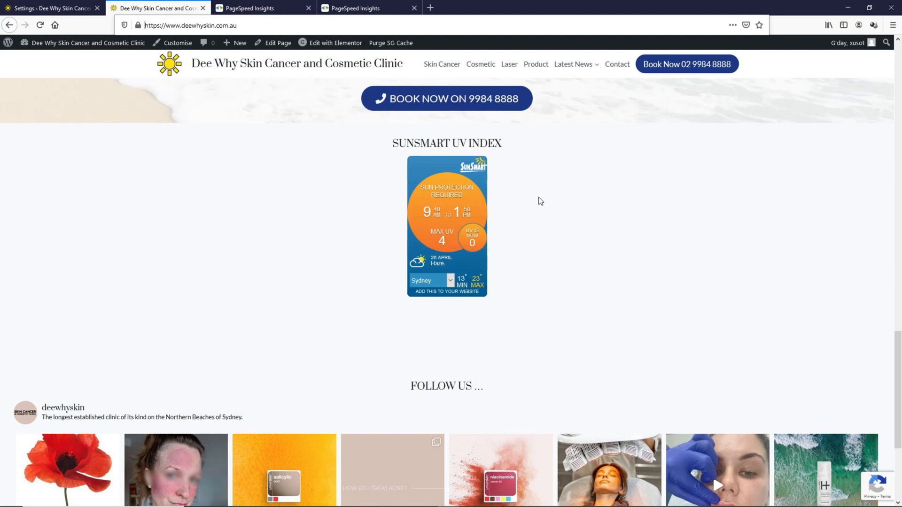
pyautogui.scroll(-3)
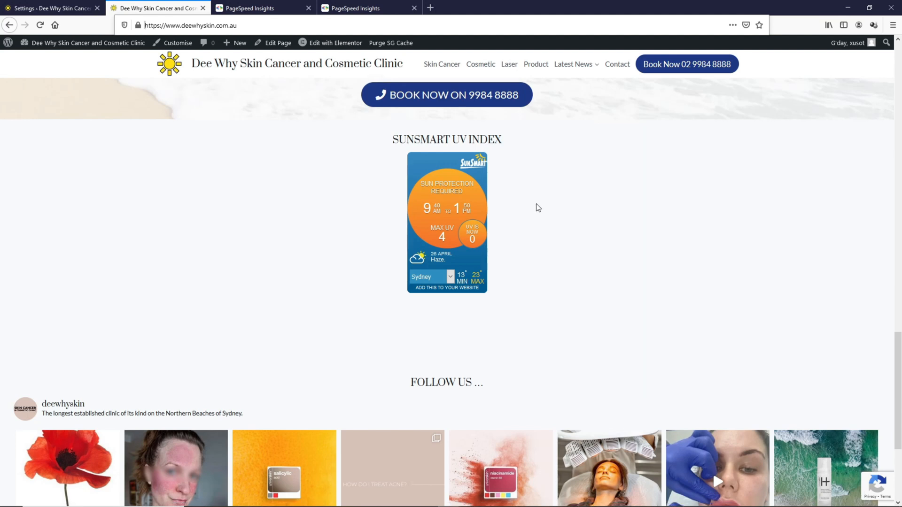
pyautogui.scroll(-3)
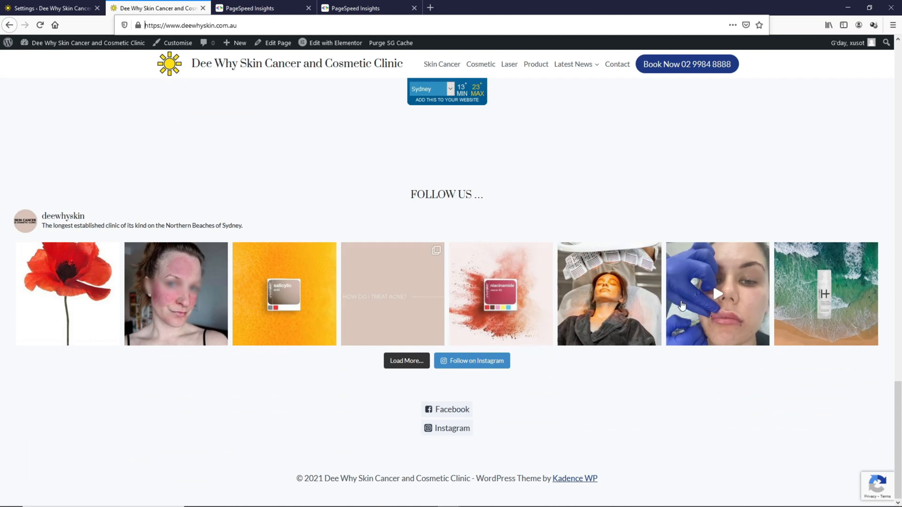
pyautogui.moveTo(619, 374)
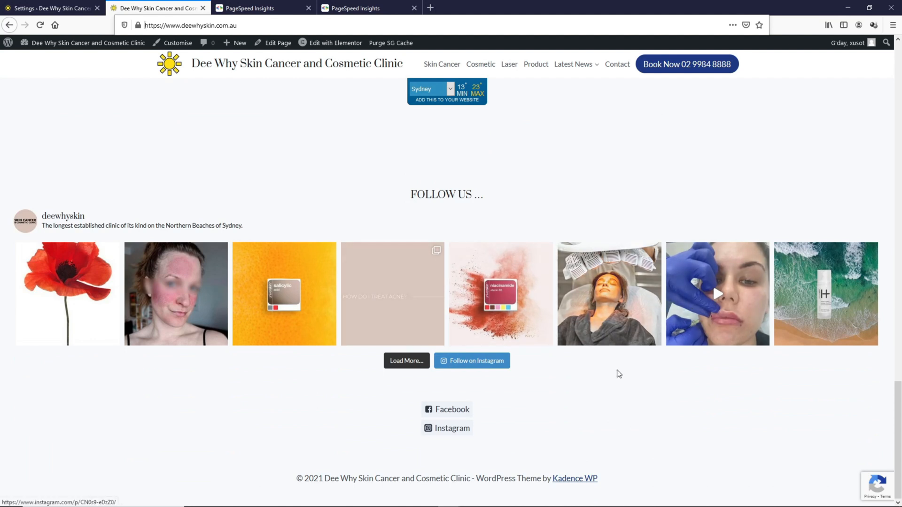
pyautogui.moveTo(620, 294)
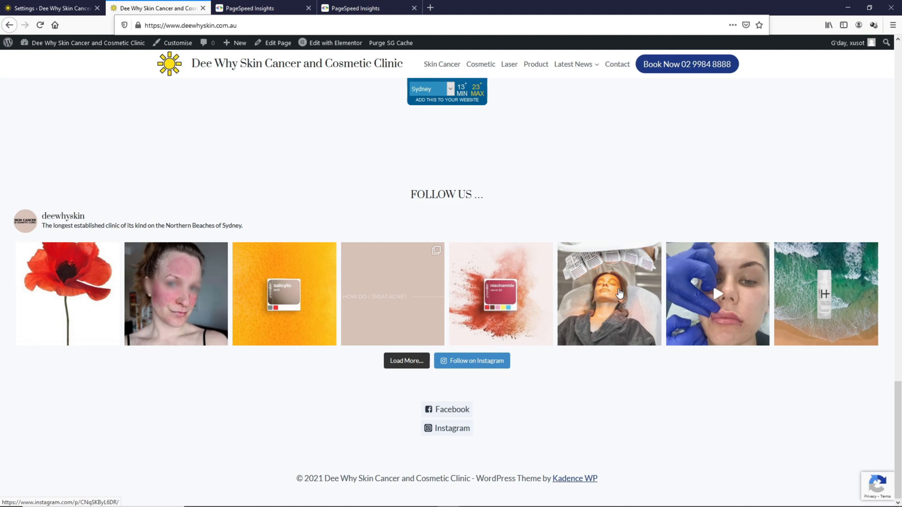
pyautogui.moveTo(481, 321)
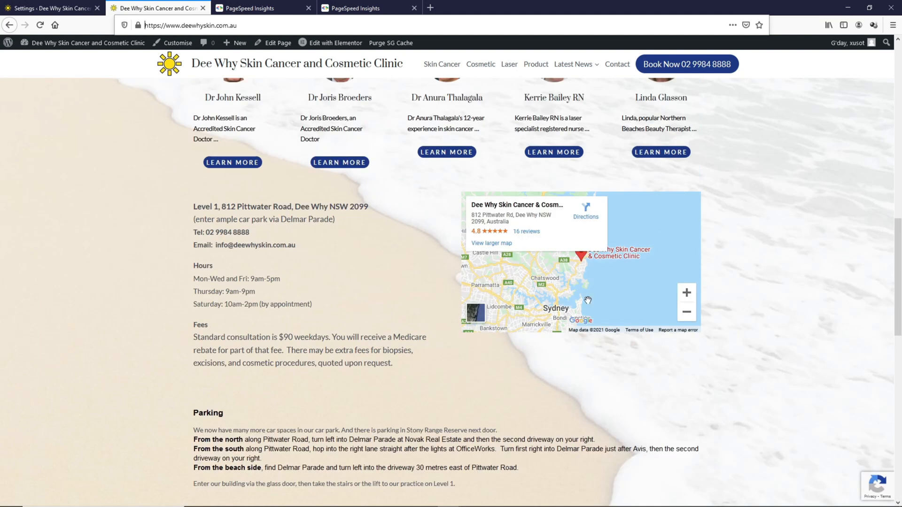
pyautogui.moveTo(671, 230)
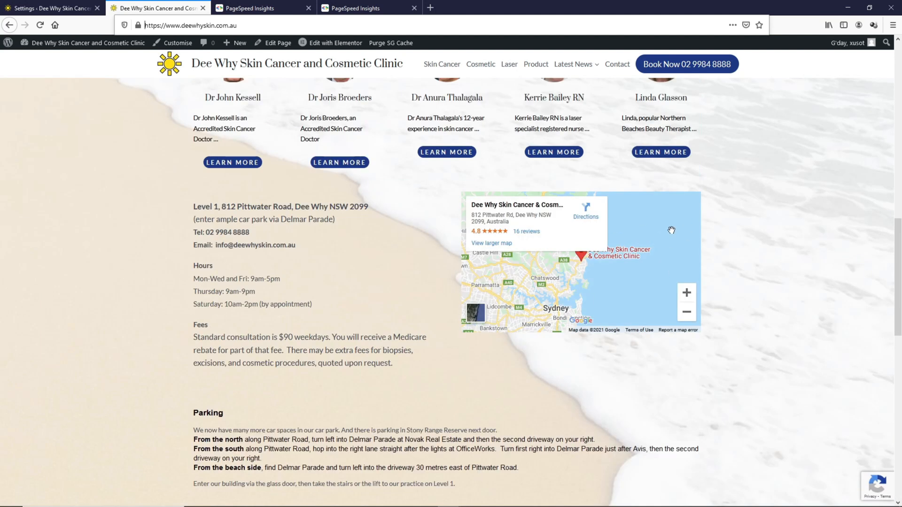
pyautogui.scroll(-3)
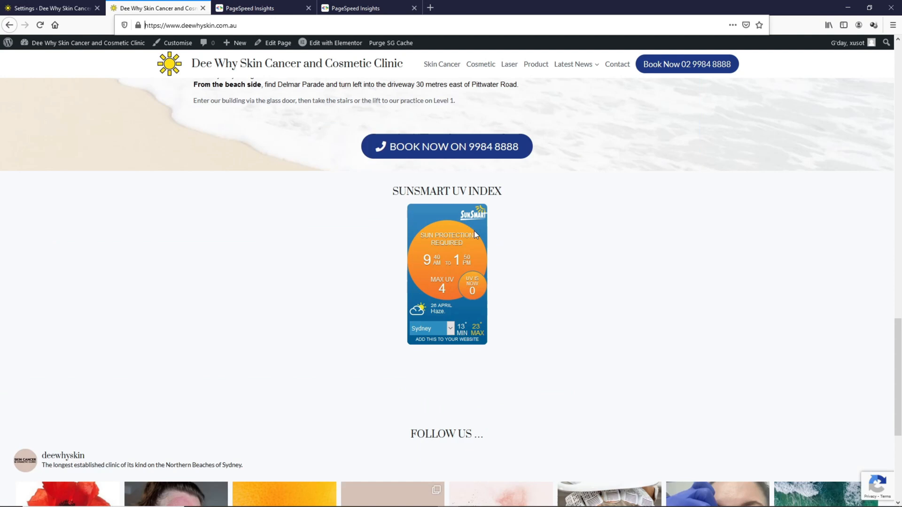
pyautogui.scroll(-3)
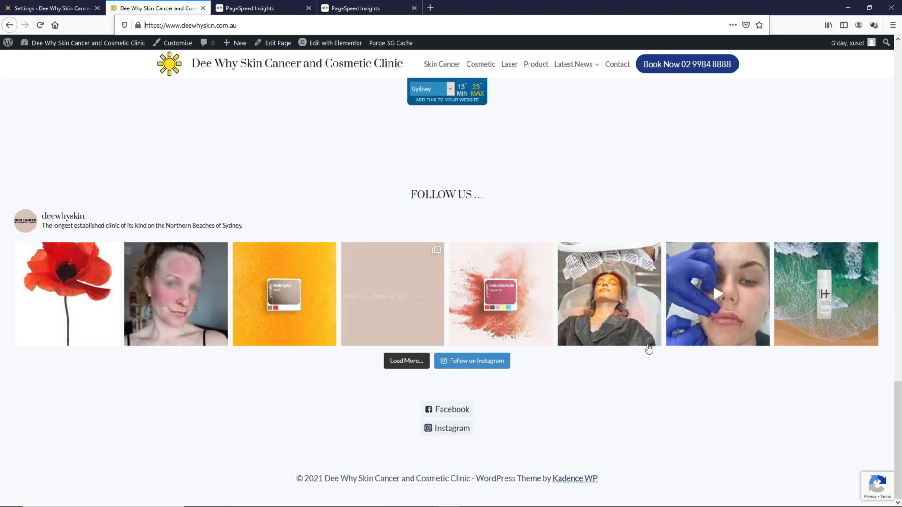
pyautogui.moveTo(741, 454)
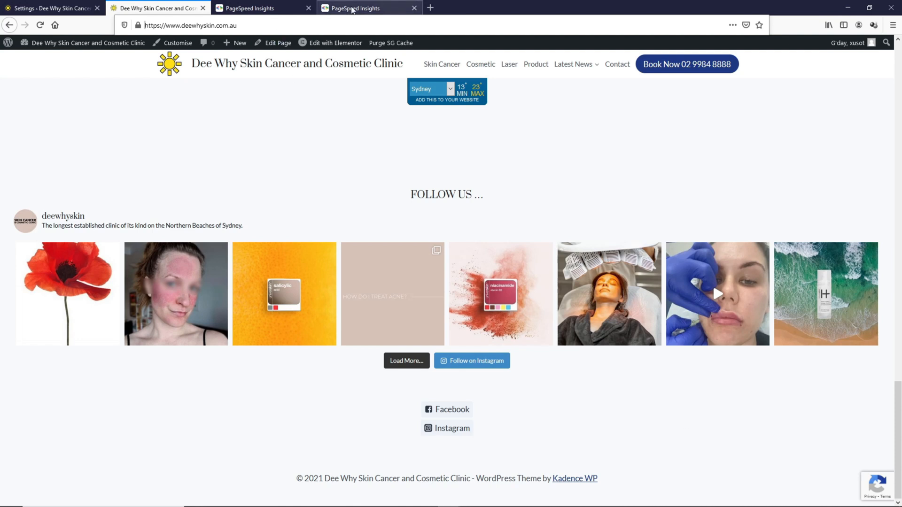
pyautogui.click(362, 8)
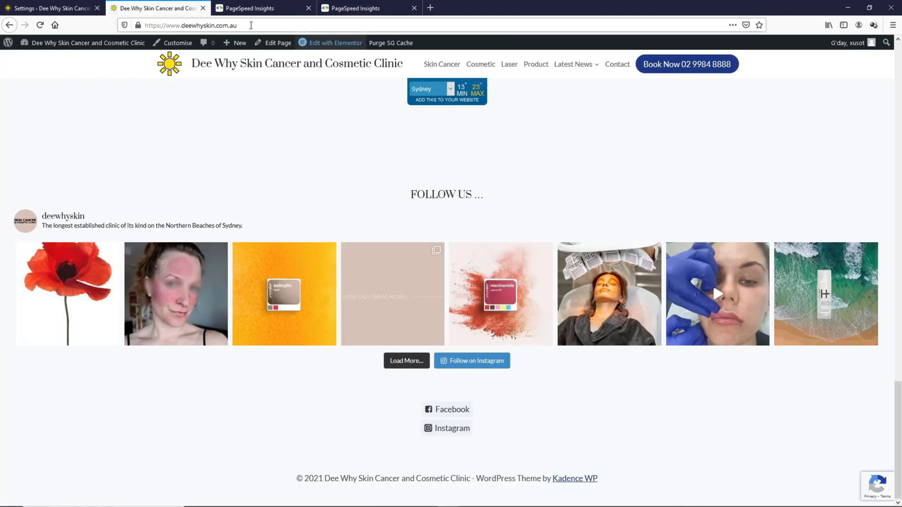
pyautogui.click(335, 42)
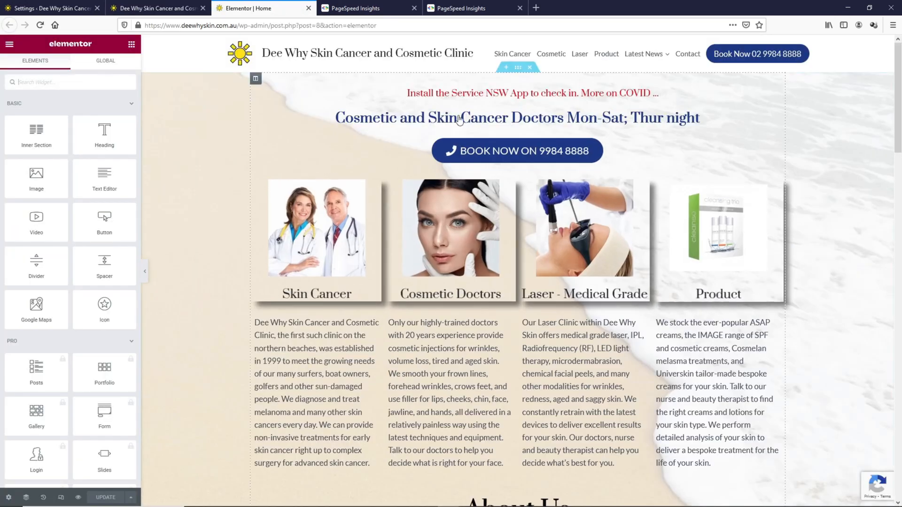
pyautogui.scroll(-3)
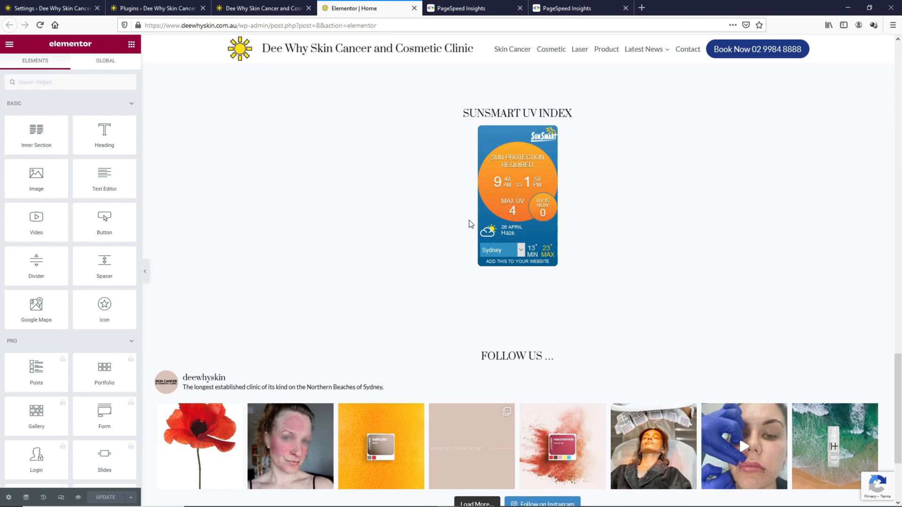
pyautogui.click(262, 8)
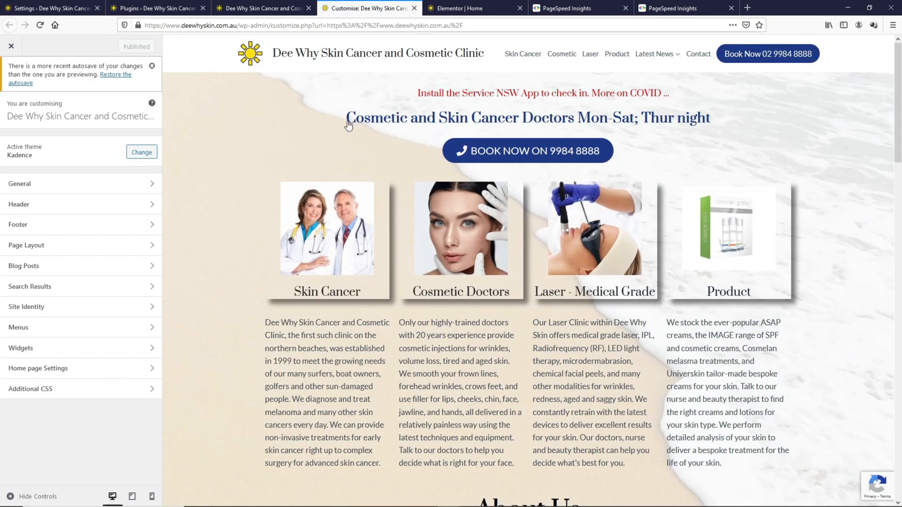
# Open the Customizer's Footer 1 widget area holding the SunSmart UV index and Instagram feed widgets
pyautogui.scroll(-3)
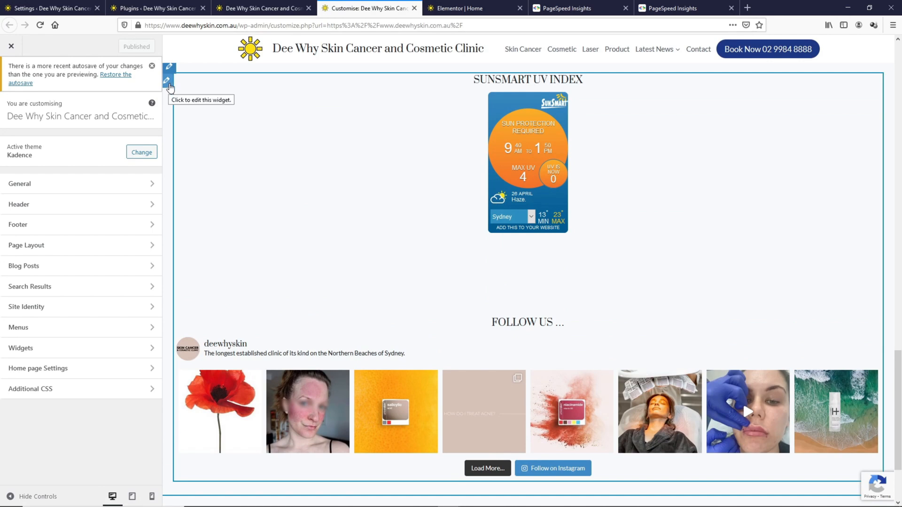
pyautogui.click(167, 81)
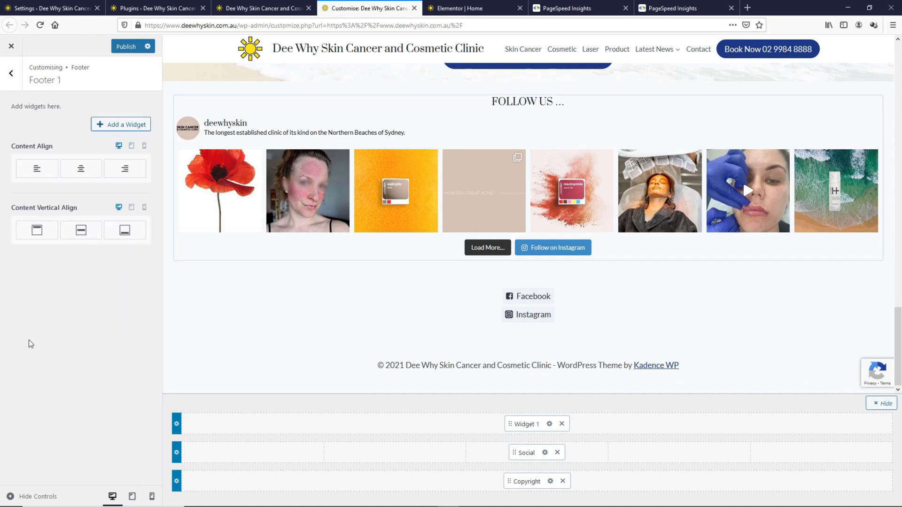
pyautogui.click(133, 46)
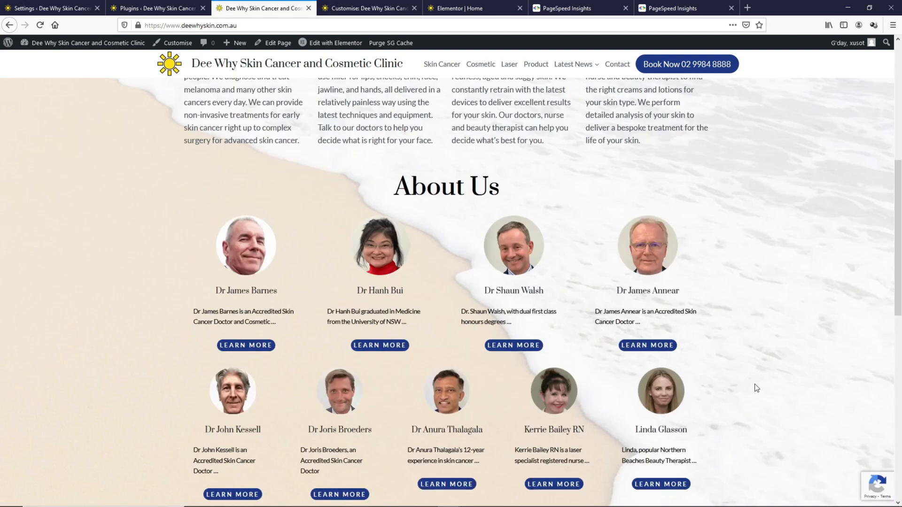
# Reload the live homepage and scroll to its footer showing parking directions, social links and copyright
pyautogui.click(155, 8)
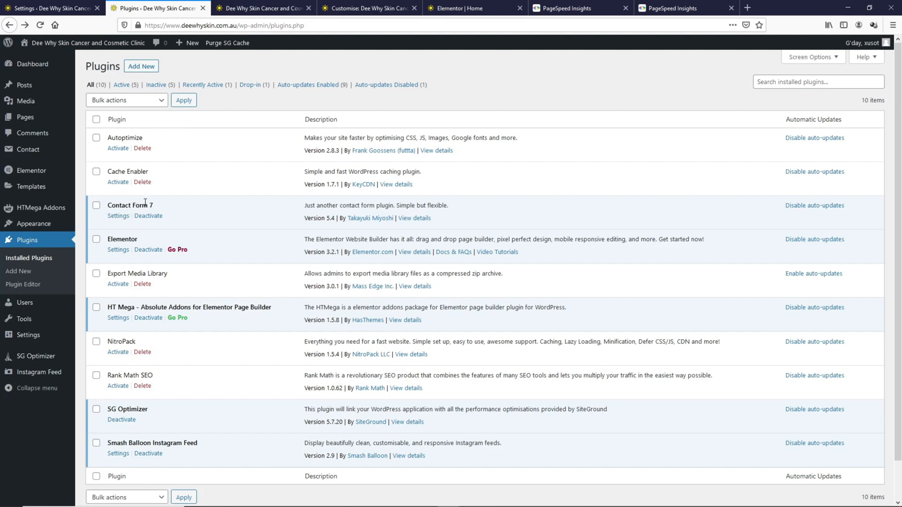
pyautogui.click(265, 8)
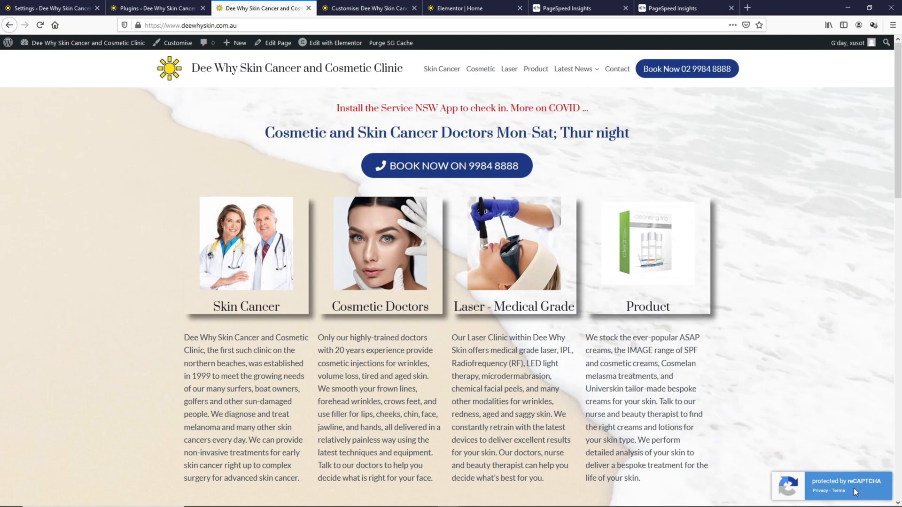
pyautogui.click(155, 8)
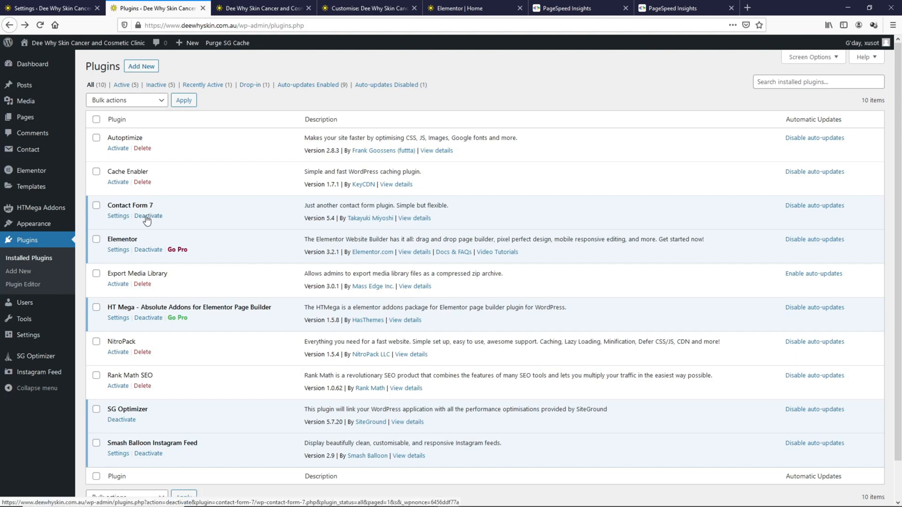
pyautogui.click(267, 7)
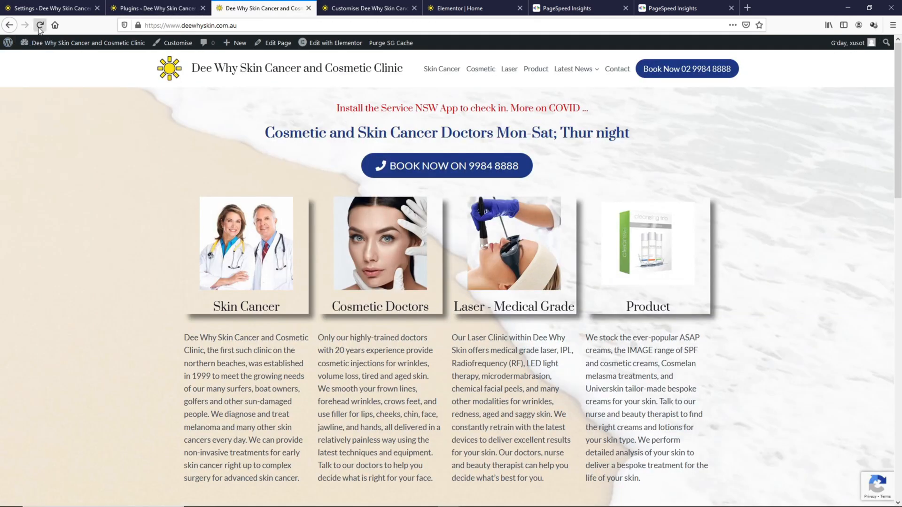
pyautogui.click(42, 25)
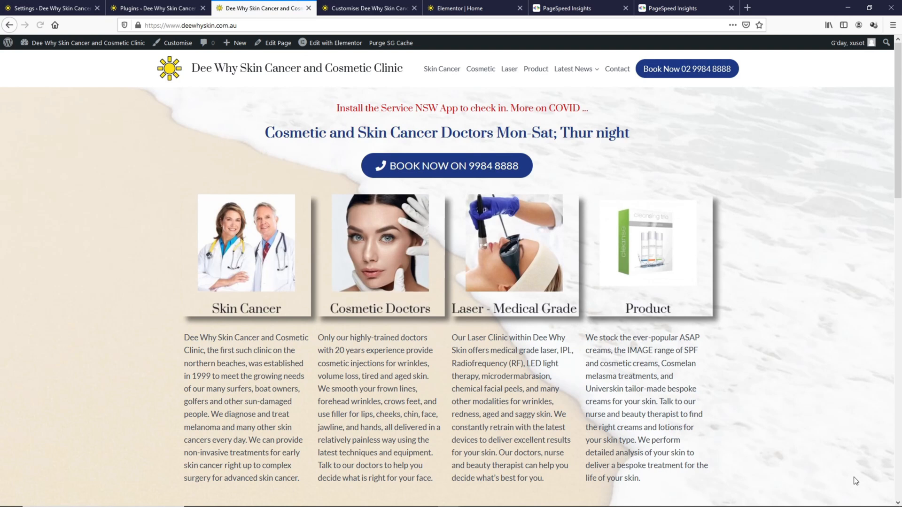
pyautogui.scroll(-3)
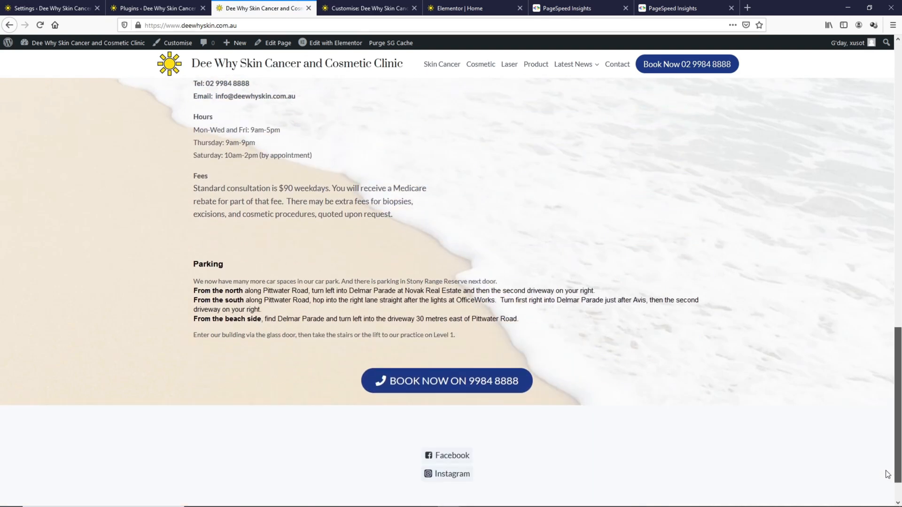
pyautogui.scroll(-3)
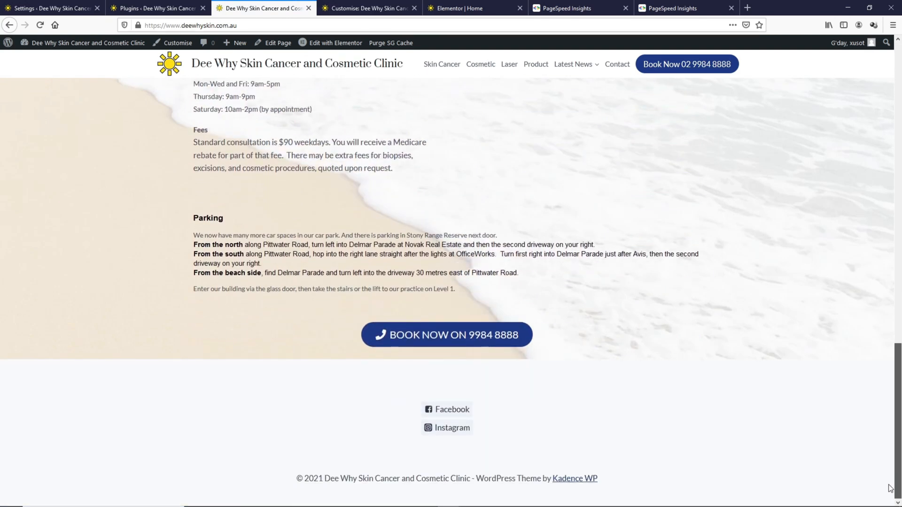
# Run a mobile PageSpeed Insights test on the homepage (score 55), then start a re-run
pyautogui.click(750, 8)
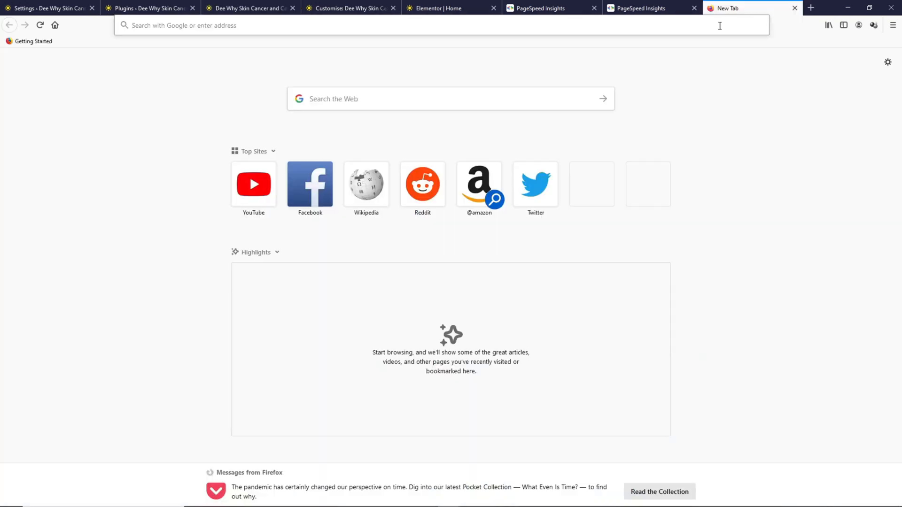
pyautogui.click(536, 8)
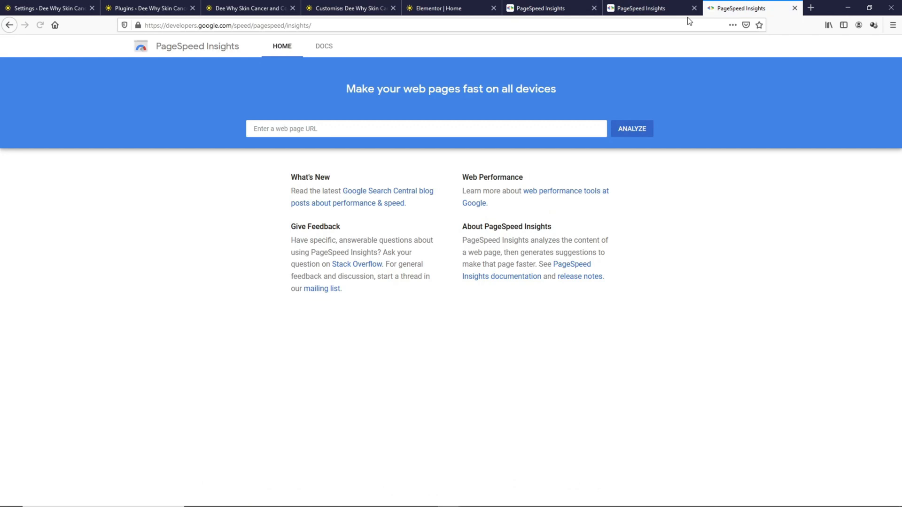
pyautogui.click(632, 128)
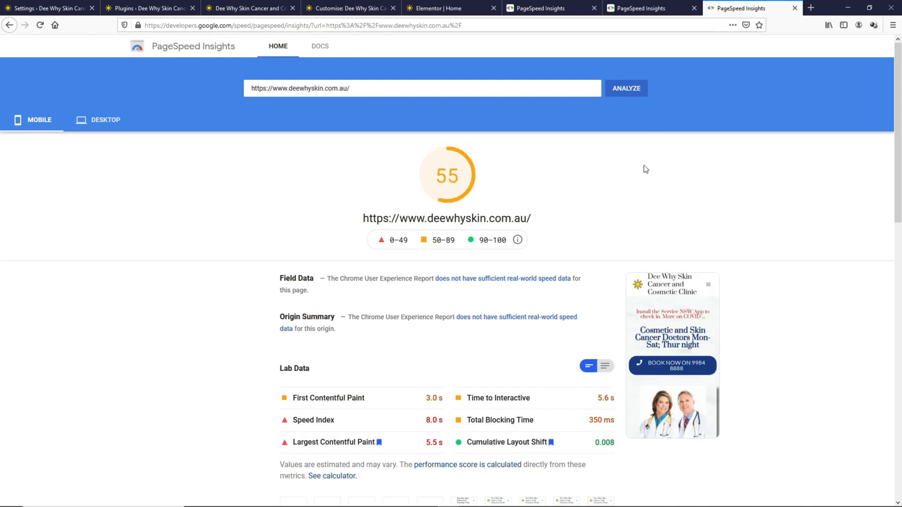
pyautogui.scroll(-3)
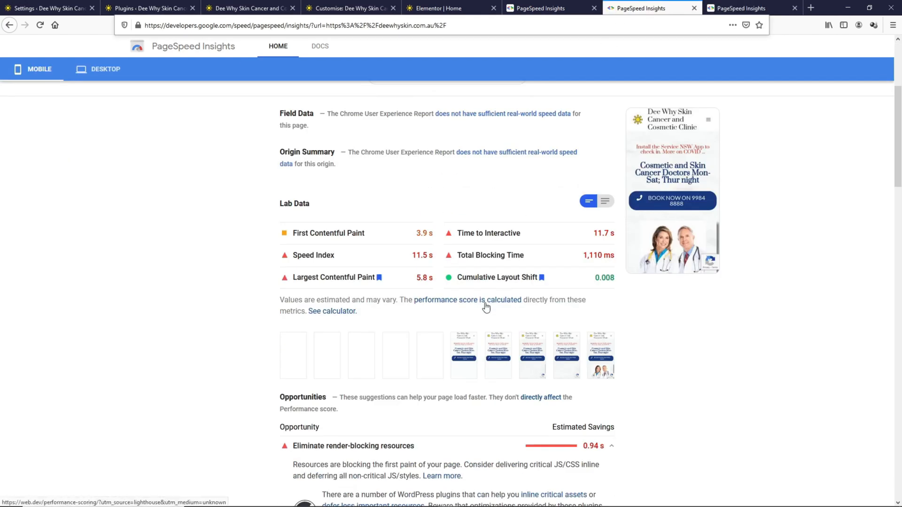
pyautogui.scroll(-3)
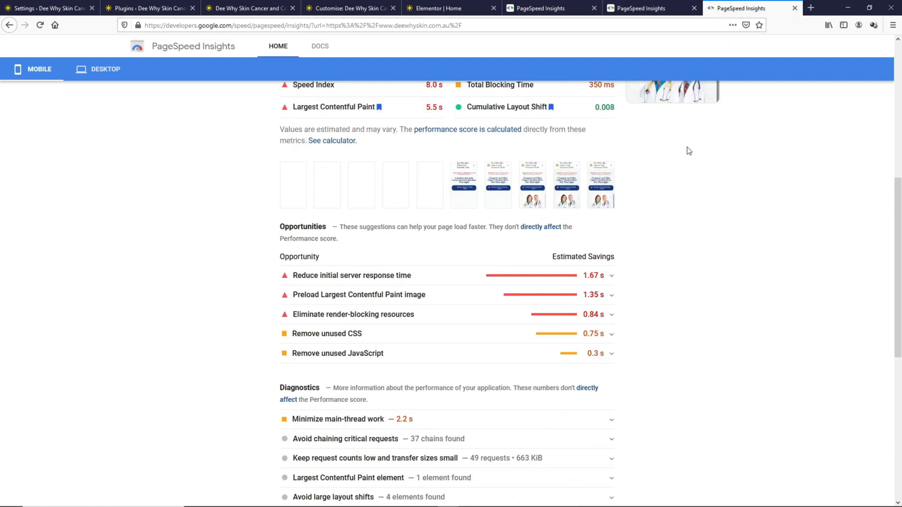
pyautogui.click(631, 88)
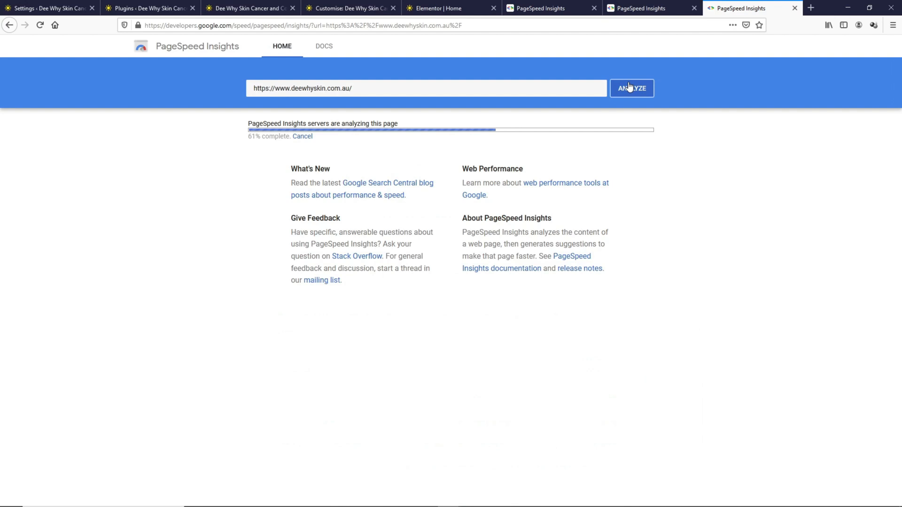
pyautogui.moveTo(620, 91)
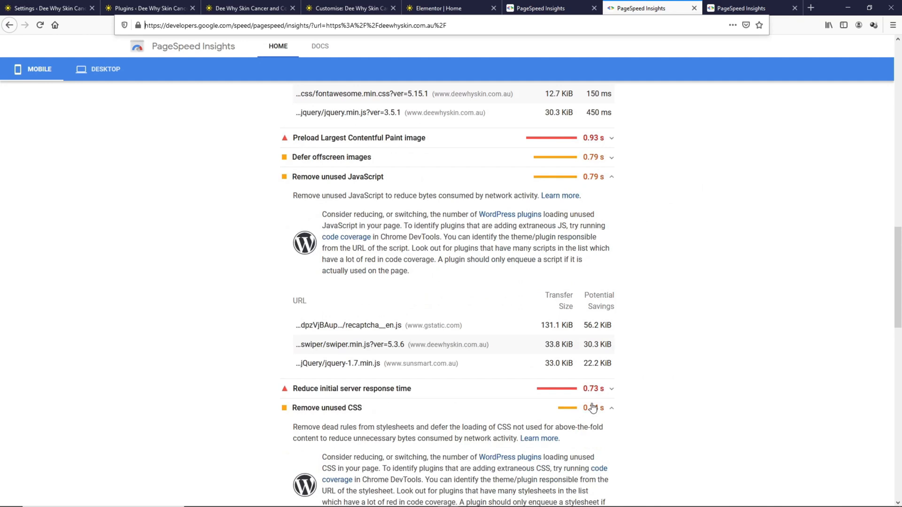
# On the 66-scoring report, expand 'Preload Largest Contentful Paint image' to reveal the beach photo
pyautogui.scroll(3)
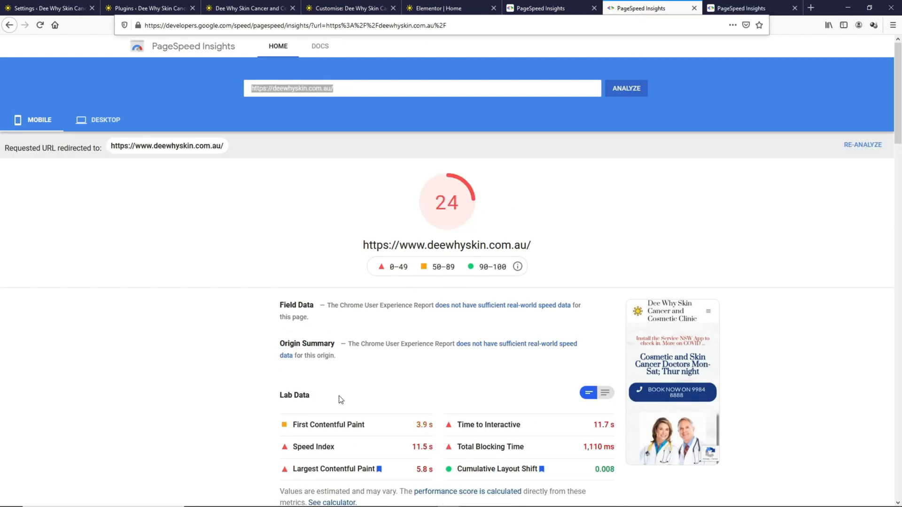
pyautogui.moveTo(395, 404)
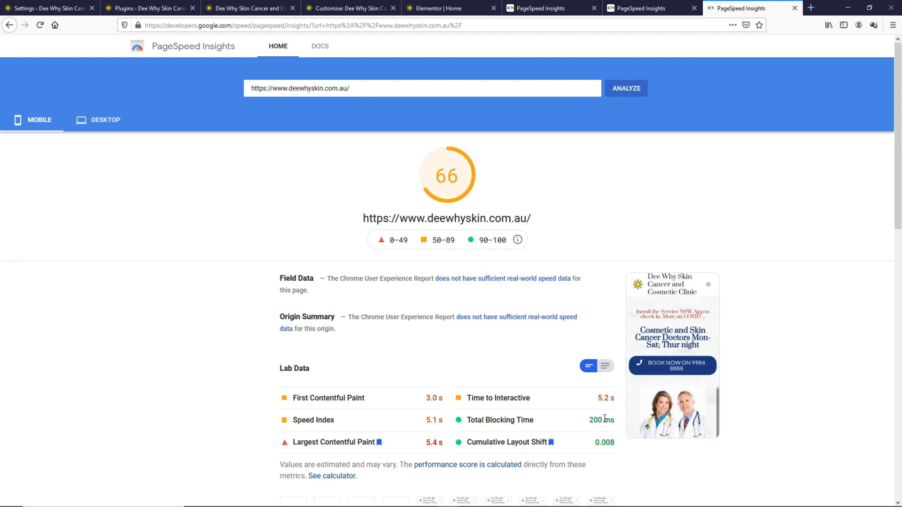
pyautogui.moveTo(619, 425)
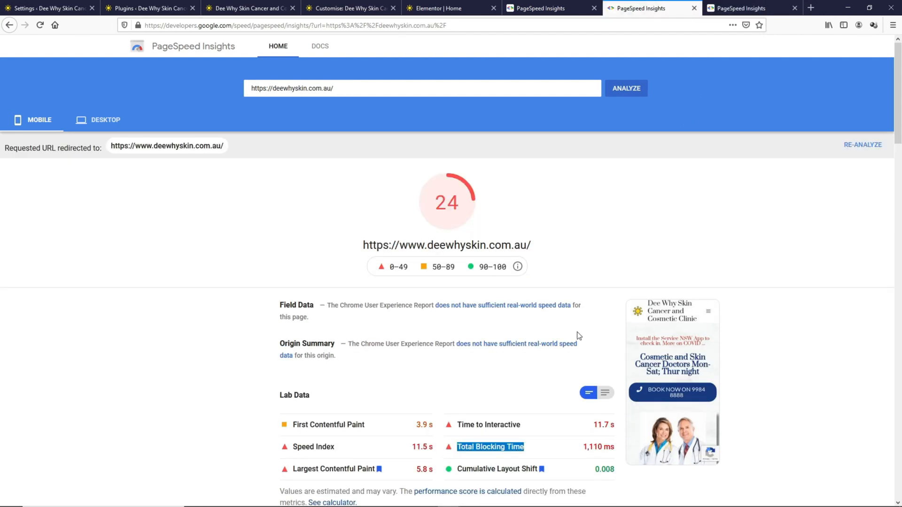
pyautogui.moveTo(574, 423)
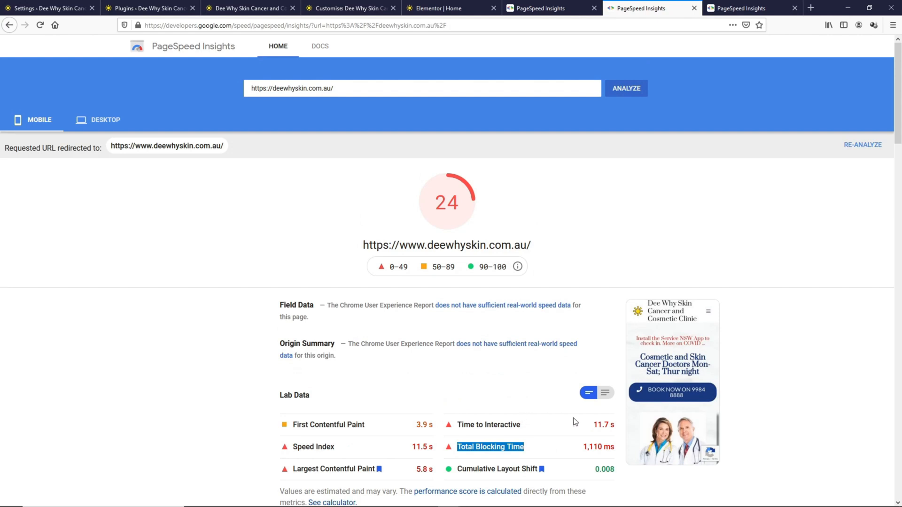
pyautogui.moveTo(701, 37)
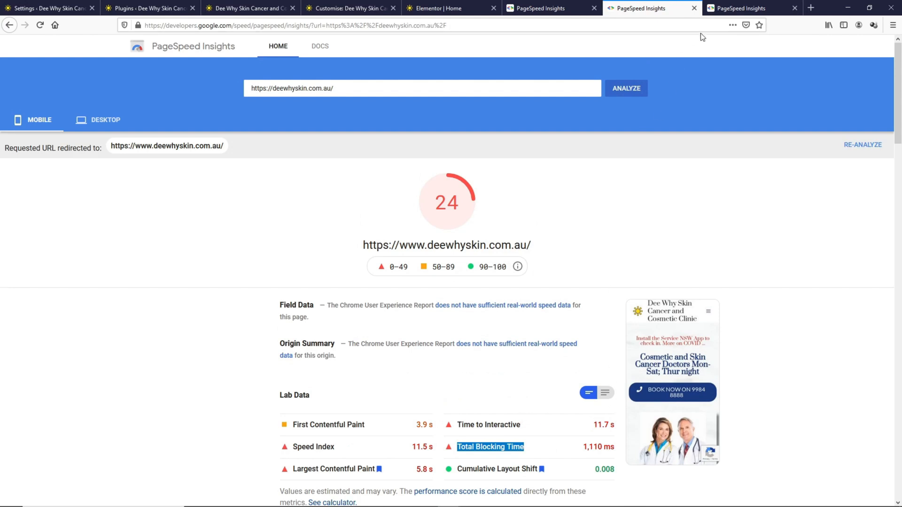
pyautogui.click(749, 8)
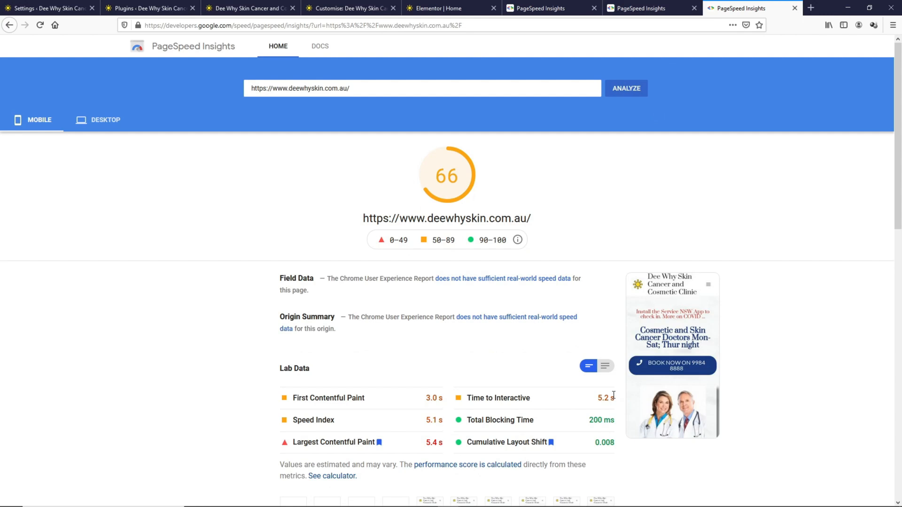
pyautogui.moveTo(617, 400)
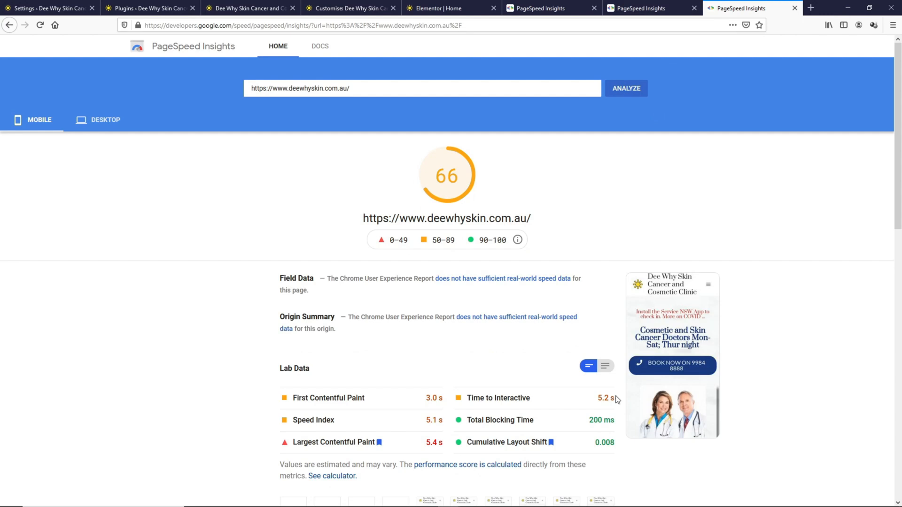
pyautogui.scroll(-3)
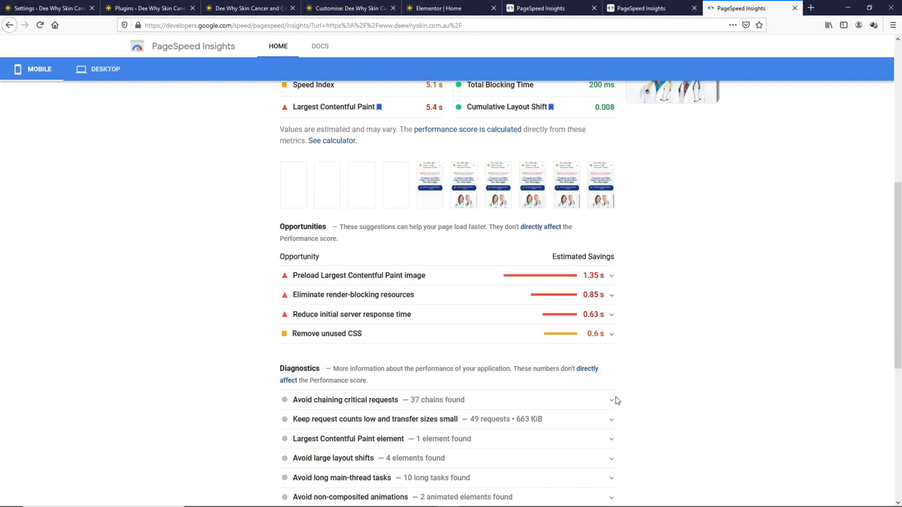
pyautogui.moveTo(407, 282)
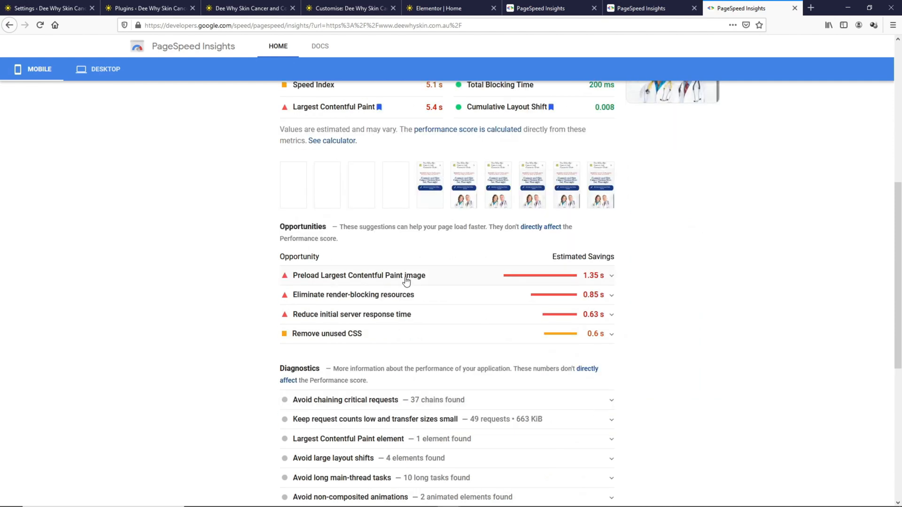
pyautogui.click(359, 275)
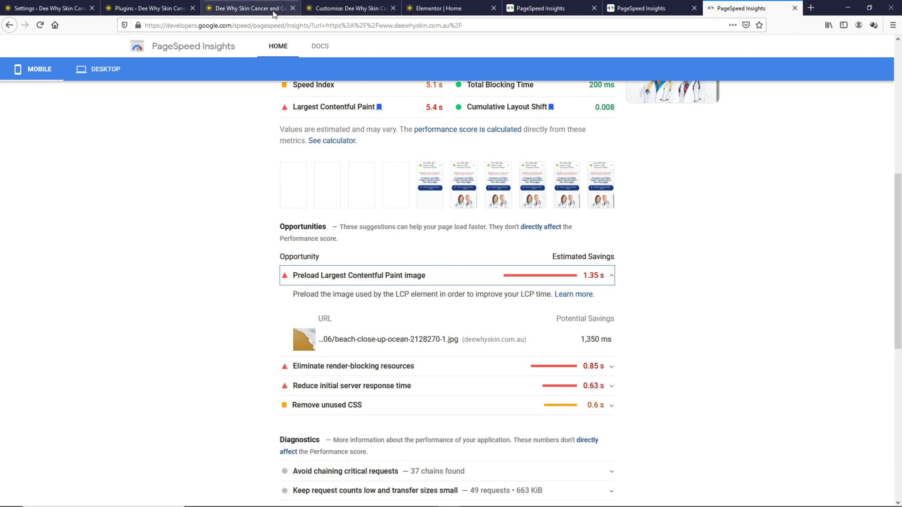
pyautogui.click(255, 8)
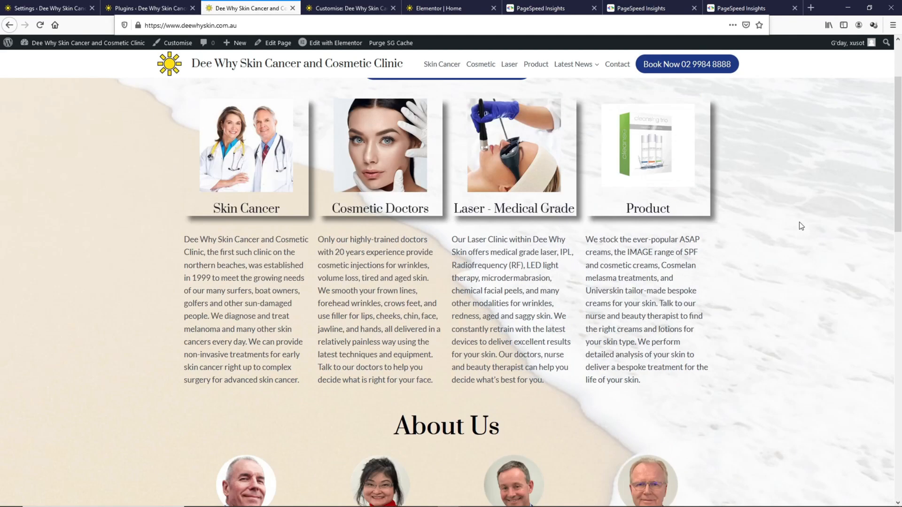
pyautogui.scroll(3)
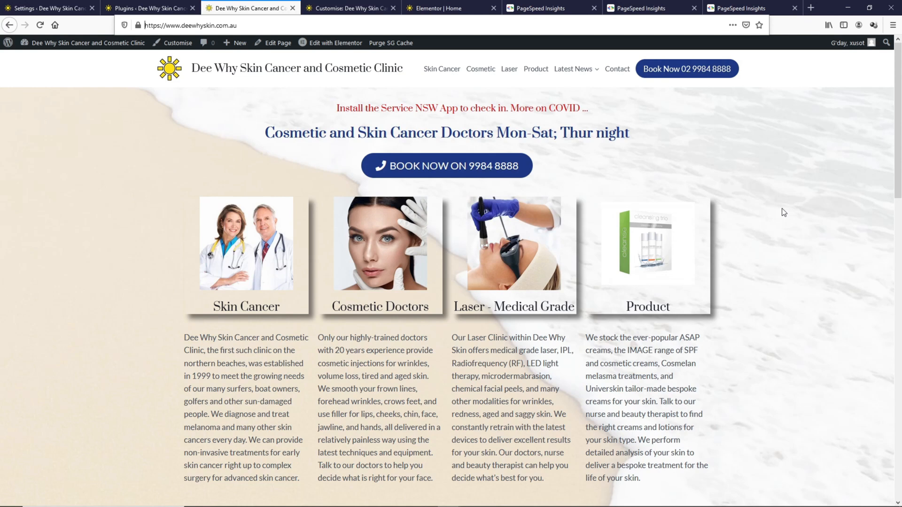
pyautogui.moveTo(765, 206)
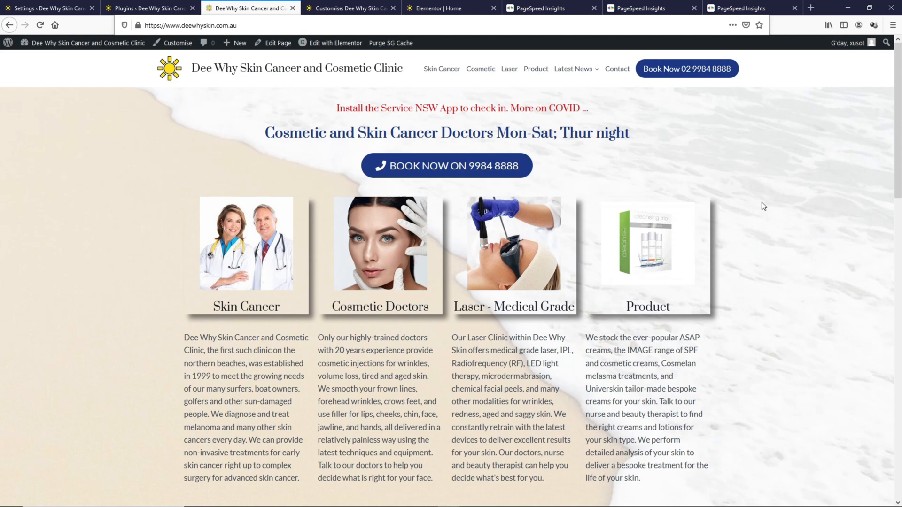
pyautogui.moveTo(791, 261)
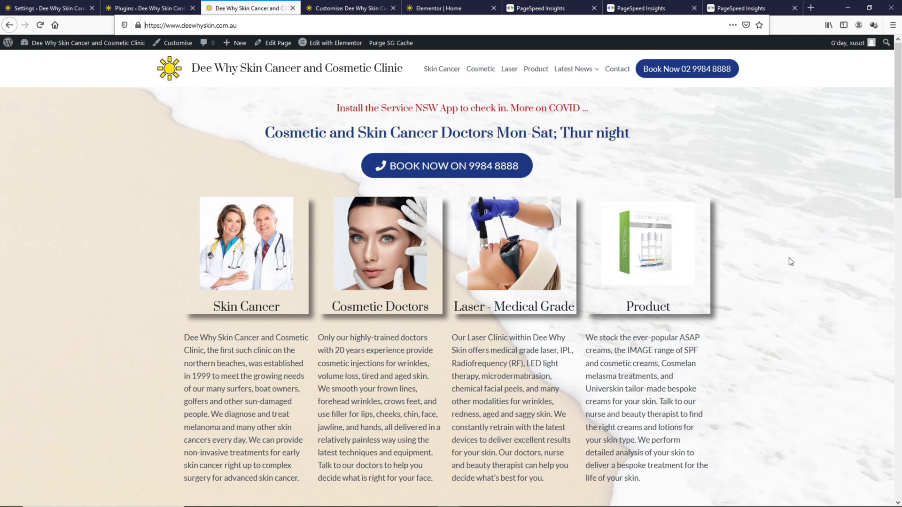
pyautogui.moveTo(784, 333)
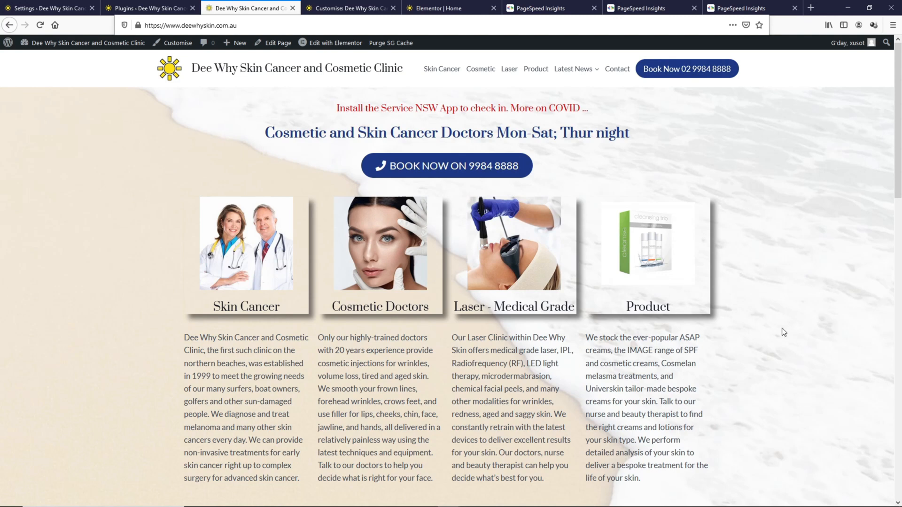
pyautogui.moveTo(813, 234)
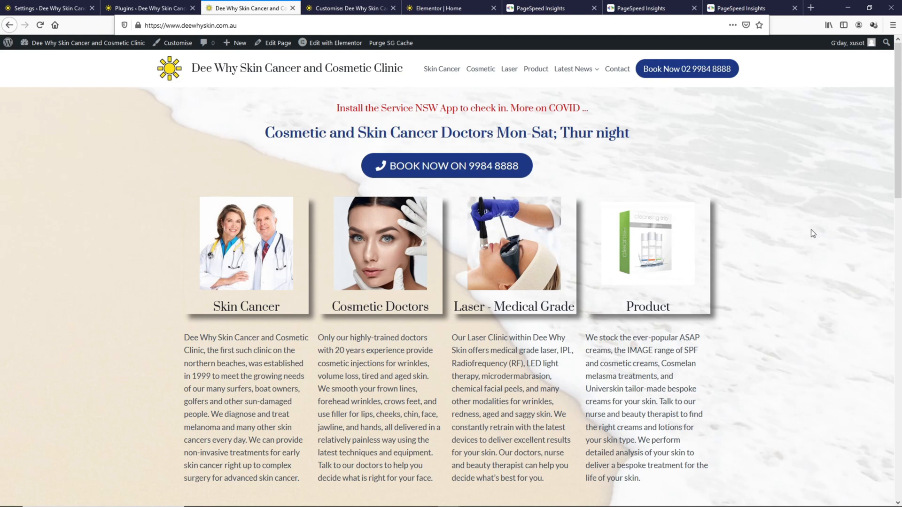
pyautogui.click(745, 8)
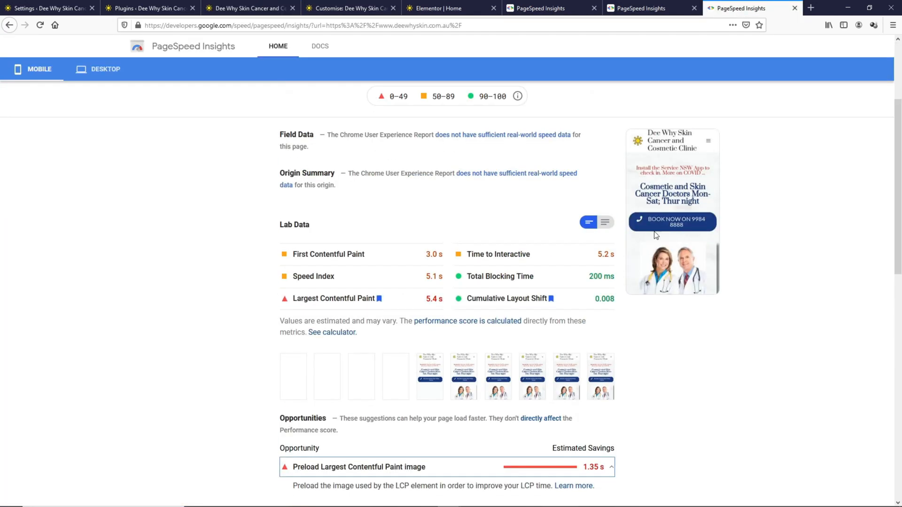
pyautogui.moveTo(717, 195)
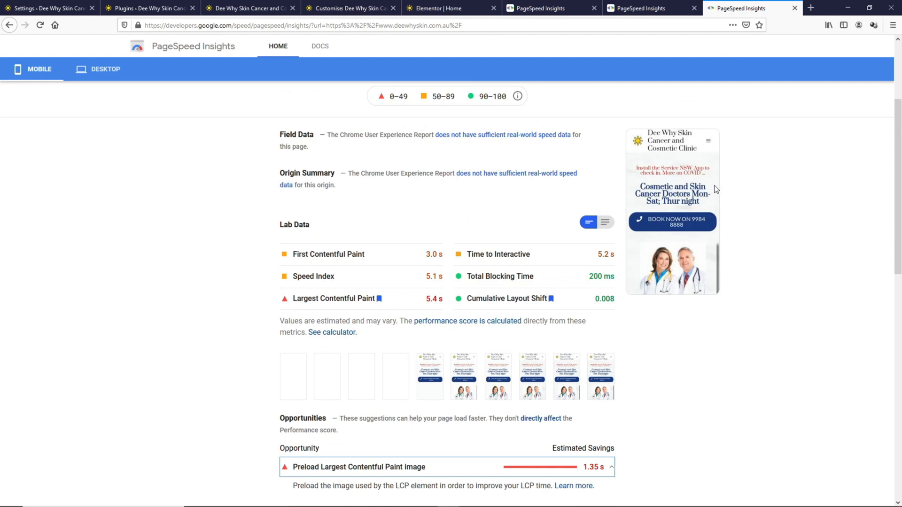
pyautogui.moveTo(719, 182)
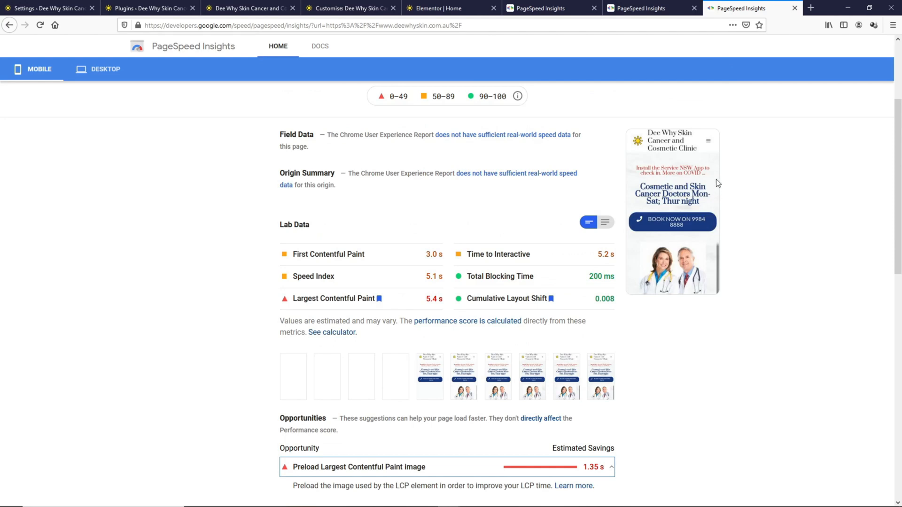
pyautogui.moveTo(717, 204)
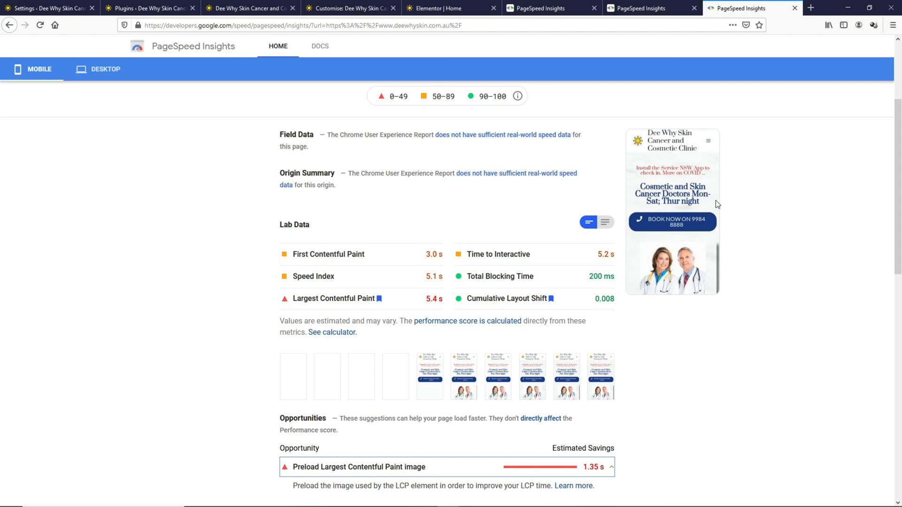
pyautogui.moveTo(565, 89)
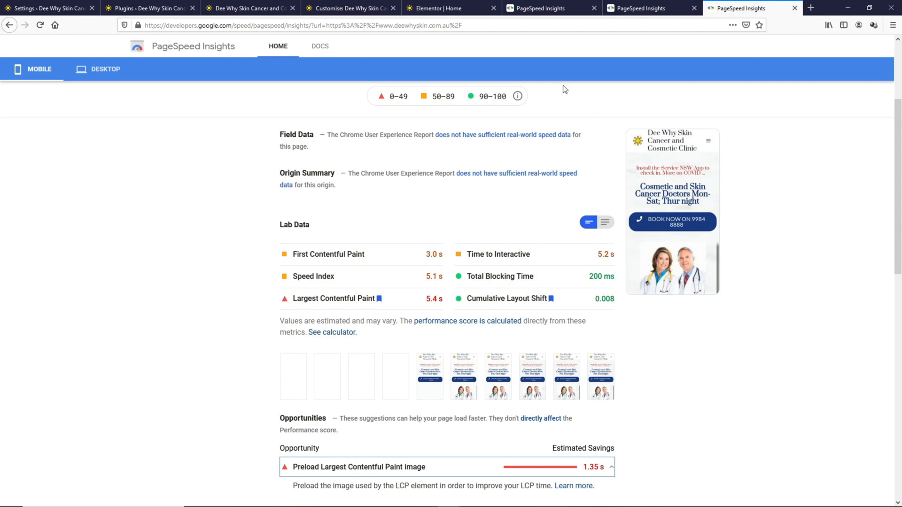
# Select the homepage's top section in Elementor, then review the 65-scoring report's doctors-image LCP
pyautogui.click(438, 8)
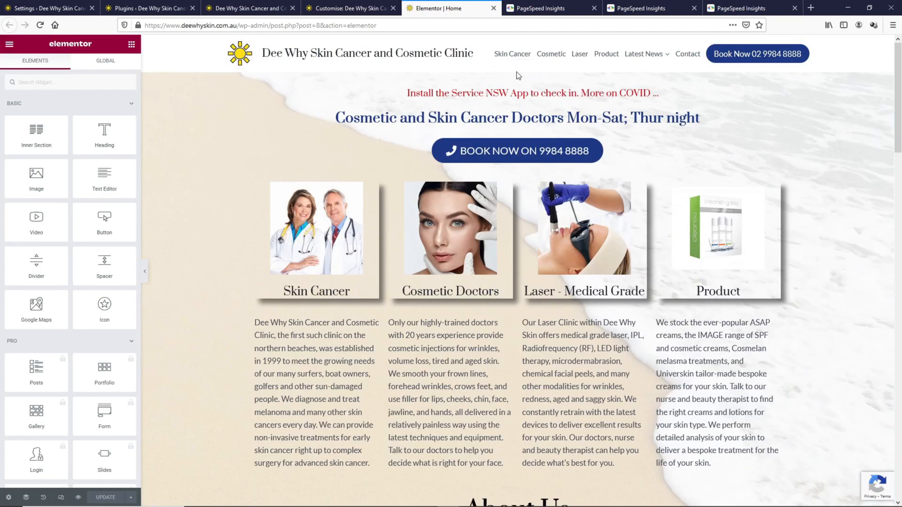
pyautogui.click(518, 76)
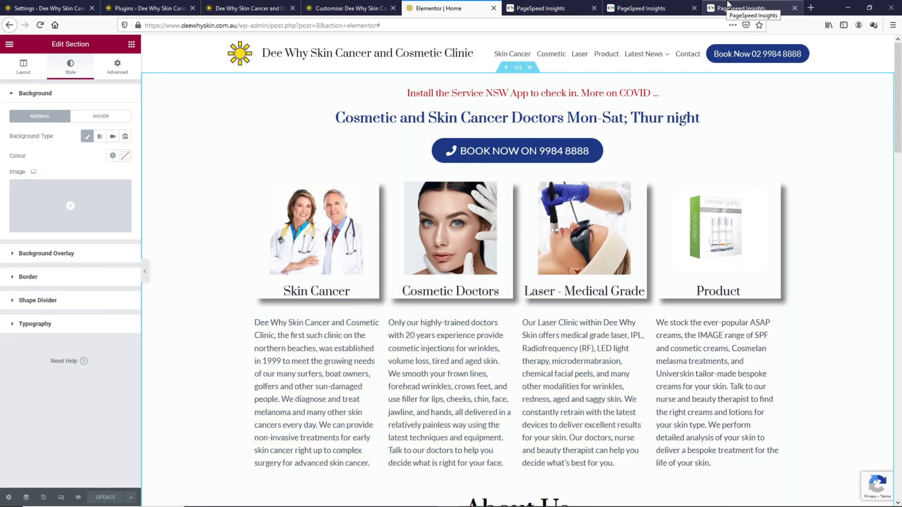
pyautogui.click(753, 8)
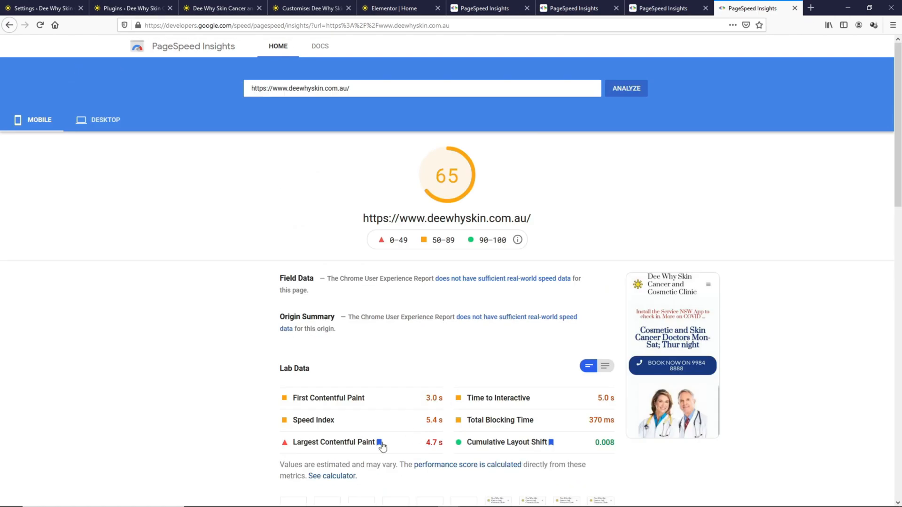
pyautogui.moveTo(428, 446)
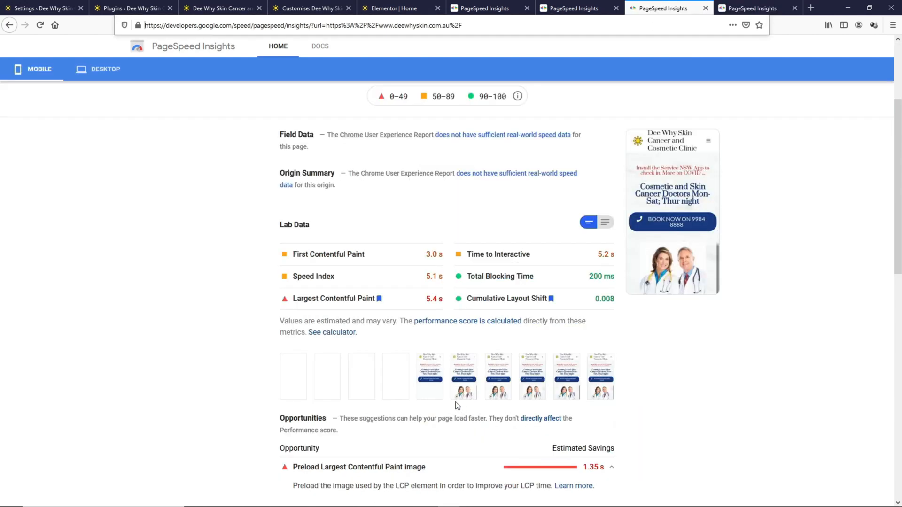
pyautogui.scroll(-3)
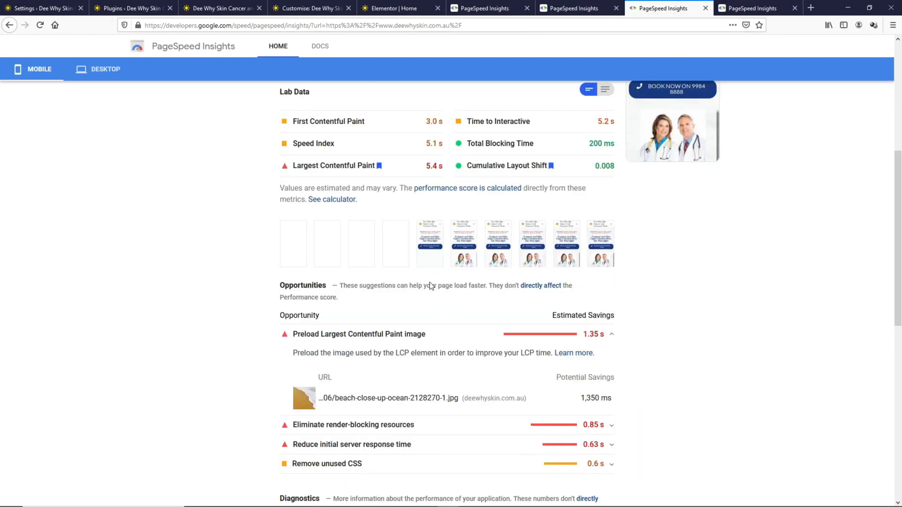
pyautogui.scroll(-3)
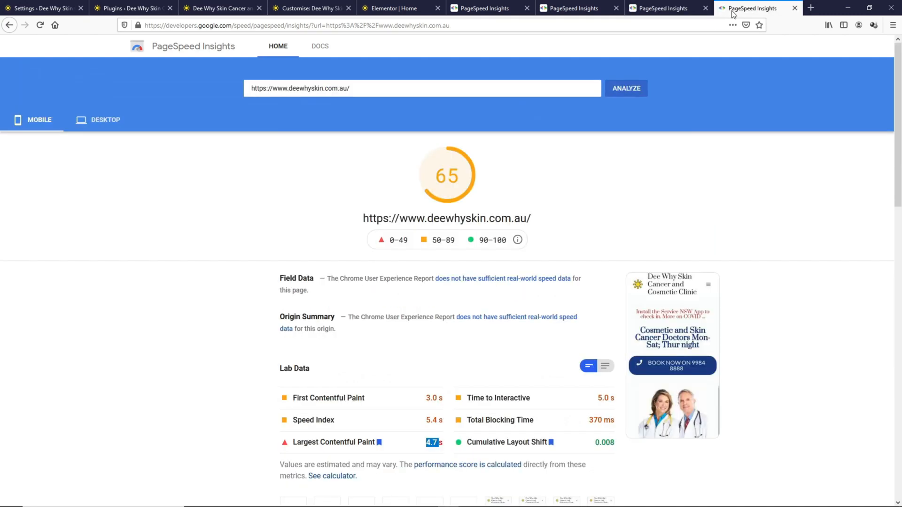
pyautogui.scroll(-3)
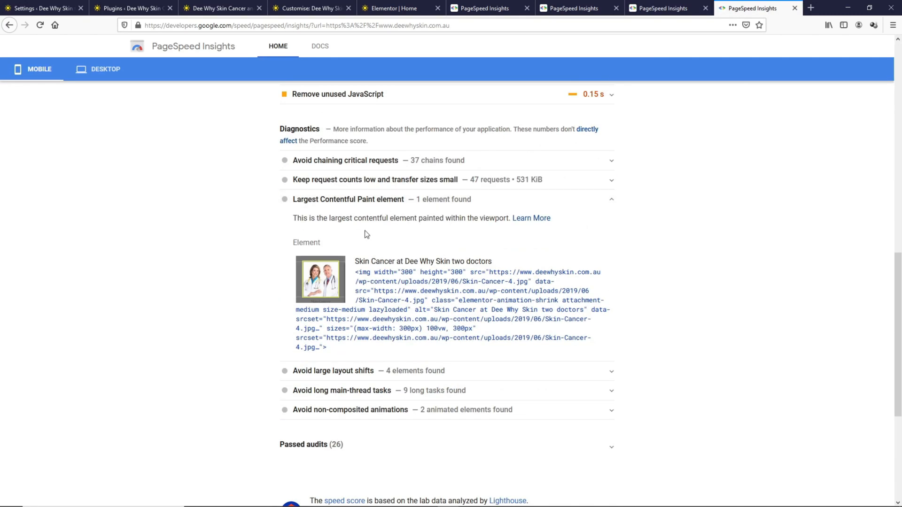
pyautogui.scroll(3)
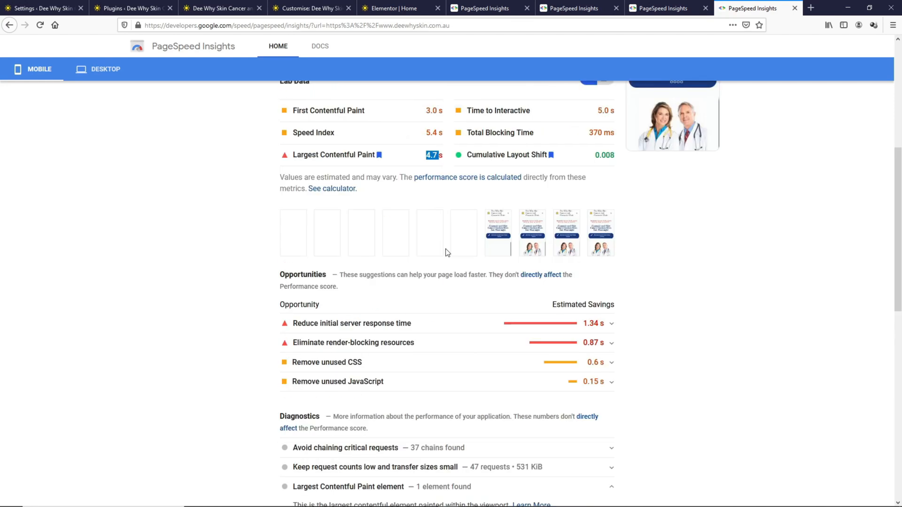
pyautogui.scroll(3)
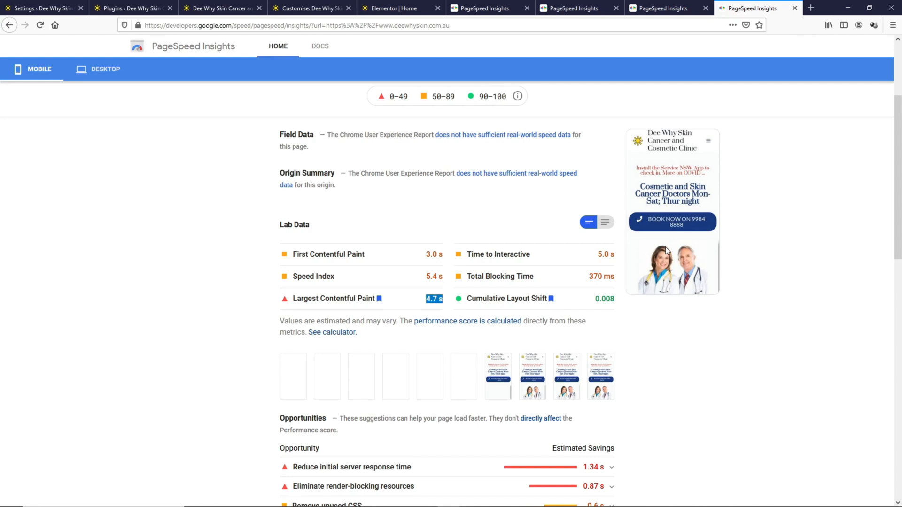
pyautogui.moveTo(676, 163)
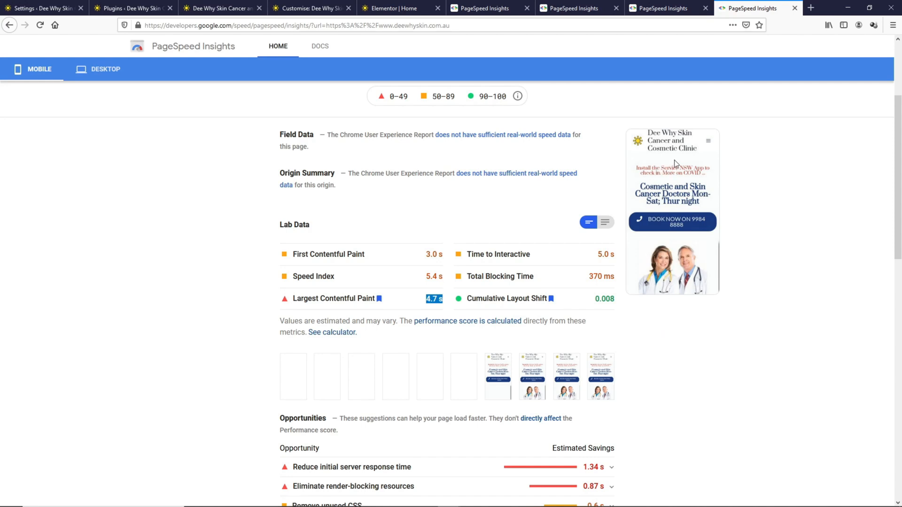
pyautogui.moveTo(662, 255)
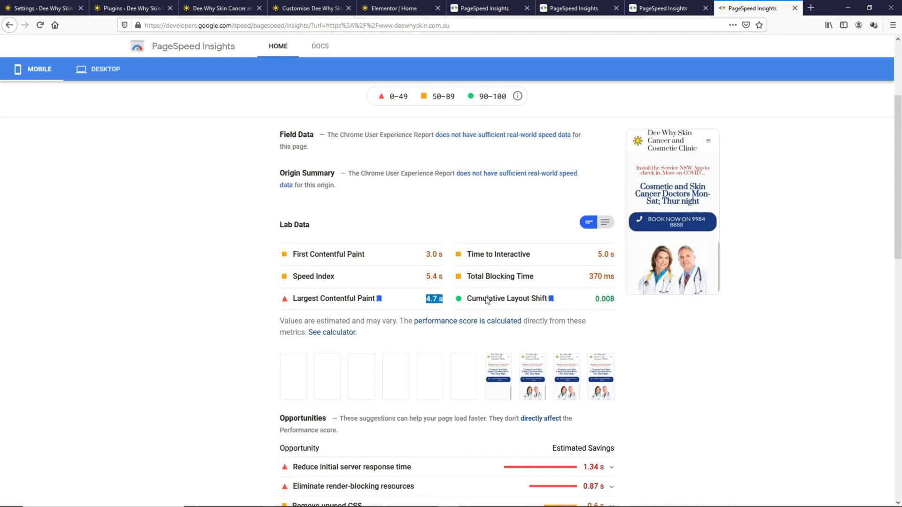
pyautogui.moveTo(434, 305)
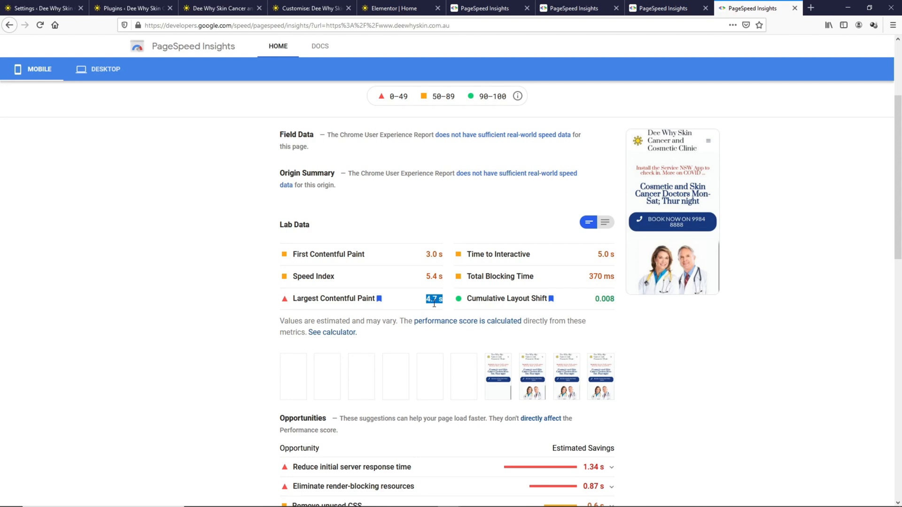
# In mobile view, set the COVID-notice column's top margin to 50
pyautogui.click(395, 9)
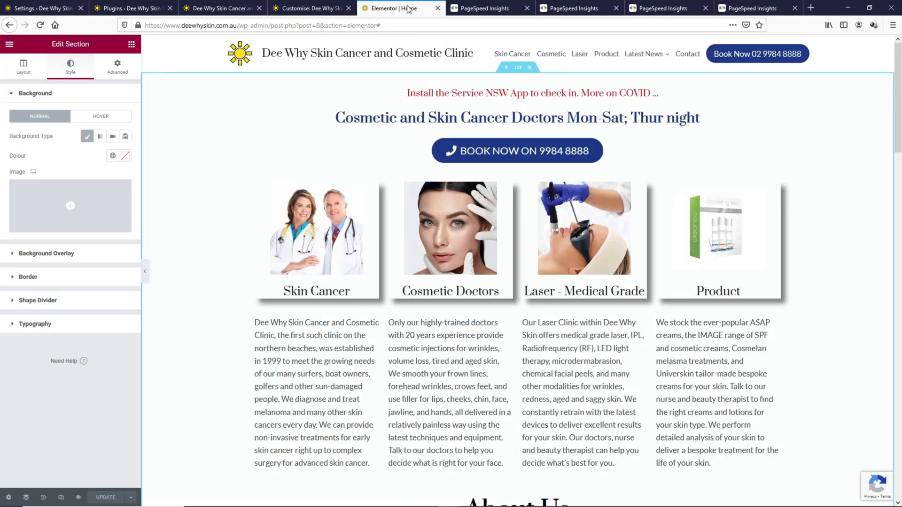
pyautogui.click(255, 79)
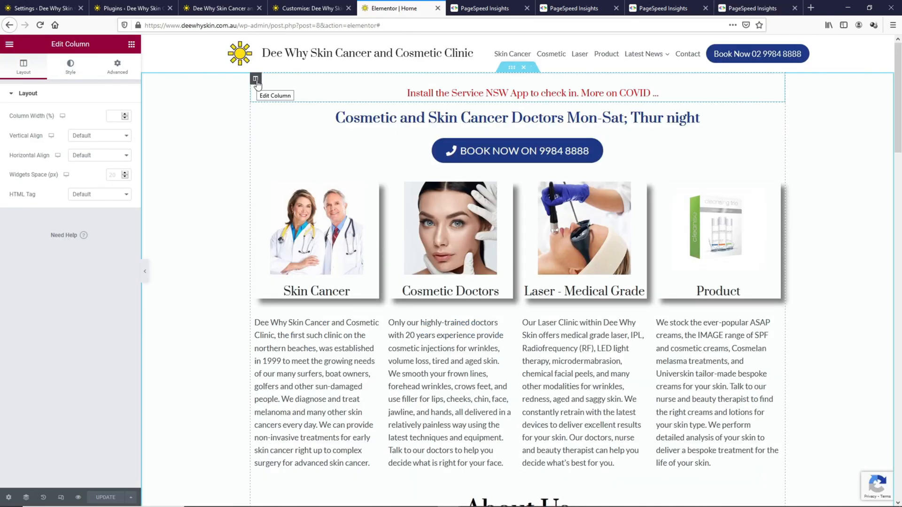
pyautogui.click(62, 496)
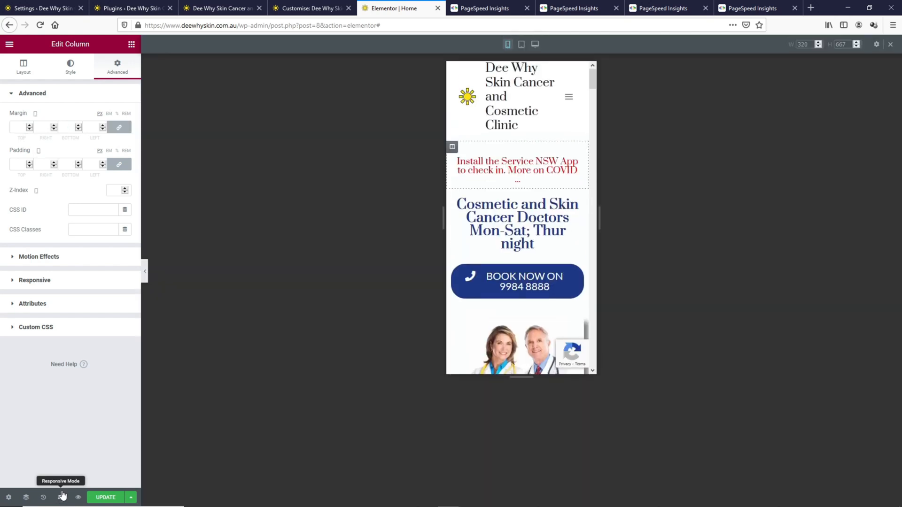
pyautogui.click(452, 147)
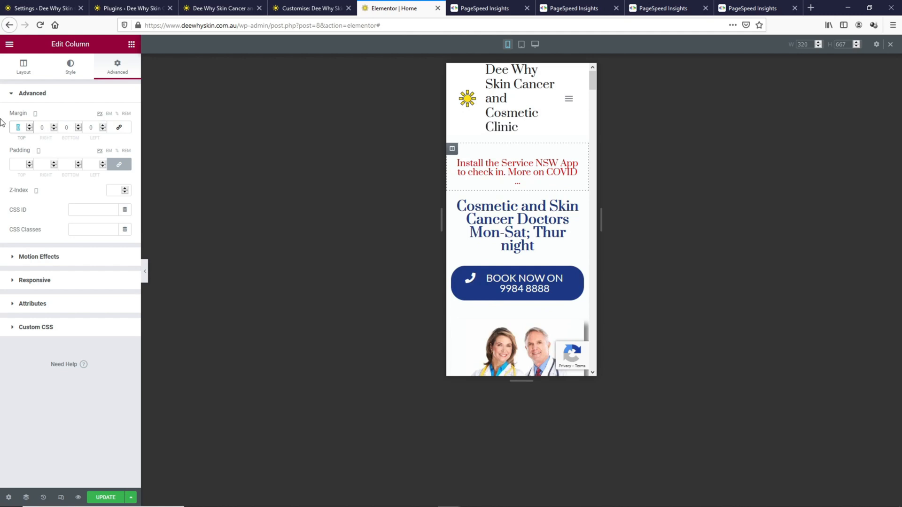
pyautogui.write('50')
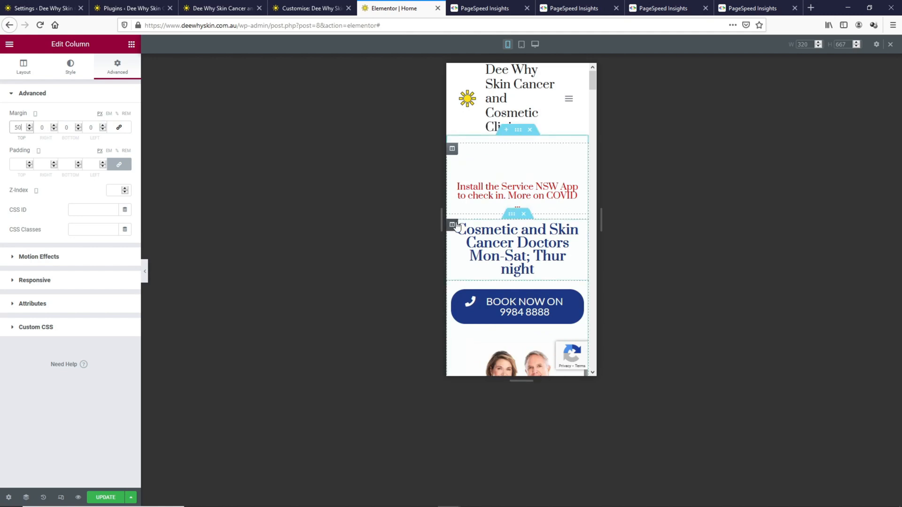
# Enter 20 and 20 in the heading column's spacing and a 50 margin, then save the page
pyautogui.click(120, 127)
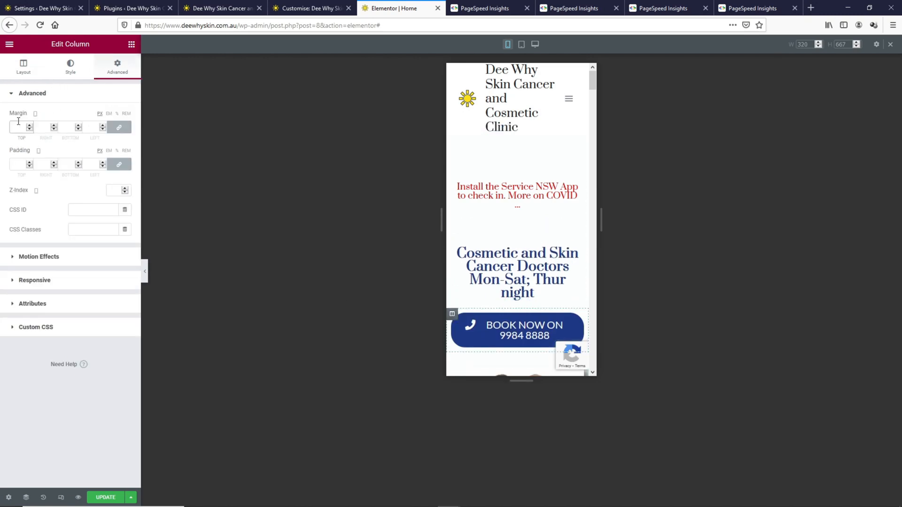
pyautogui.write('20')
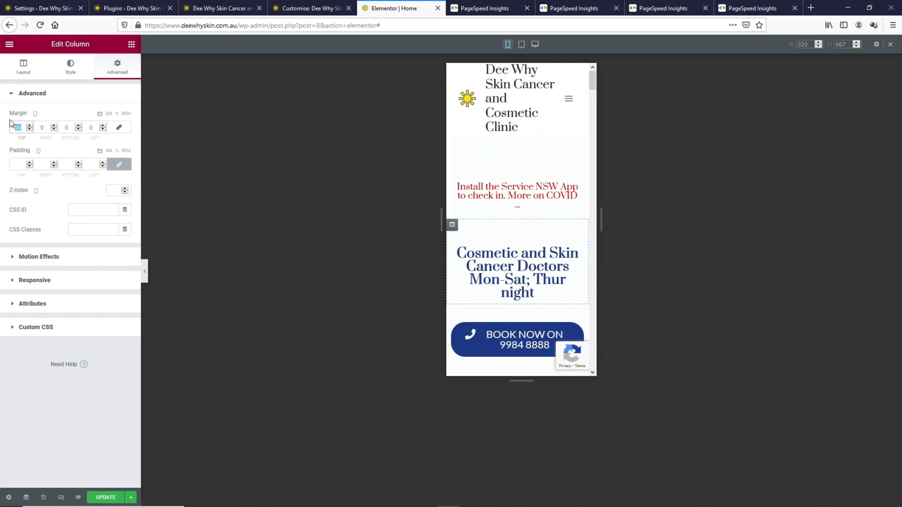
pyautogui.write('20')
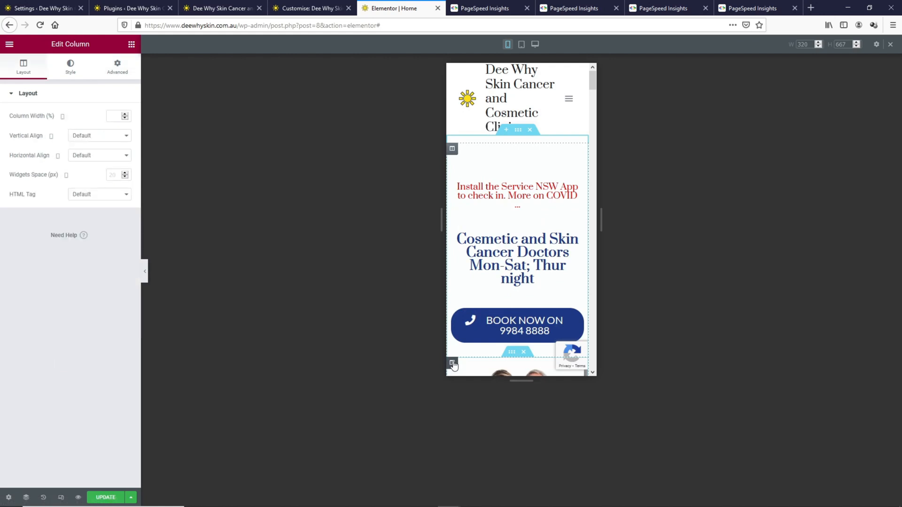
pyautogui.click(117, 65)
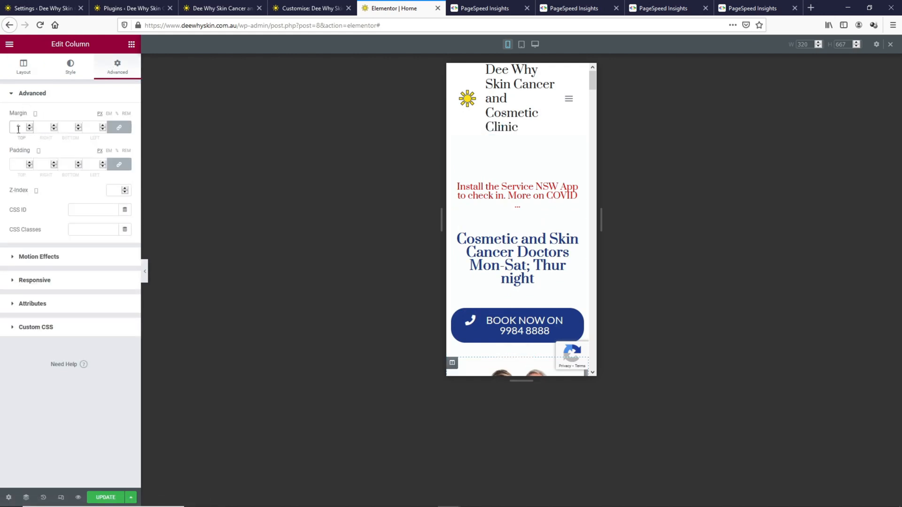
pyautogui.write('50')
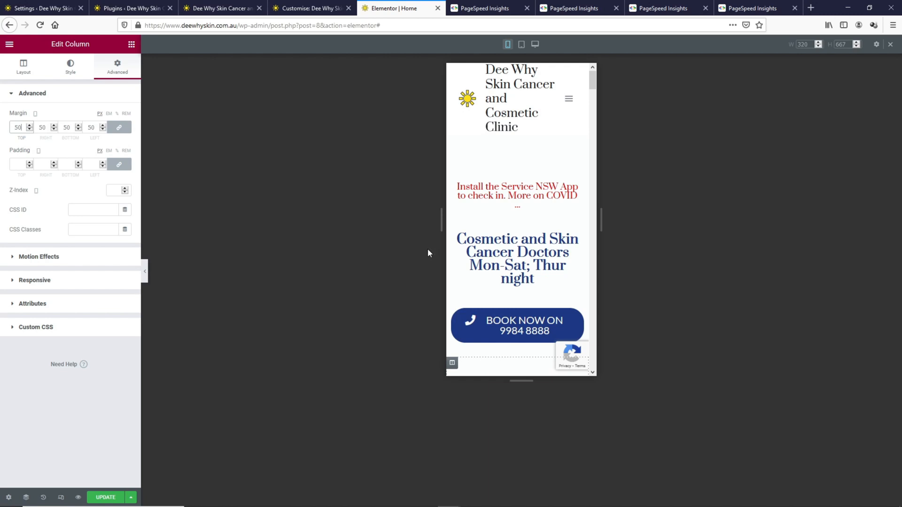
pyautogui.moveTo(441, 378)
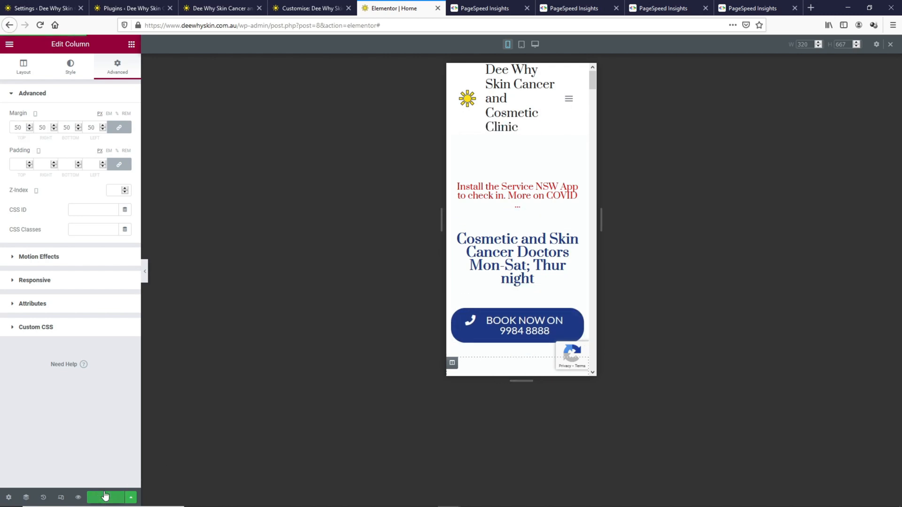
pyautogui.click(534, 44)
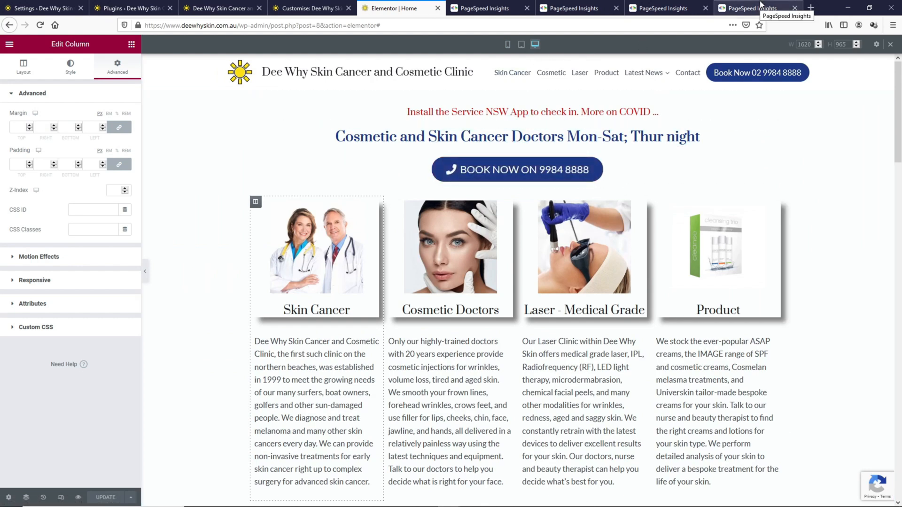
# Review the 72-scoring mobile report with the heading as LCP, then rerun the homepage test
pyautogui.click(754, 8)
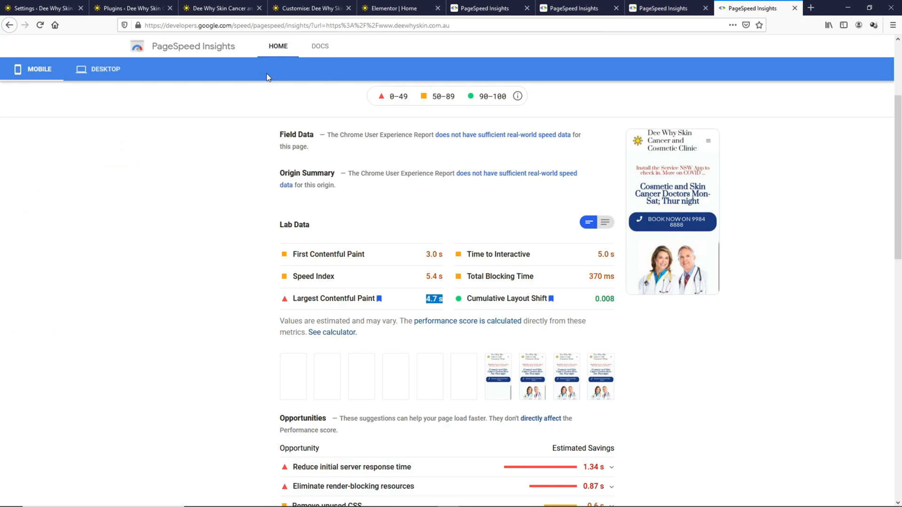
pyautogui.click(631, 89)
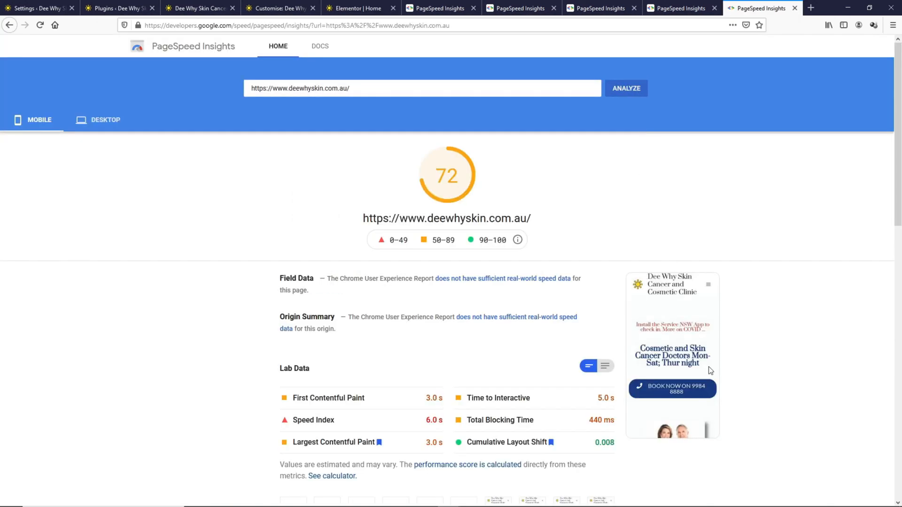
pyautogui.moveTo(688, 426)
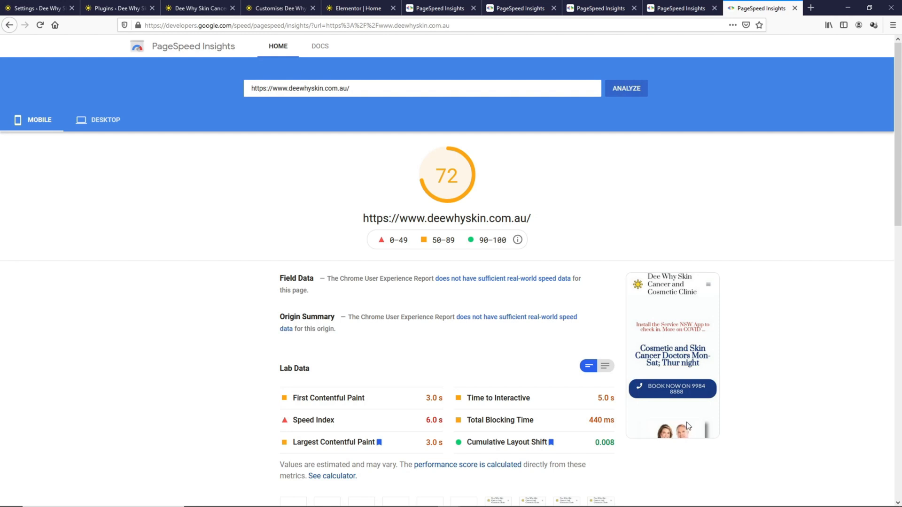
pyautogui.scroll(-3)
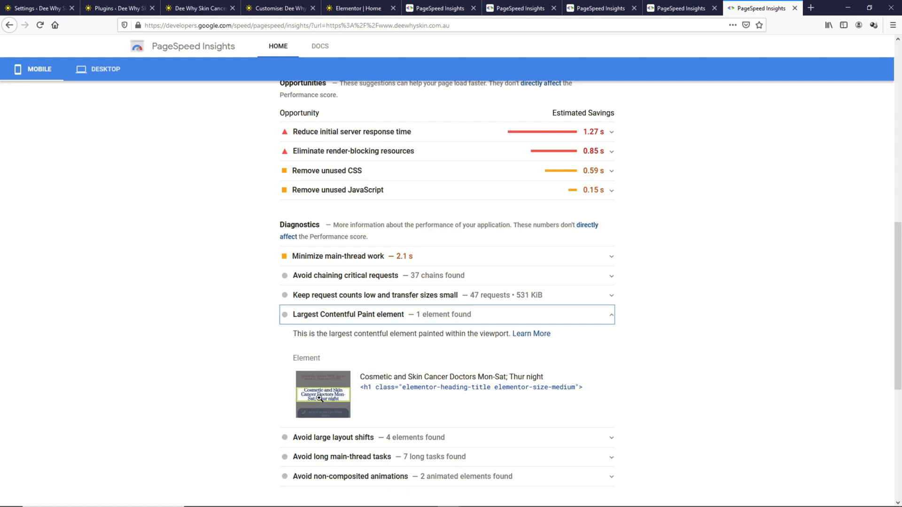
pyautogui.scroll(3)
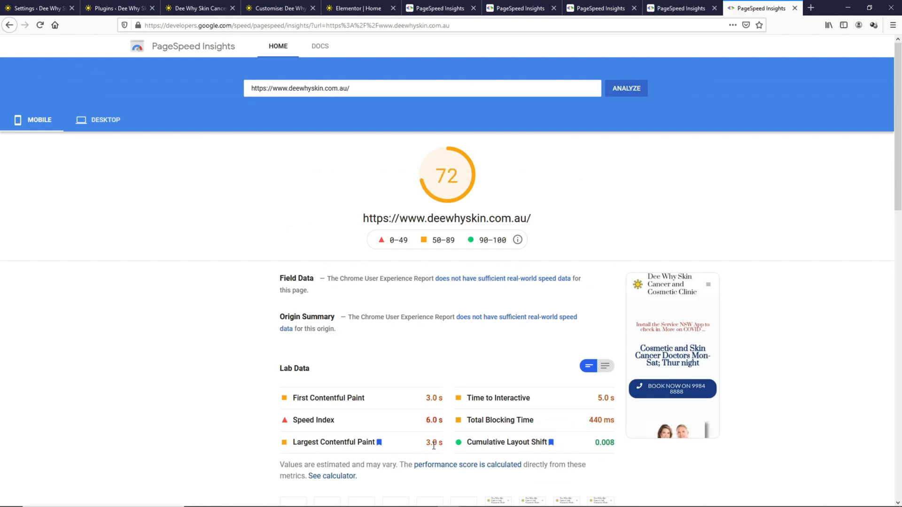
pyautogui.scroll(-3)
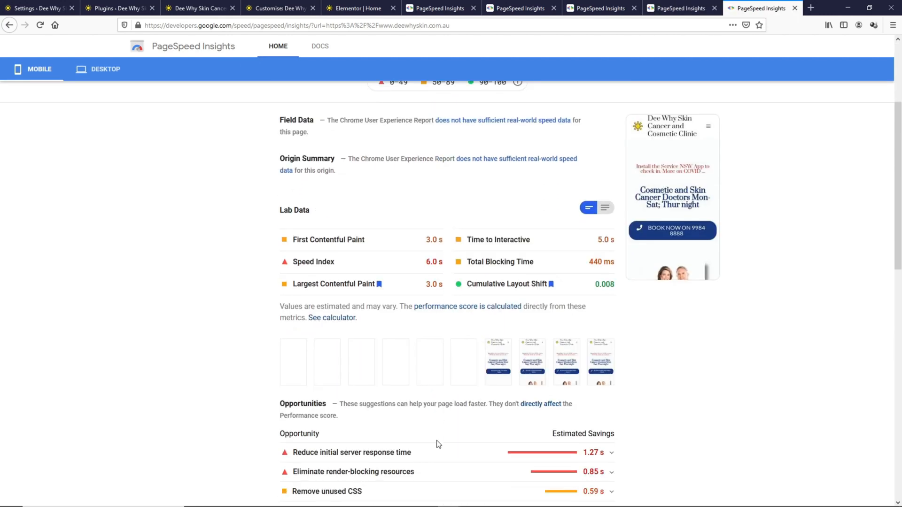
pyautogui.scroll(-3)
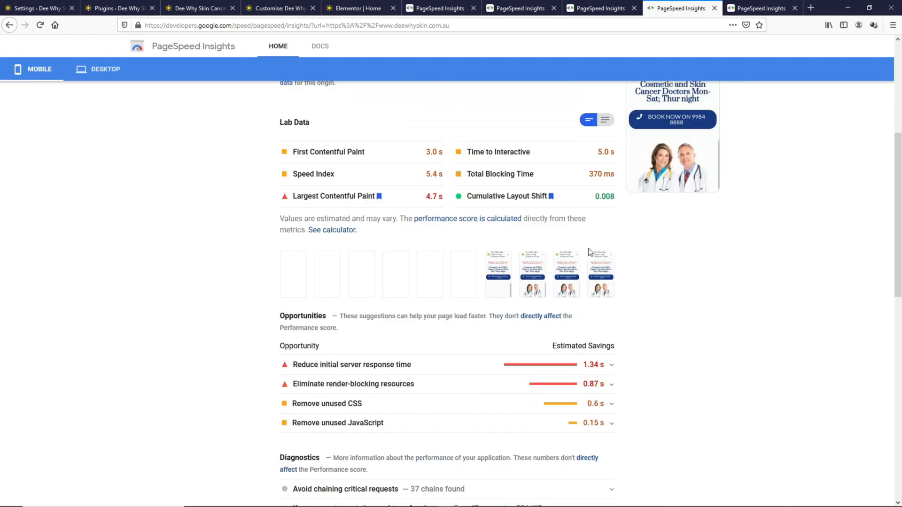
pyautogui.scroll(-3)
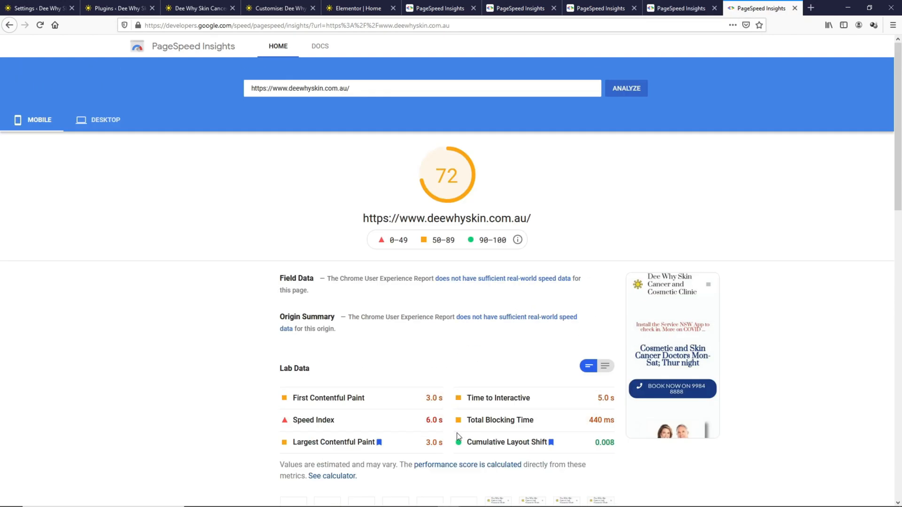
pyautogui.scroll(-3)
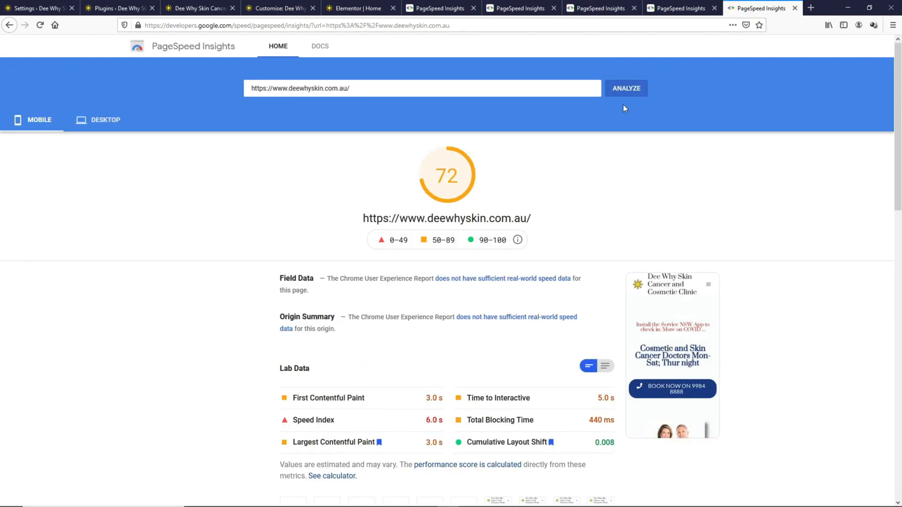
pyautogui.click(632, 88)
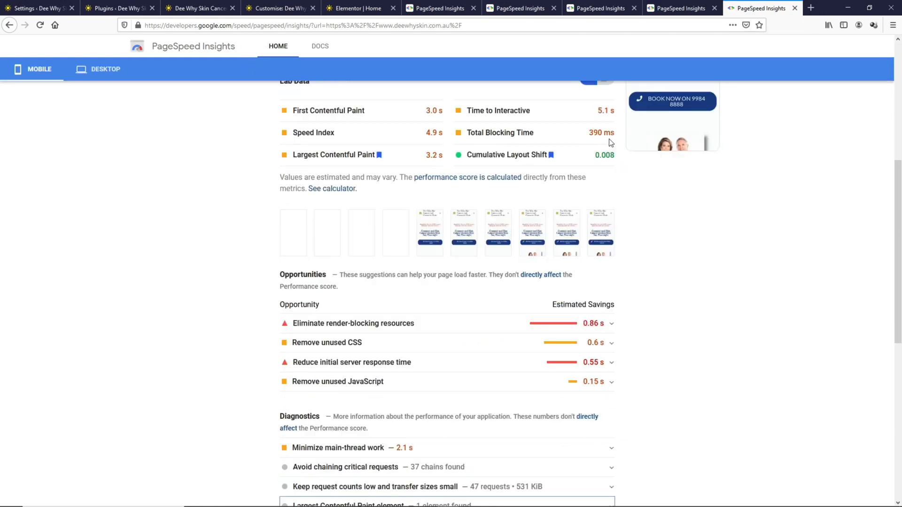
pyautogui.moveTo(468, 371)
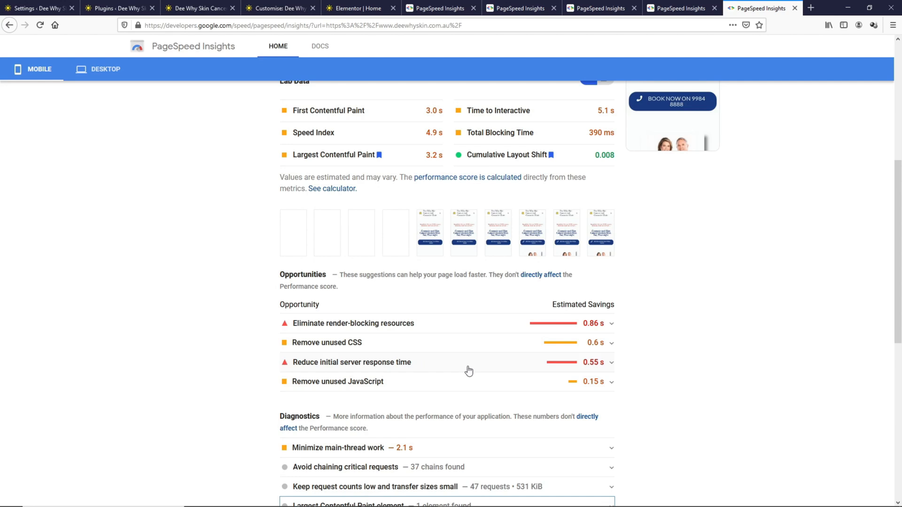
pyautogui.moveTo(584, 368)
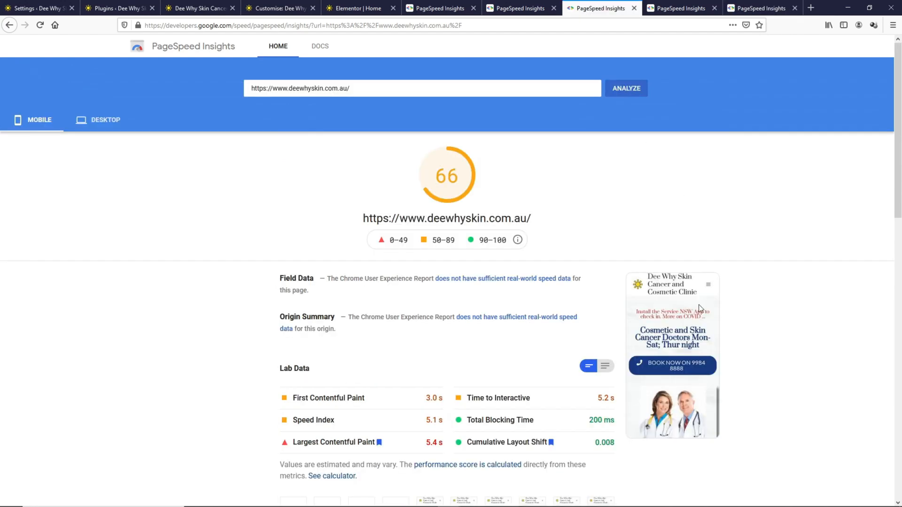
# Scroll the earlier 66-scoring report's opportunities, then return to the 75-scoring report
pyautogui.scroll(-3)
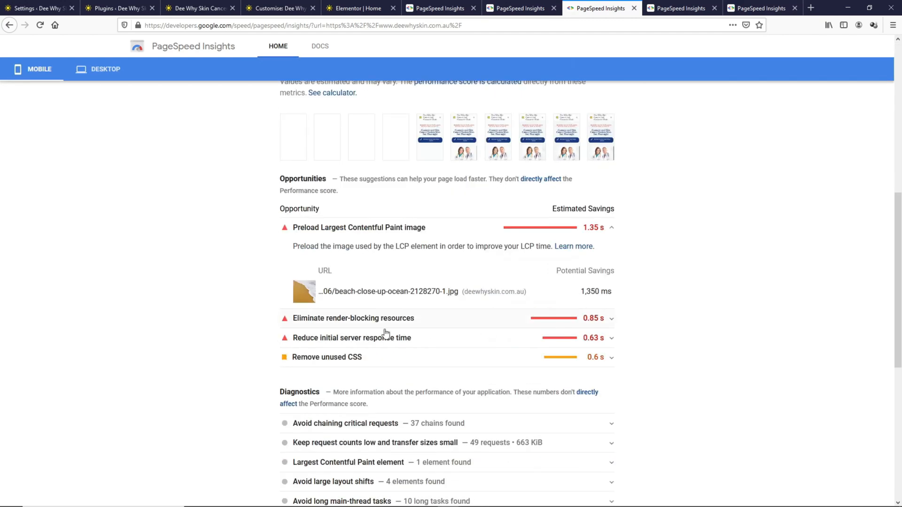
pyautogui.moveTo(595, 348)
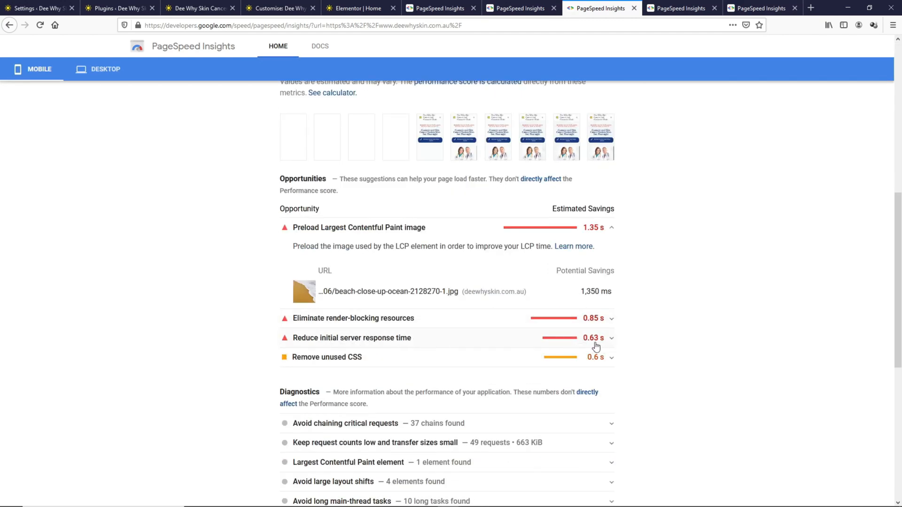
pyautogui.scroll(3)
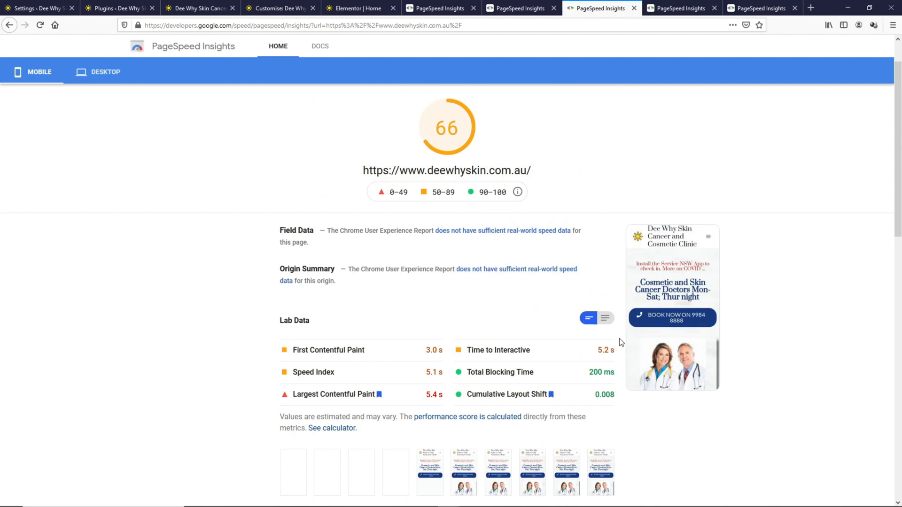
pyautogui.moveTo(677, 318)
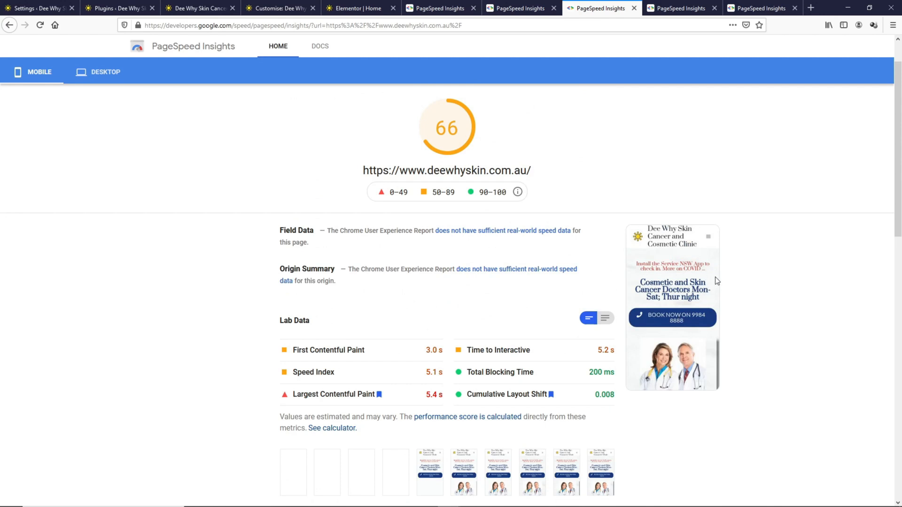
pyautogui.moveTo(680, 356)
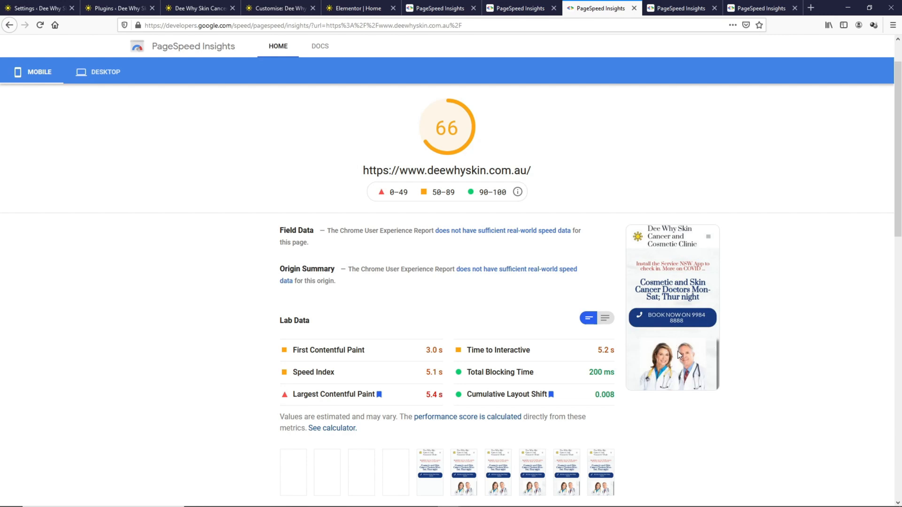
pyautogui.moveTo(673, 397)
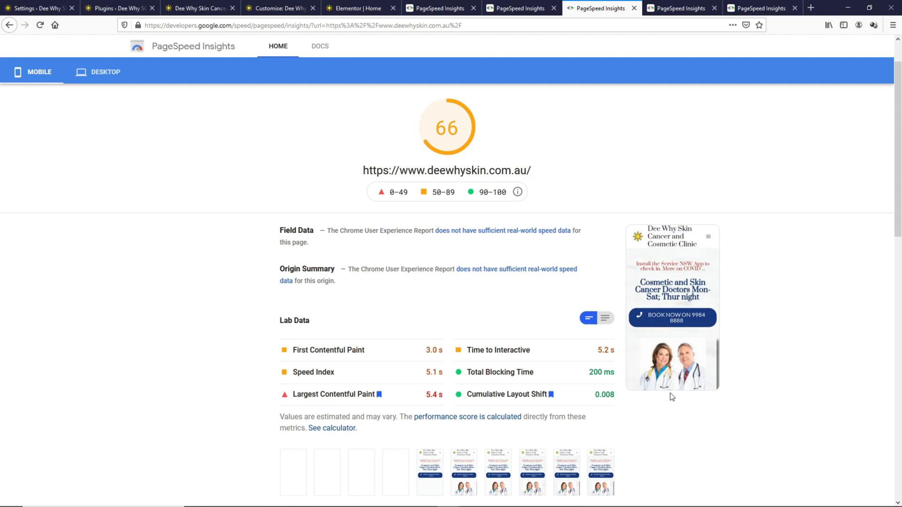
pyautogui.scroll(-3)
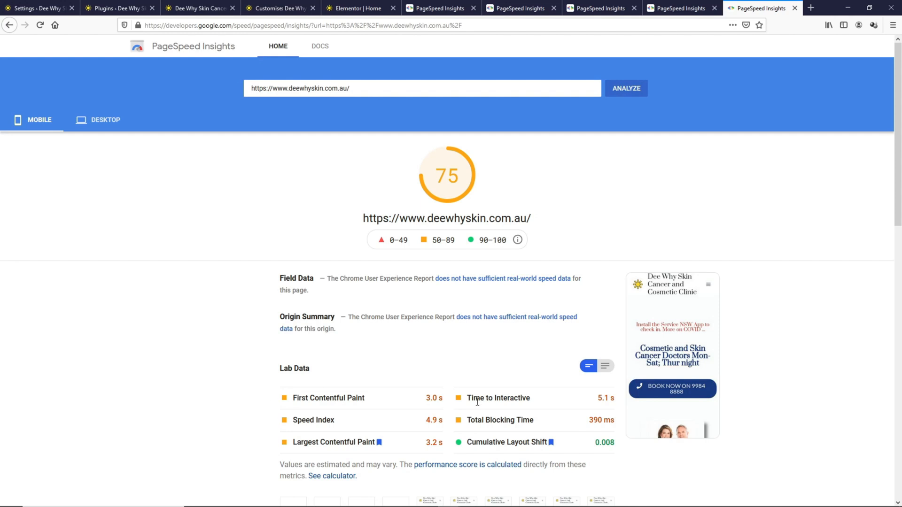
# Scroll the 75-scoring report's opportunities and diagnostics, then switch to the live homepage
pyautogui.scroll(-3)
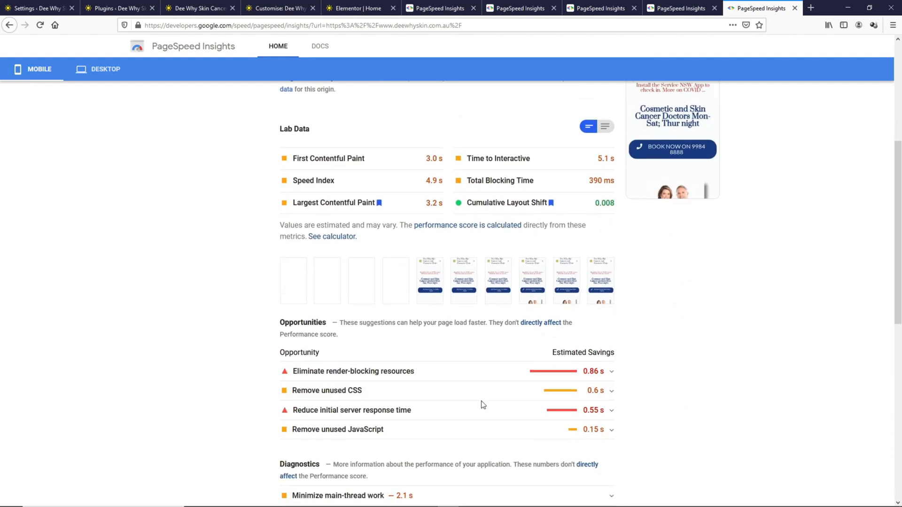
pyautogui.moveTo(479, 413)
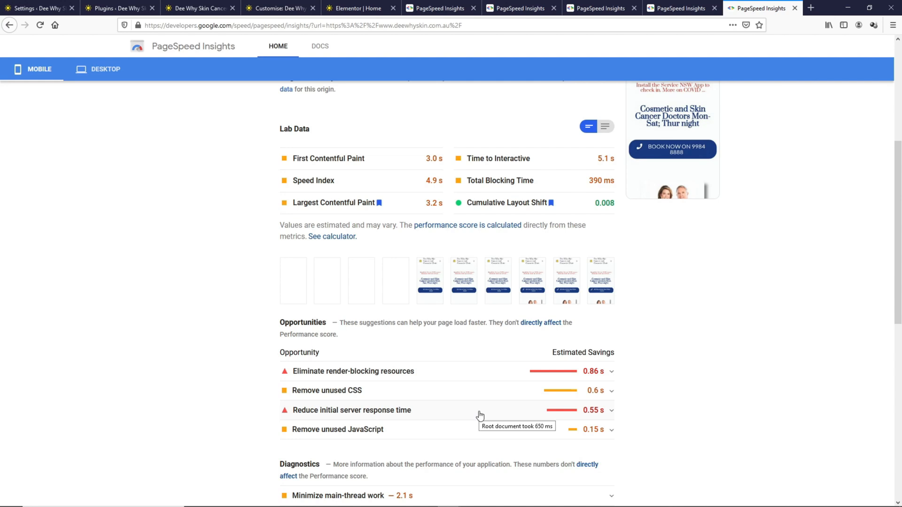
pyautogui.moveTo(532, 382)
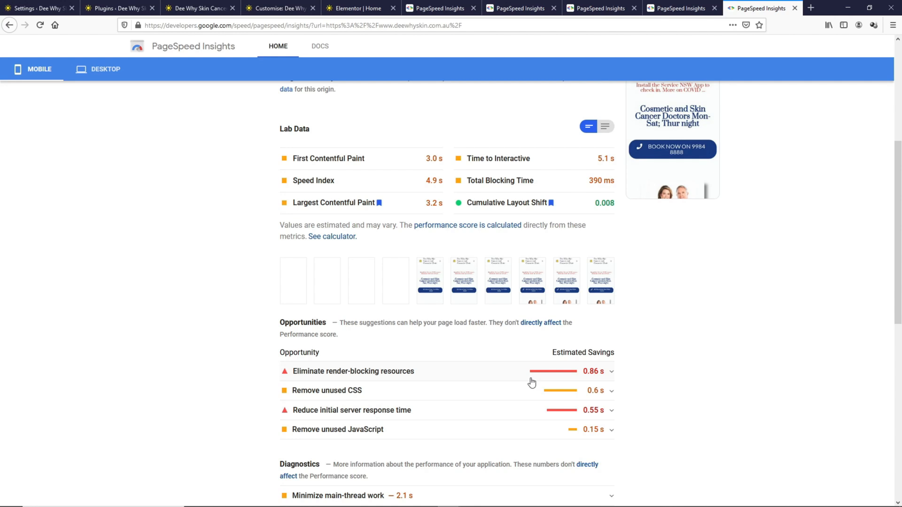
pyautogui.scroll(-3)
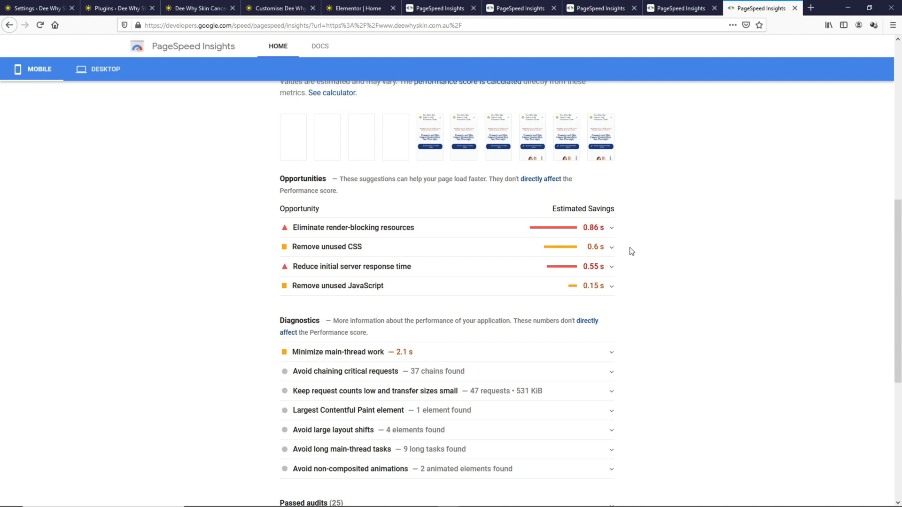
pyautogui.click(199, 8)
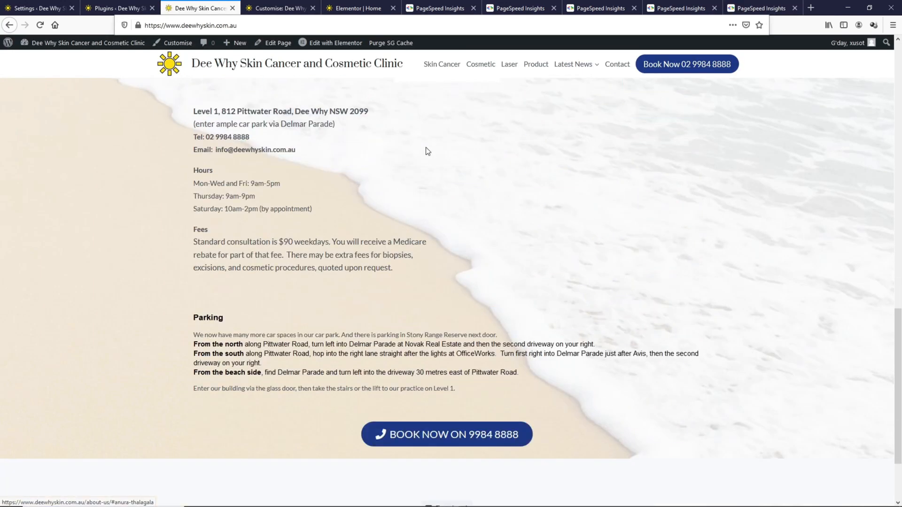
# Scroll up the live Elementor homepage beside the /home-page/ Gutenberg copy
pyautogui.scroll(3)
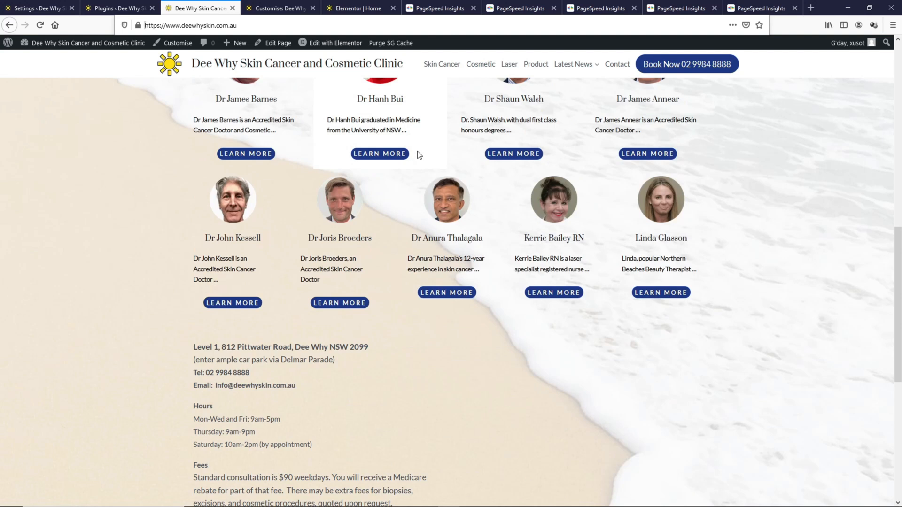
pyautogui.scroll(3)
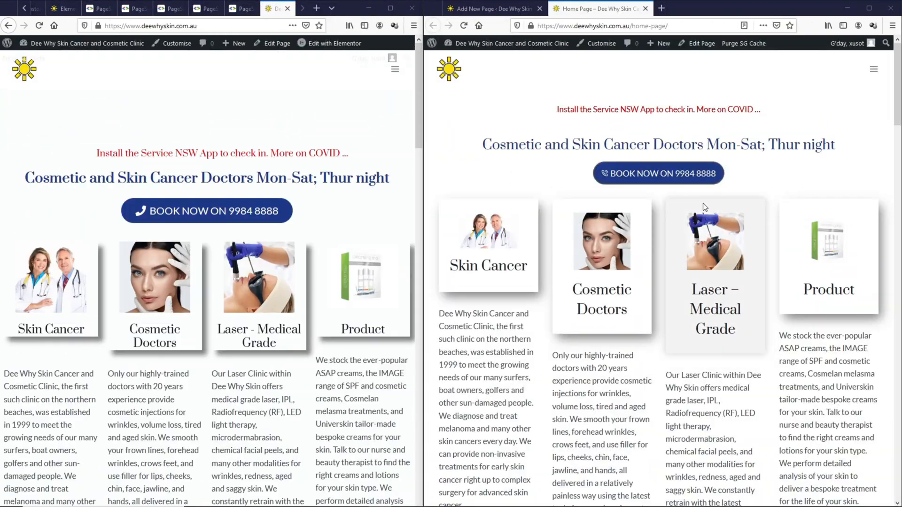
# Scroll both pages to Parking, try the Book Now phone link, and cancel its prompt
pyautogui.scroll(-3)
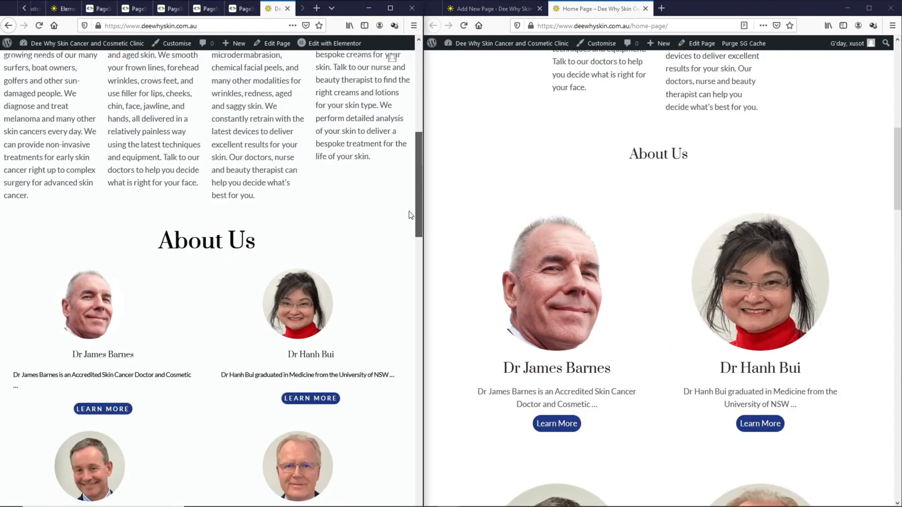
pyautogui.scroll(-3)
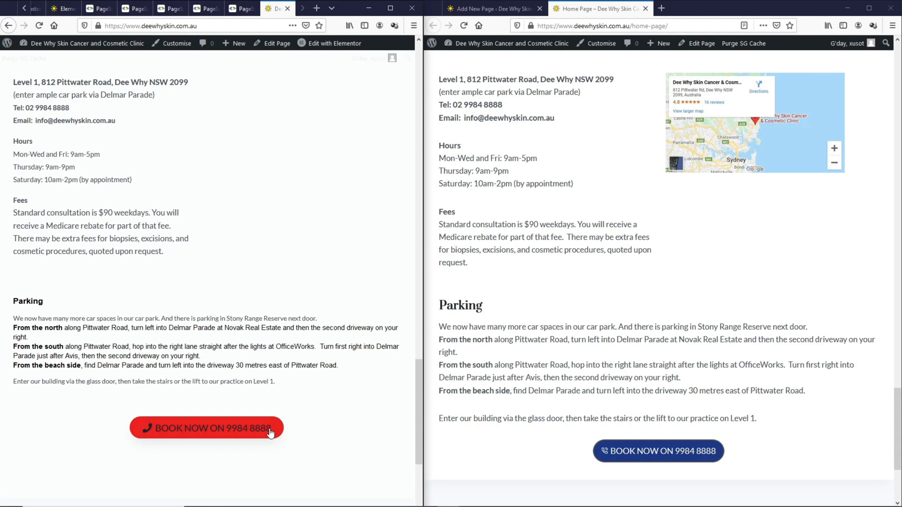
pyautogui.click(207, 429)
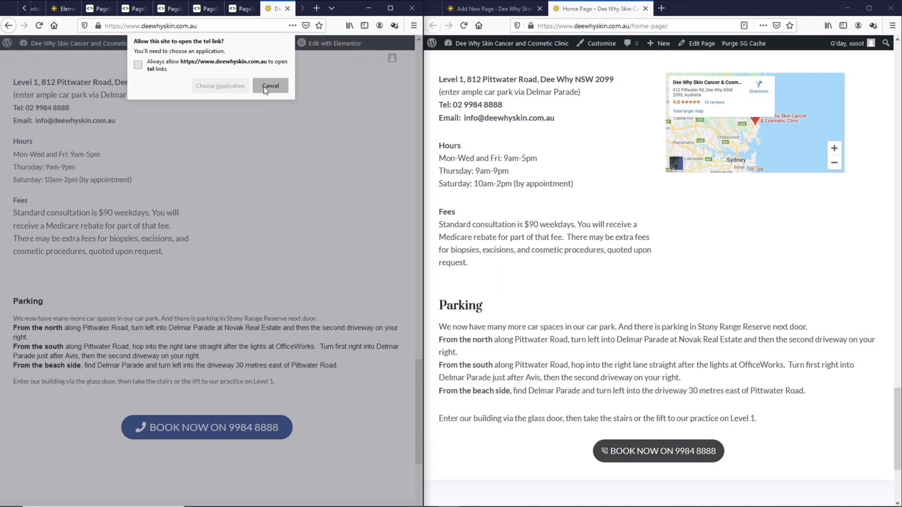
pyautogui.click(271, 86)
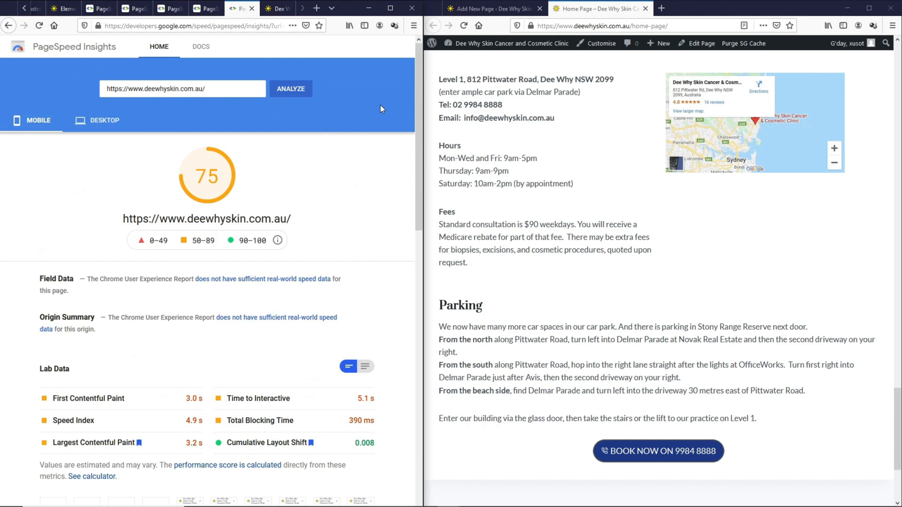
# Test /home-page/ on mobile in PageSpeed Insights (score 91) and scroll its opportunities
pyautogui.click(667, 8)
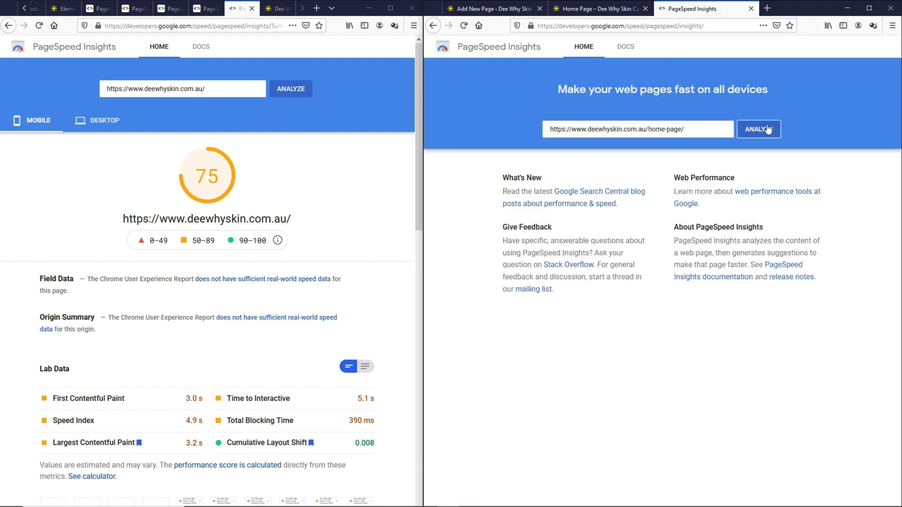
pyautogui.click(759, 129)
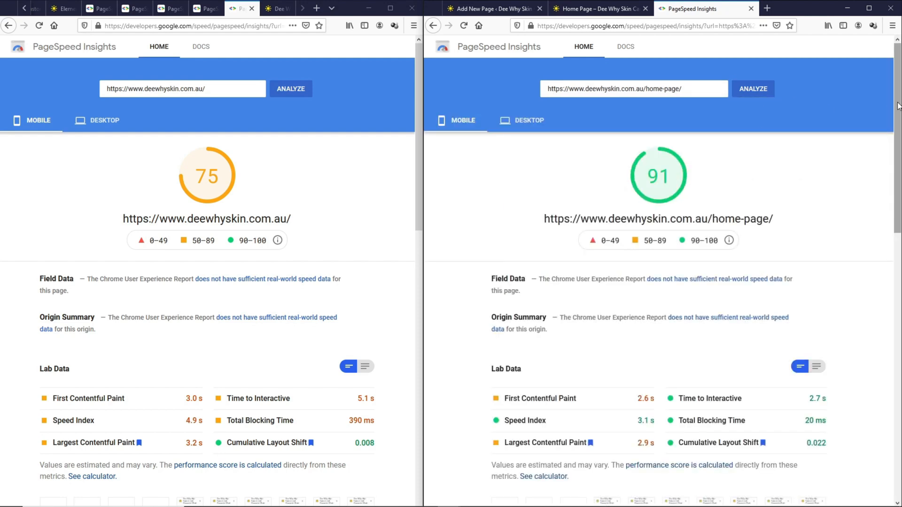
pyautogui.scroll(-3)
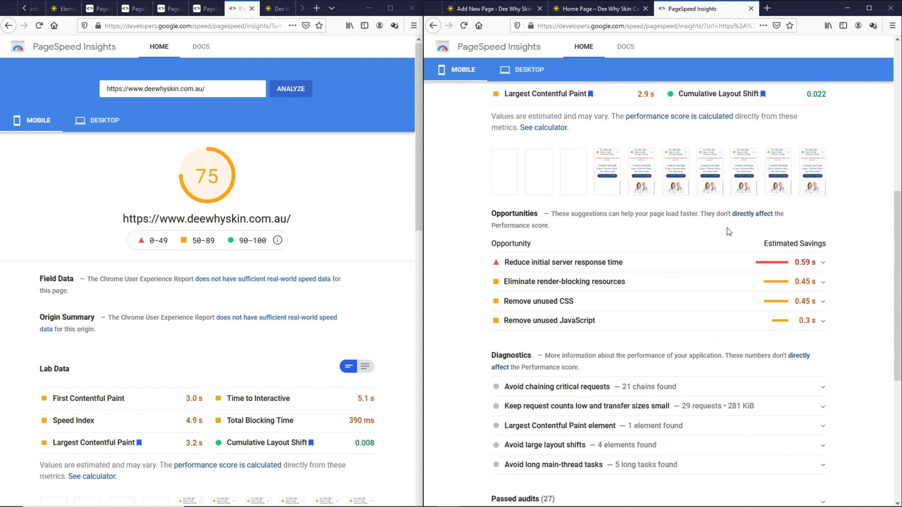
pyautogui.scroll(-3)
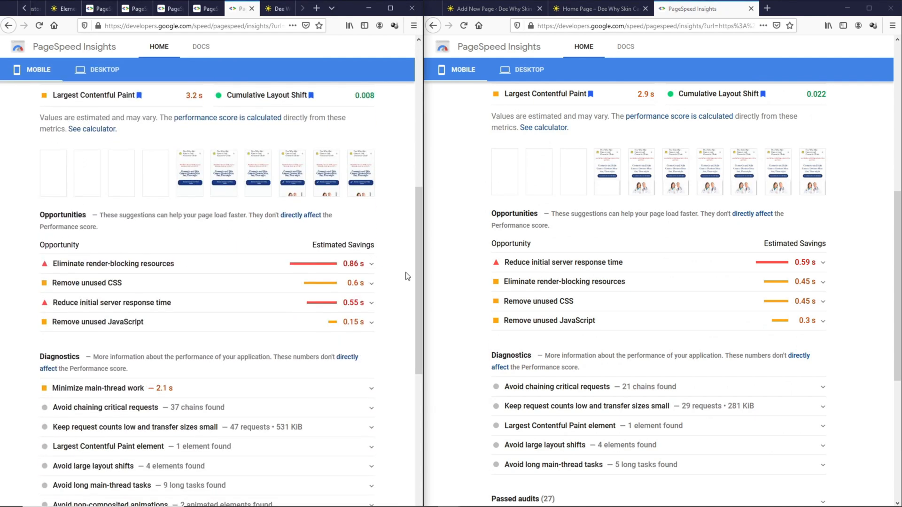
pyautogui.moveTo(347, 308)
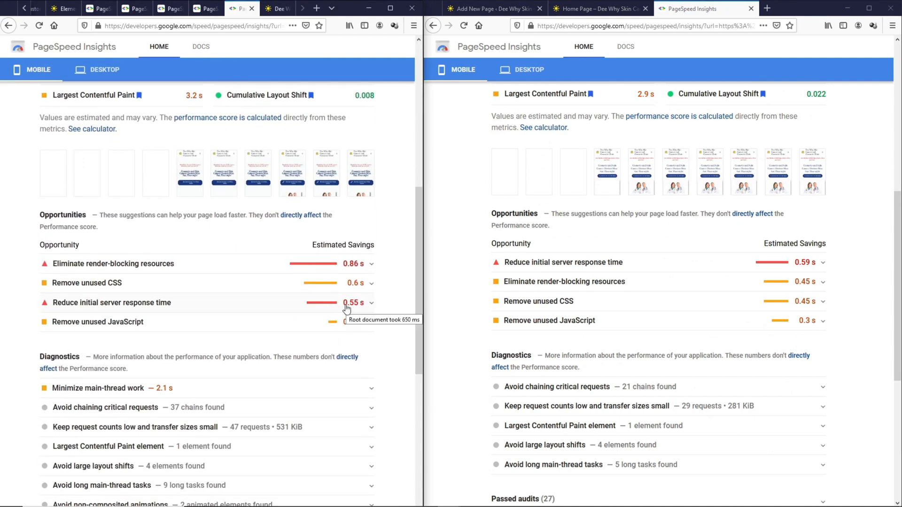
pyautogui.moveTo(413, 298)
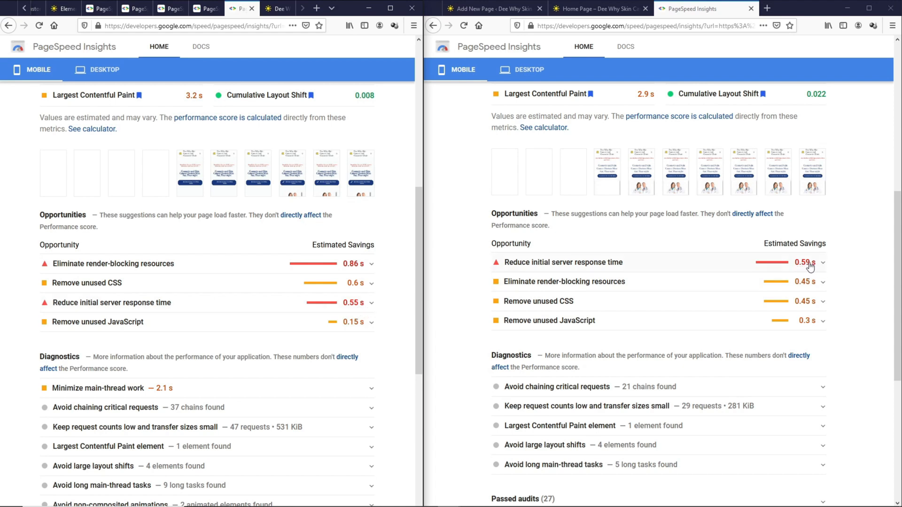
pyautogui.moveTo(424, 251)
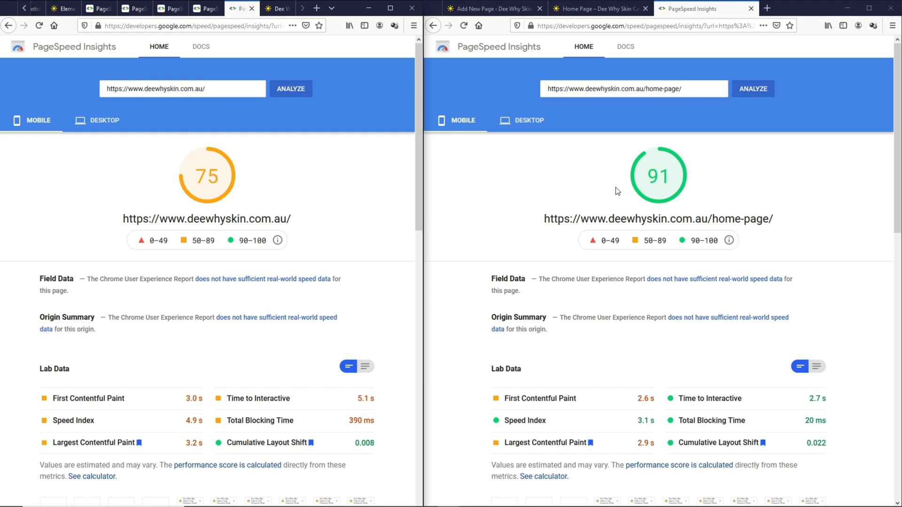
# Highlight the font-awesome stylesheet among the Gutenberg page's render-blocking resources
pyautogui.scroll(-3)
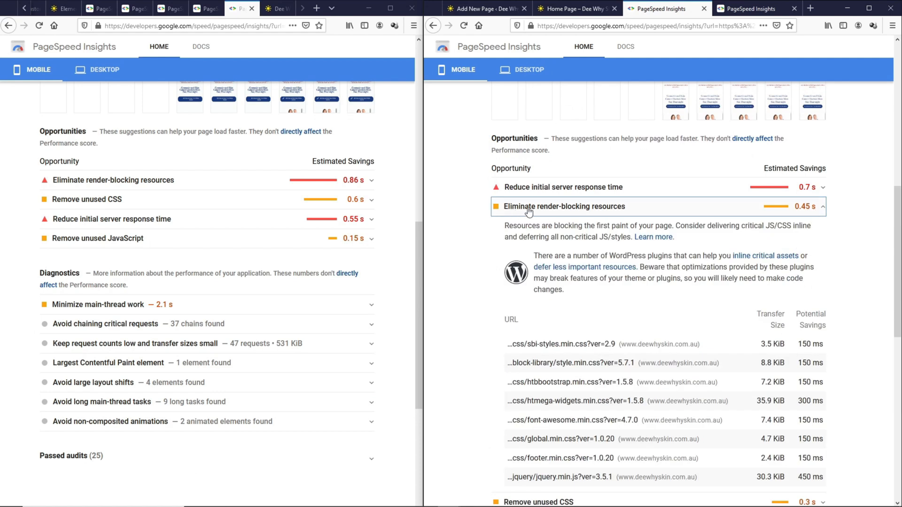
pyautogui.scroll(-3)
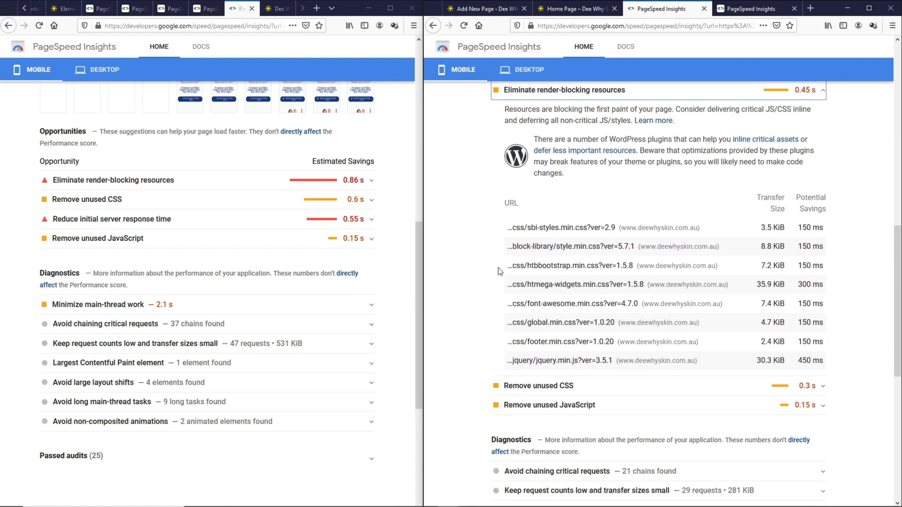
pyautogui.doubleClick(553, 284)
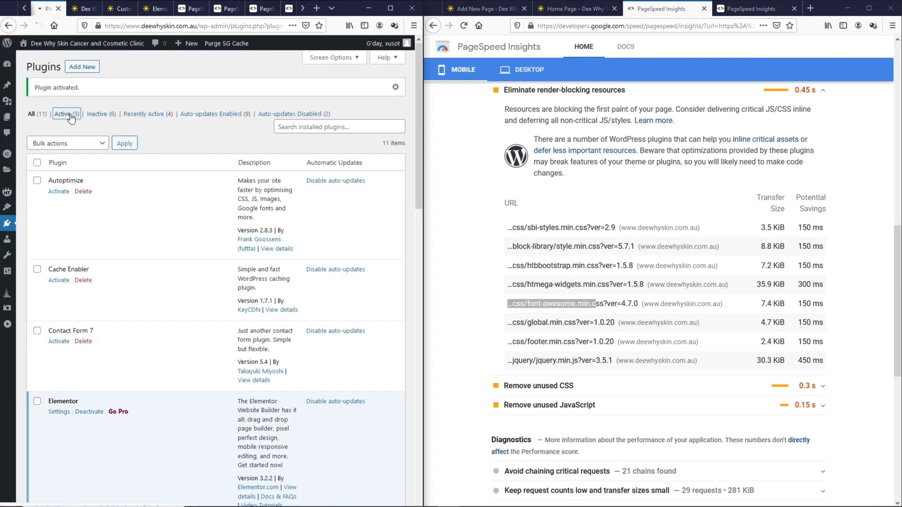
# Filter Plugins to the five active ones and review the report's critical request chains
pyautogui.click(65, 114)
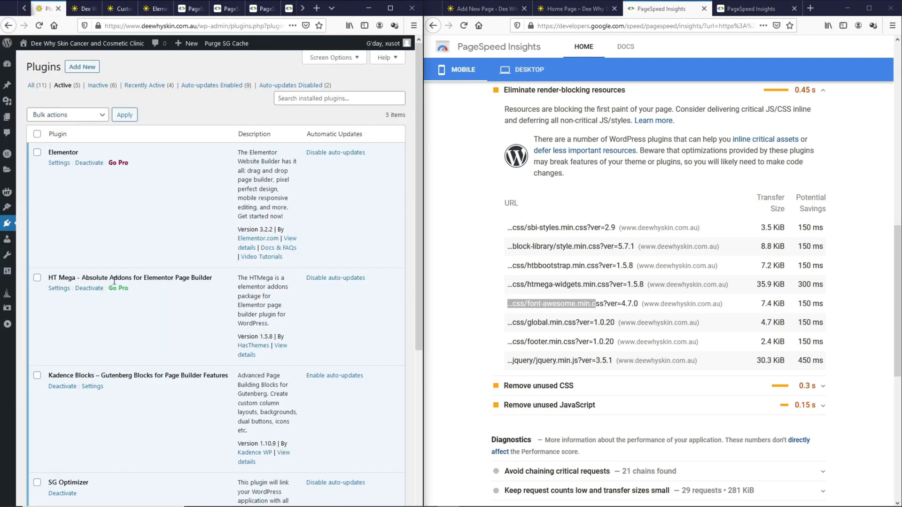
pyautogui.moveTo(134, 273)
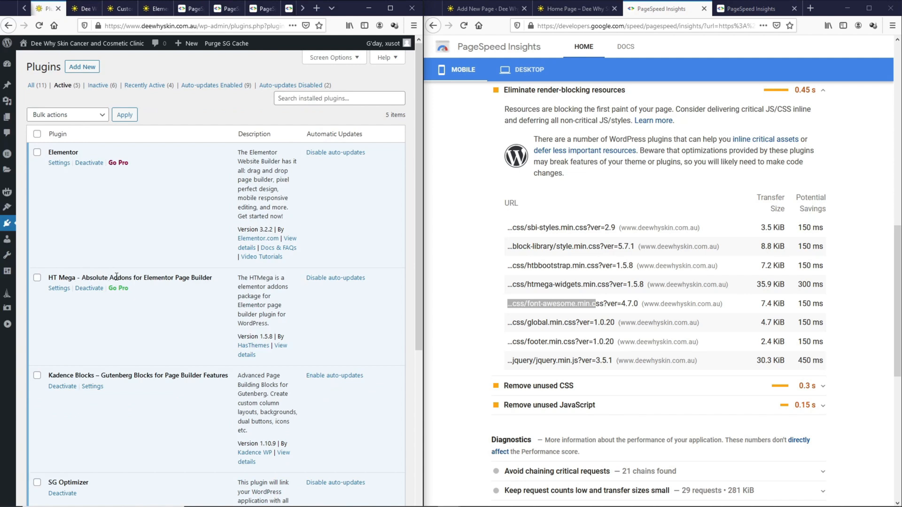
pyautogui.moveTo(289, 312)
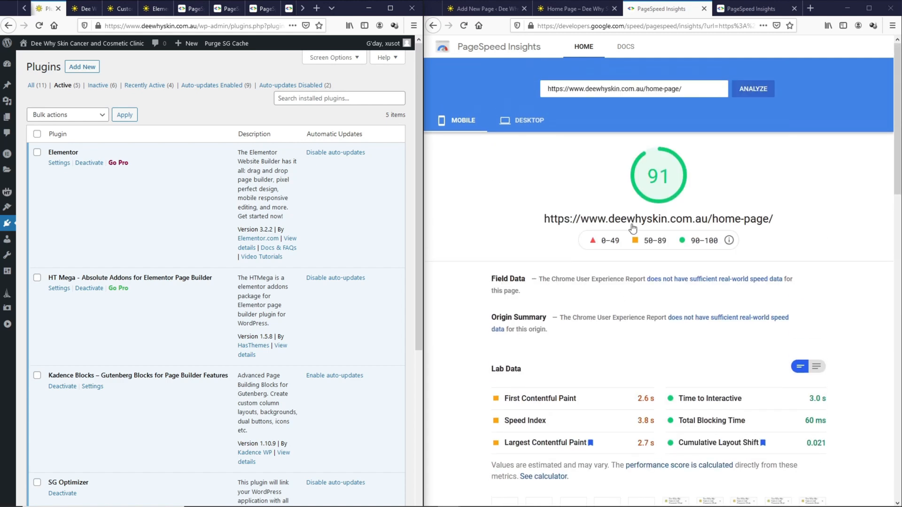
pyautogui.moveTo(650, 130)
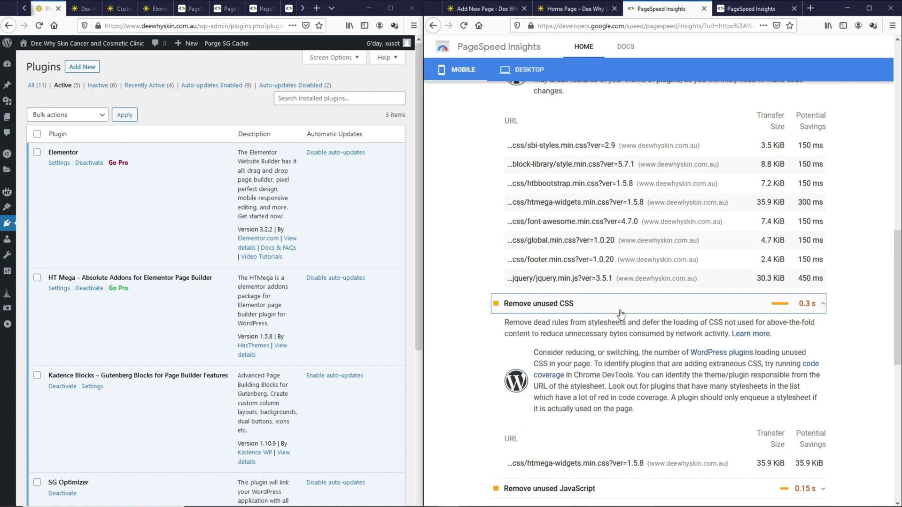
pyautogui.scroll(-3)
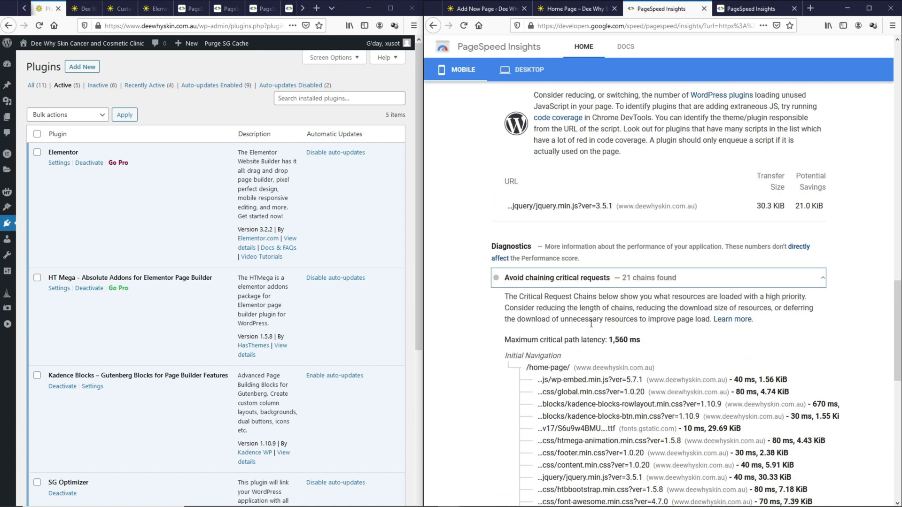
pyautogui.scroll(-3)
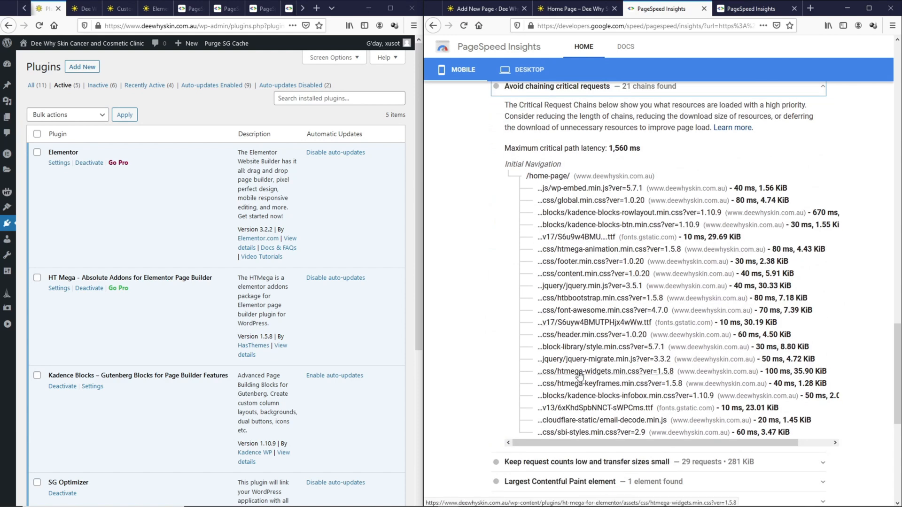
pyautogui.moveTo(580, 385)
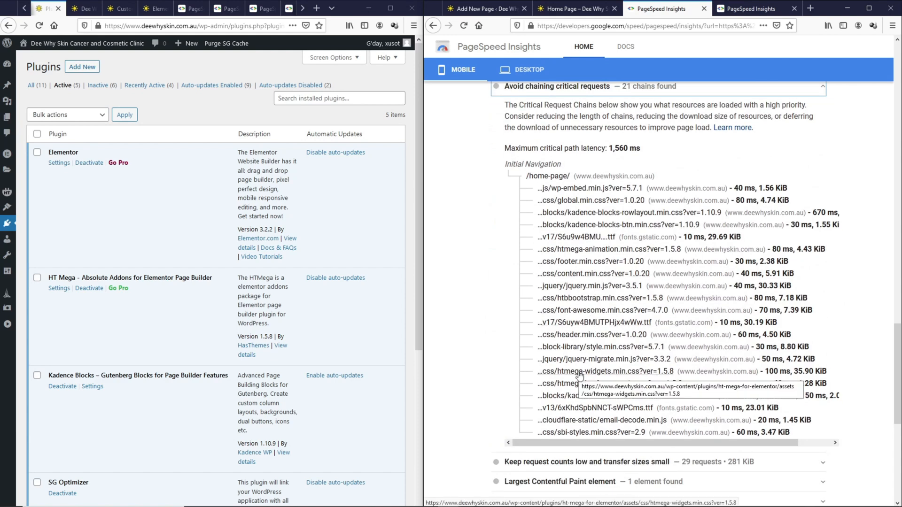